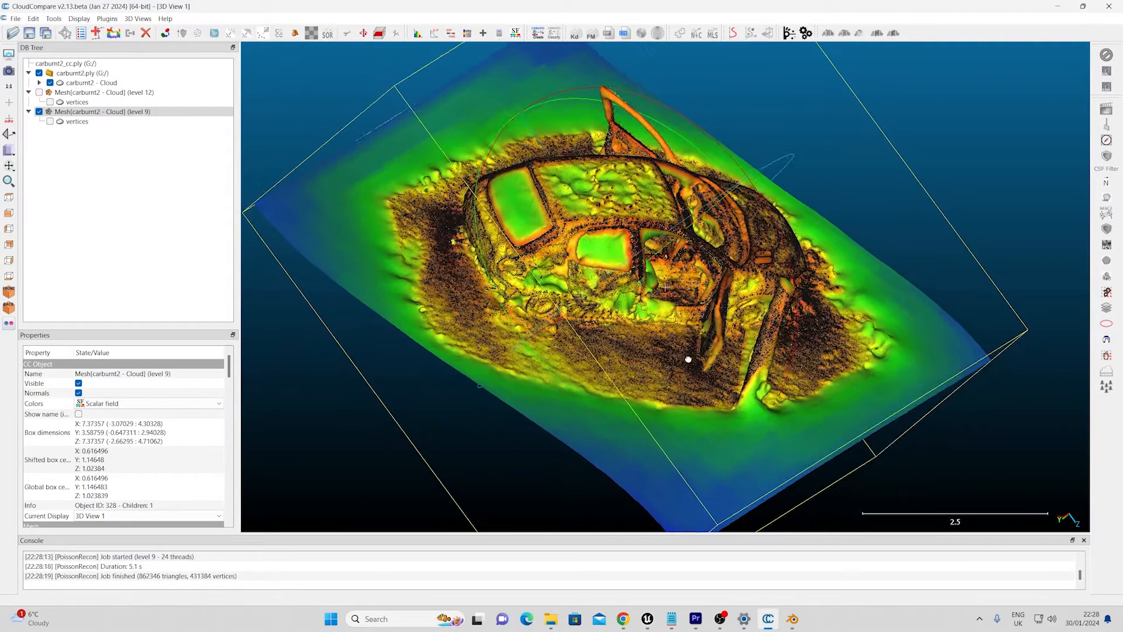
Step: Open Luma's web captures dashboard and view the Fetetar Castle - Espera, Spain featured capture
click(646, 619)
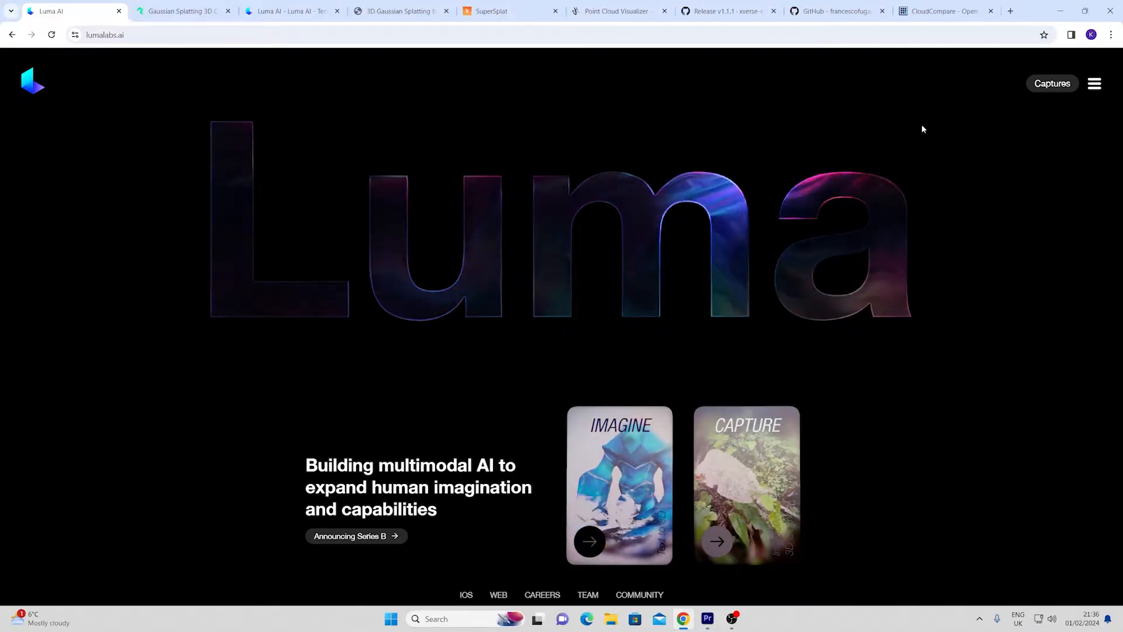
mouse_move(864, 149)
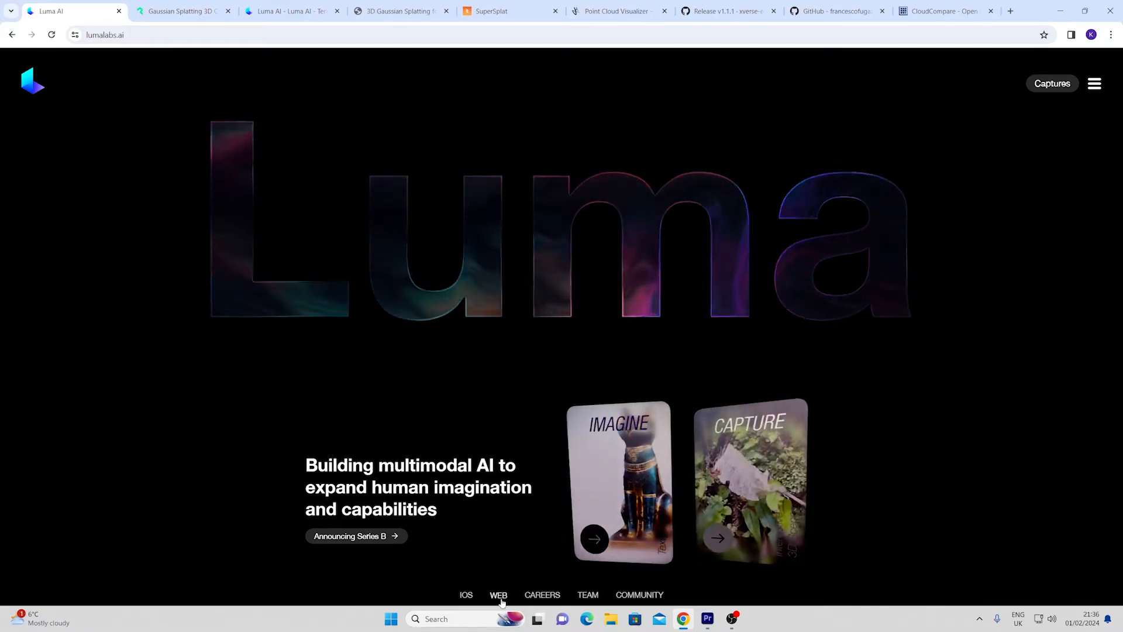
click(1052, 83)
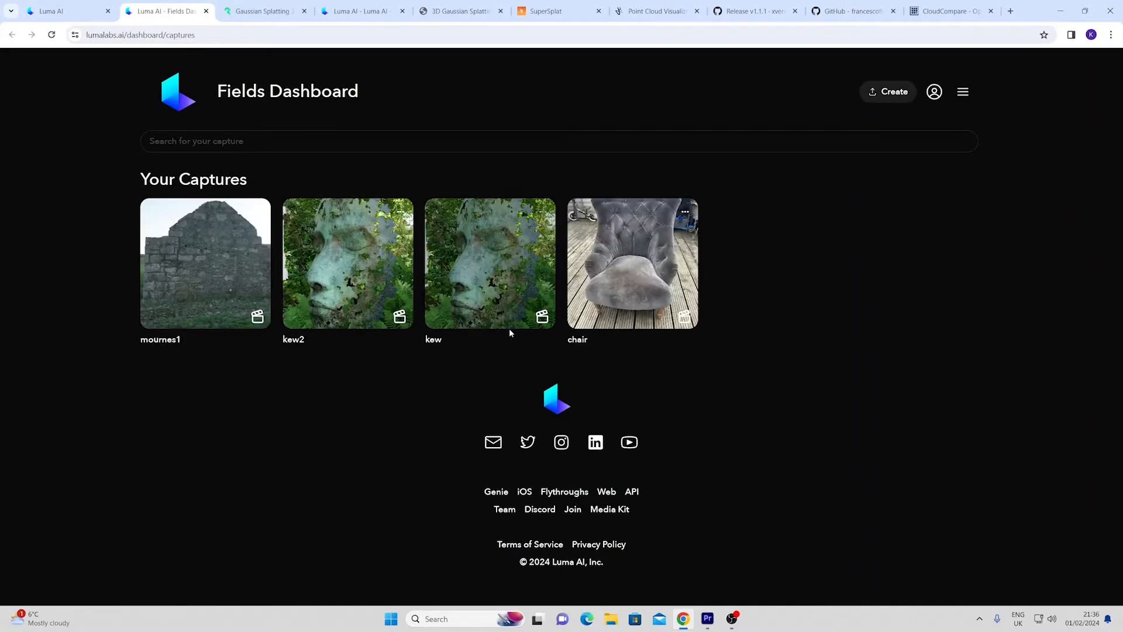
scroll(down, 3)
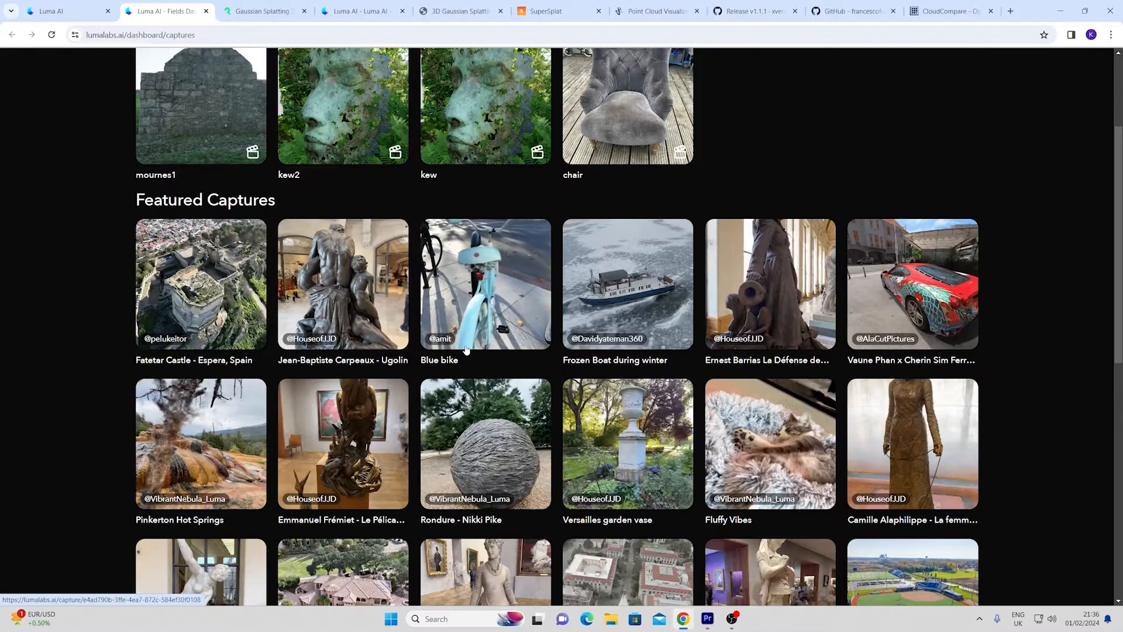
scroll(up, 3)
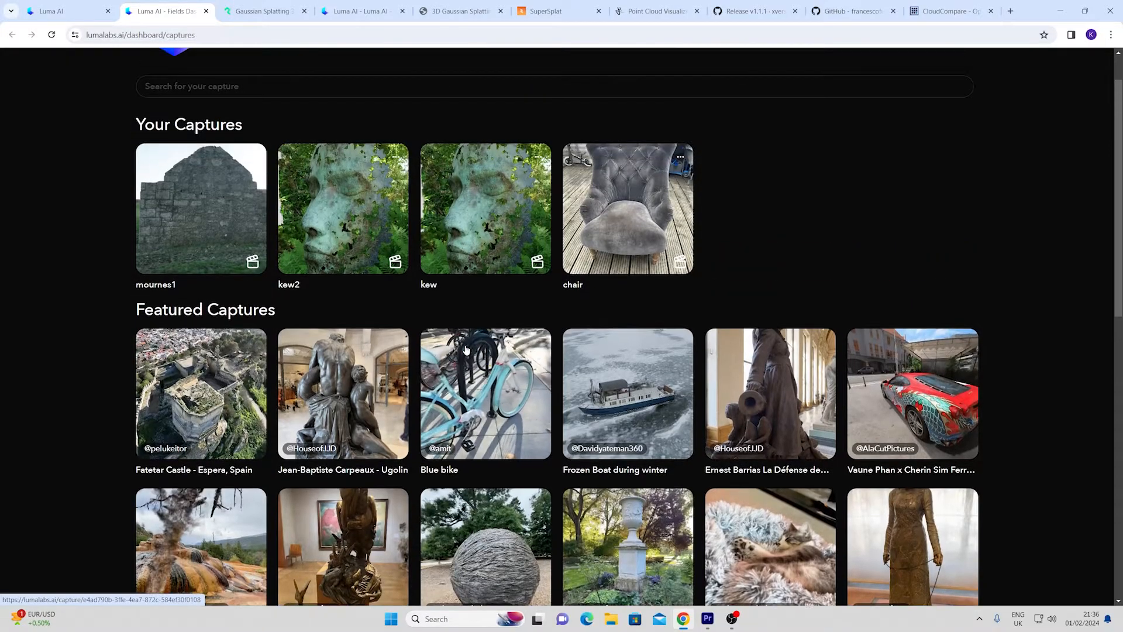
click(196, 394)
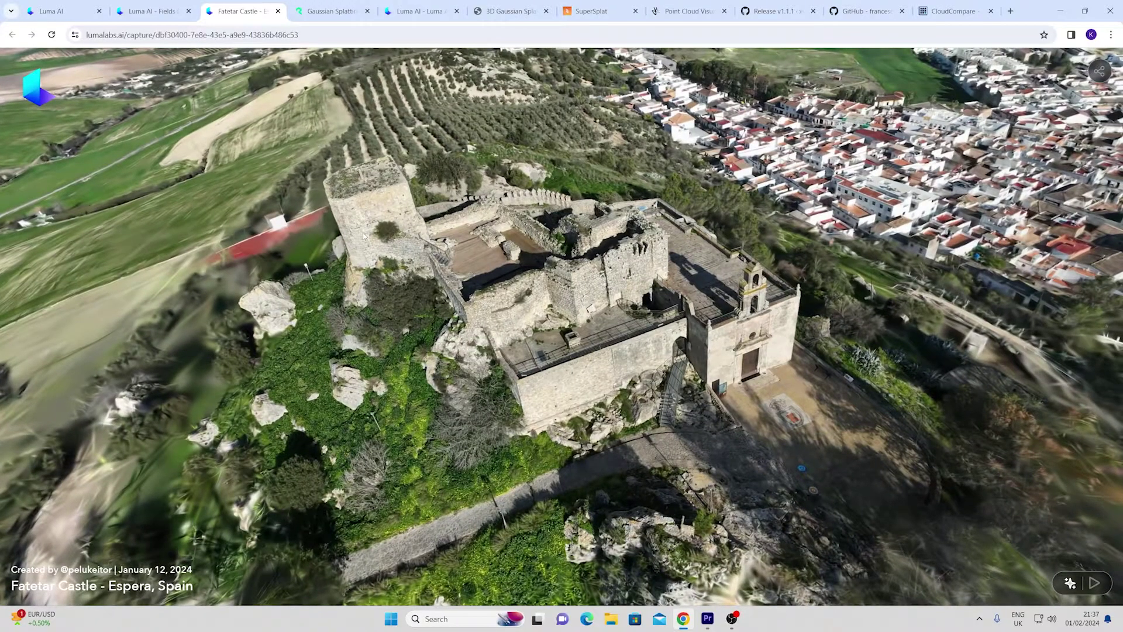
click(330, 11)
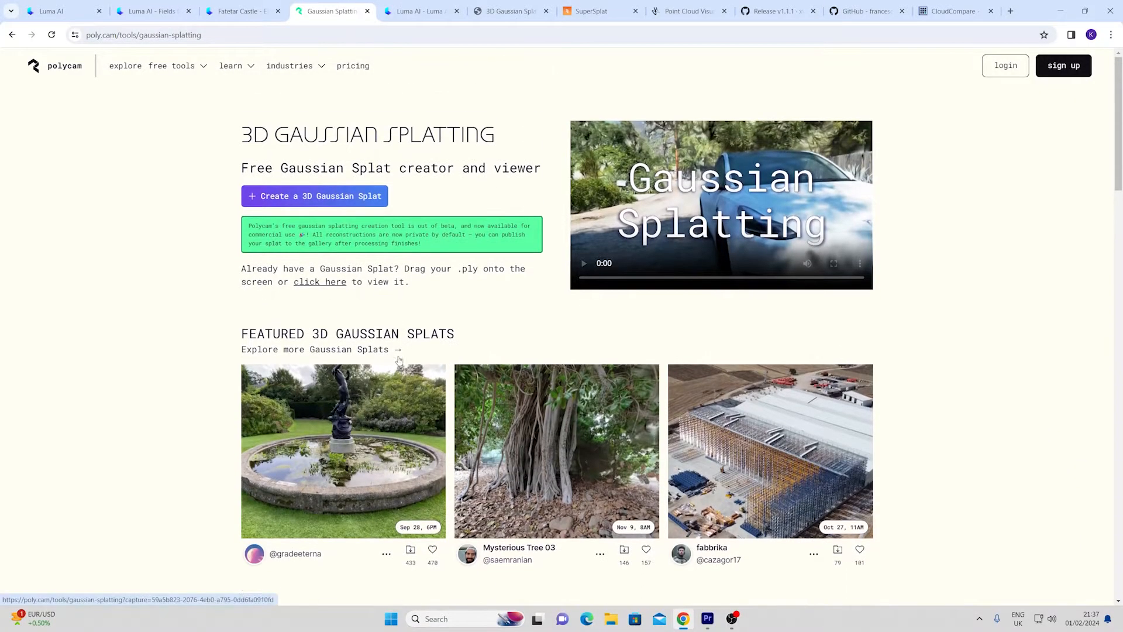
click(1064, 66)
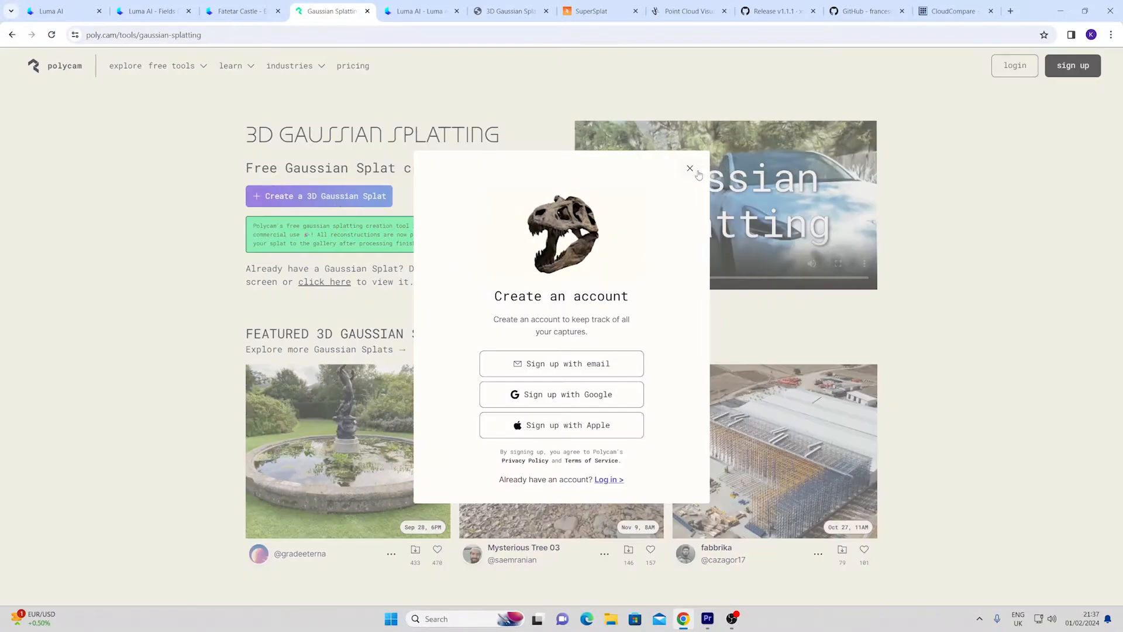
click(690, 169)
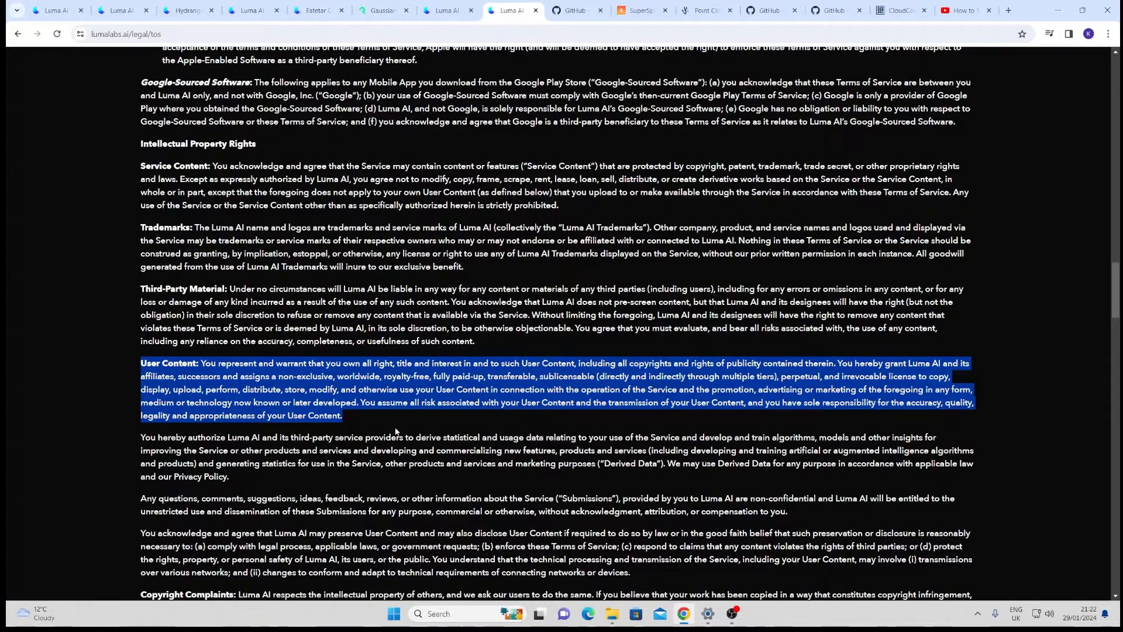
mouse_move(391, 421)
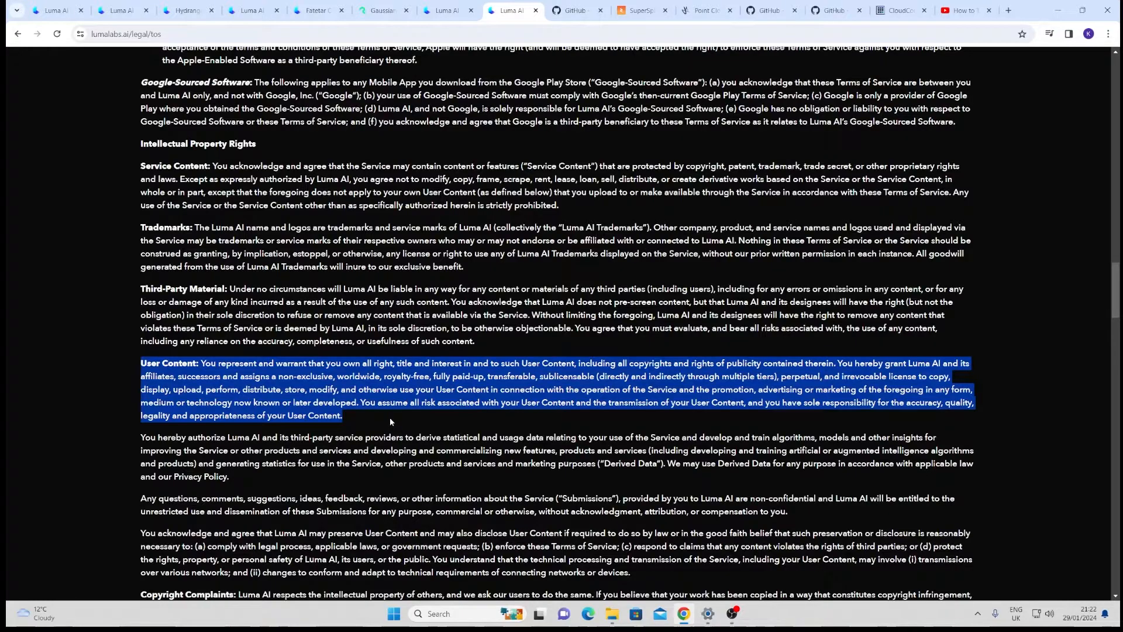
click(208, 11)
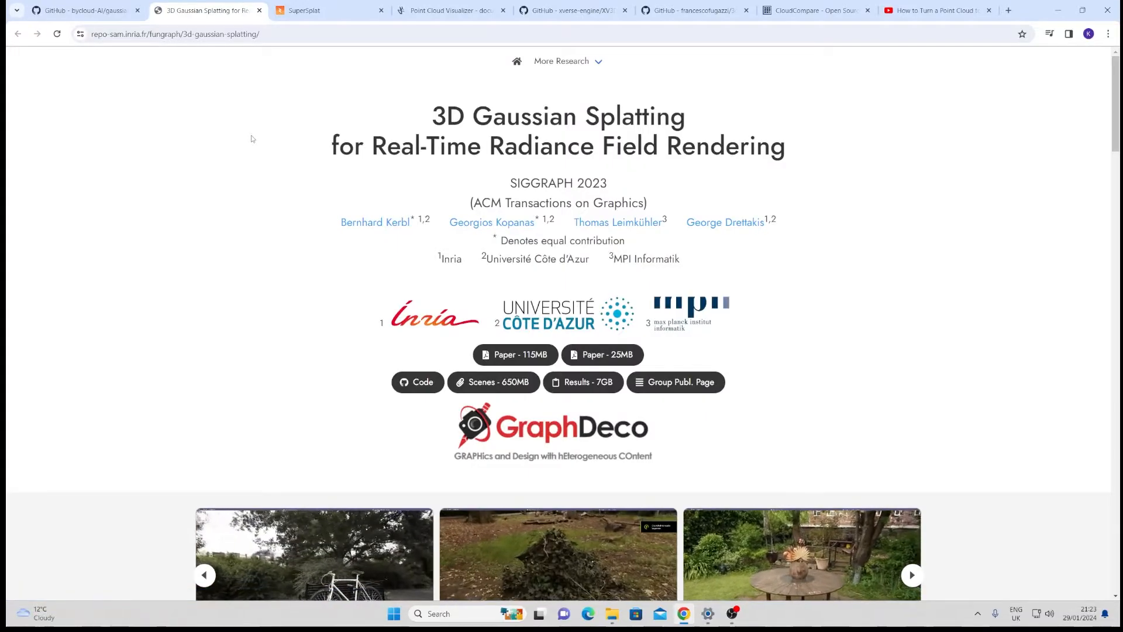
Step: Switch from the Inria page to the 3D Gaussian Splatting Windows installation tutorial video and pause it
scroll(down, 3)
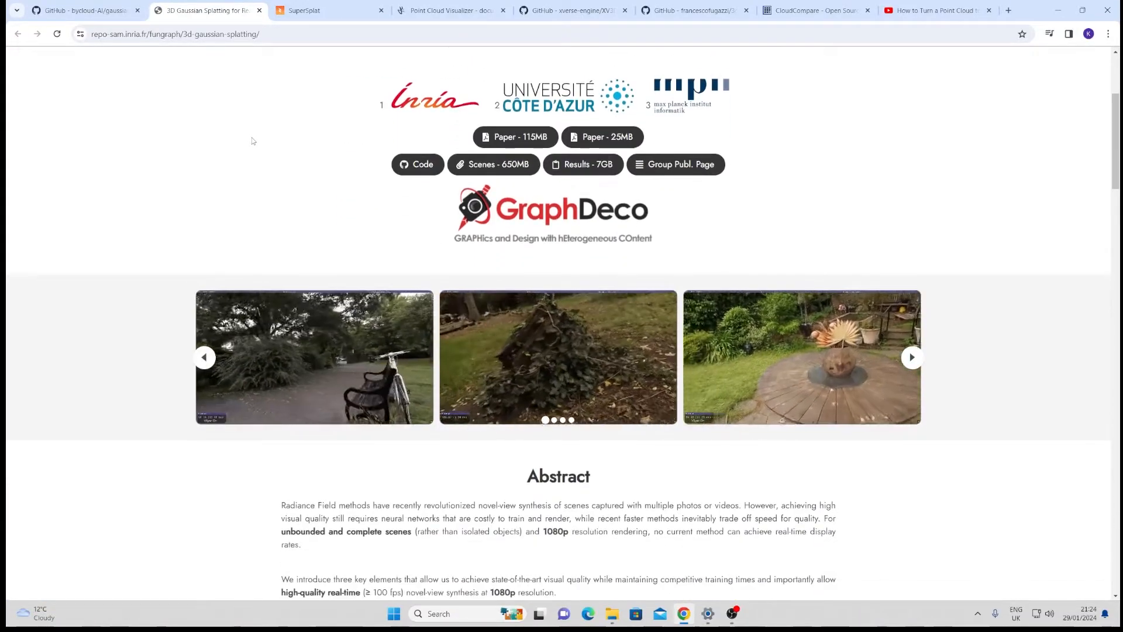
scroll(down, 3)
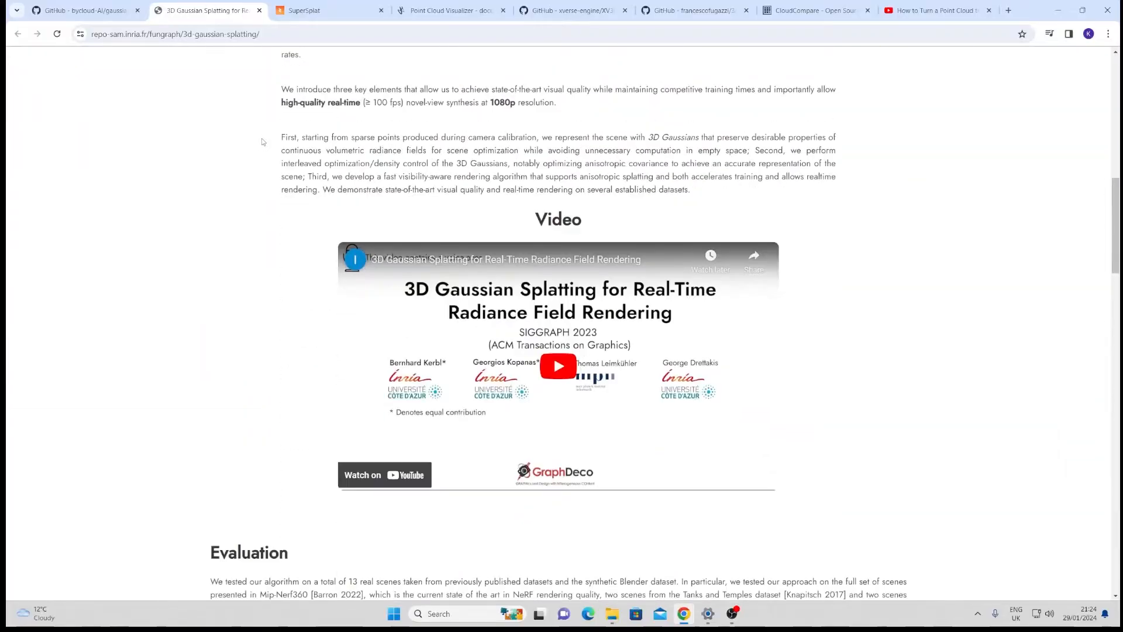
click(558, 365)
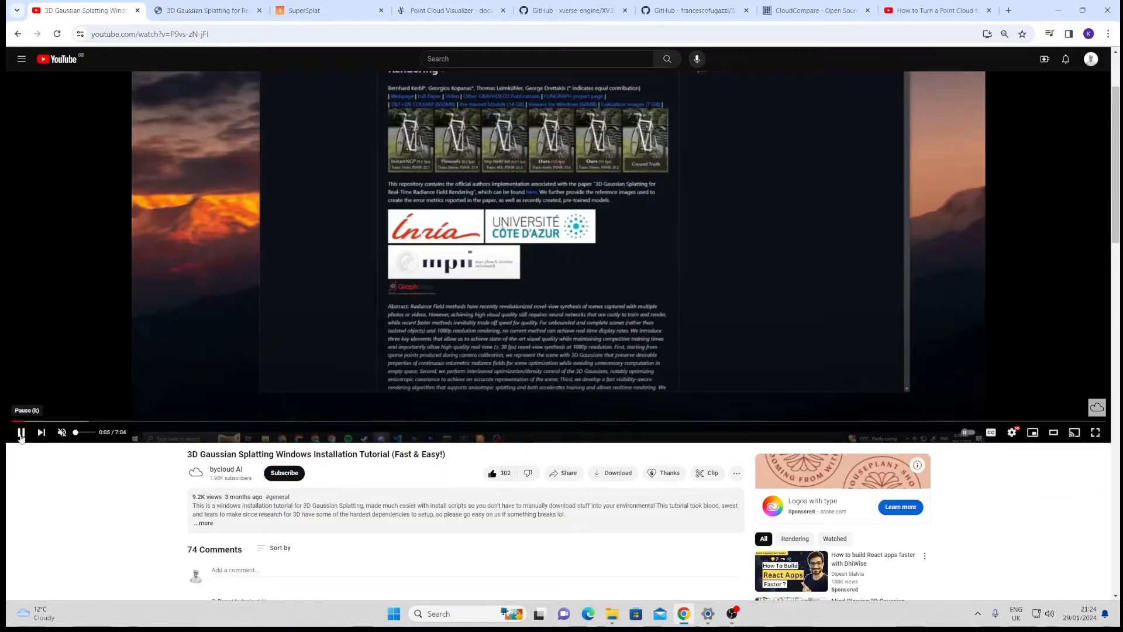
click(18, 432)
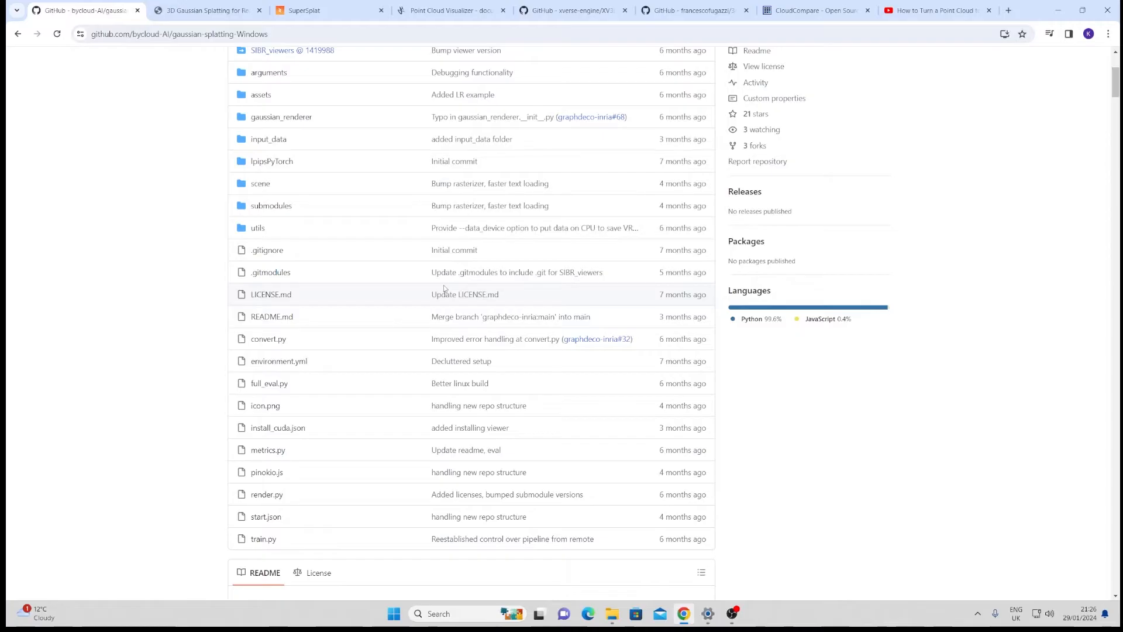
scroll(down, 3)
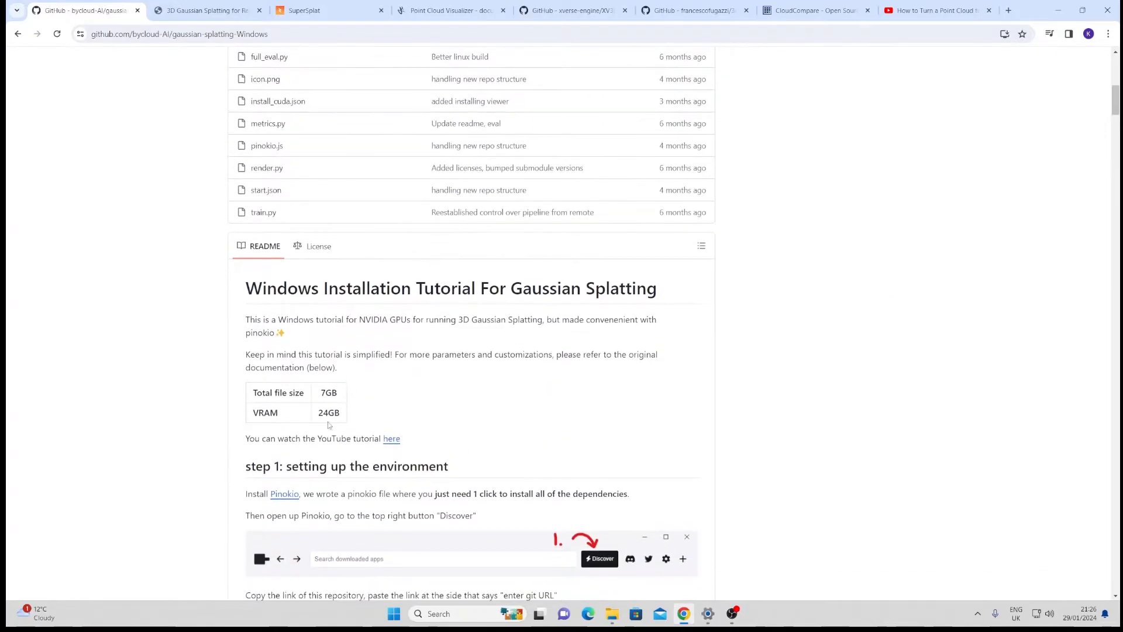
mouse_move(341, 427)
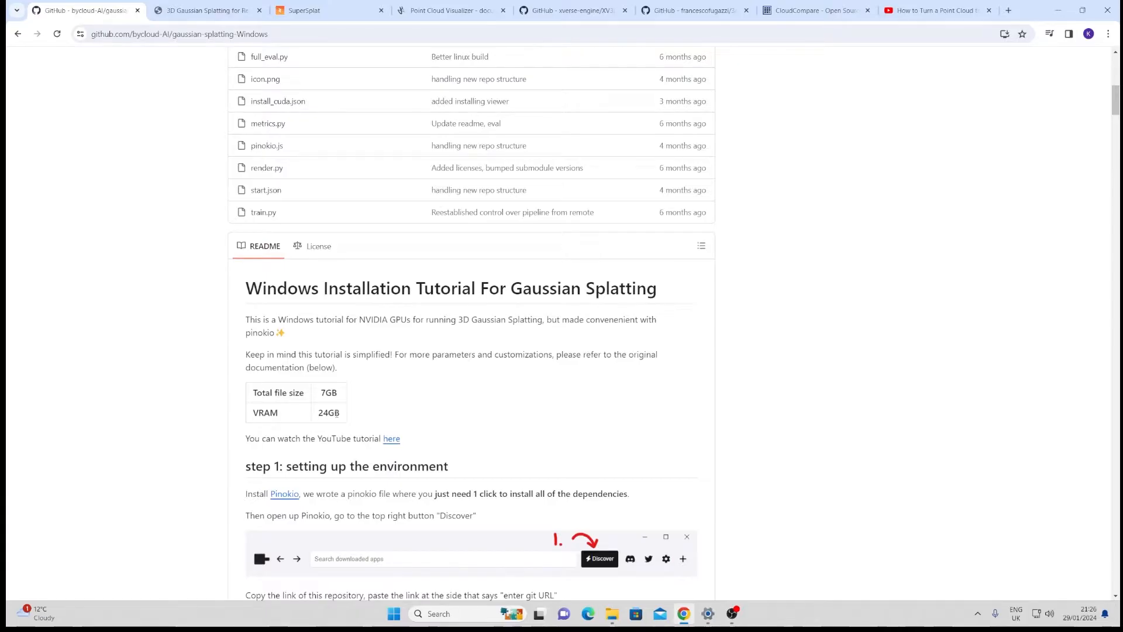
scroll(down, 3)
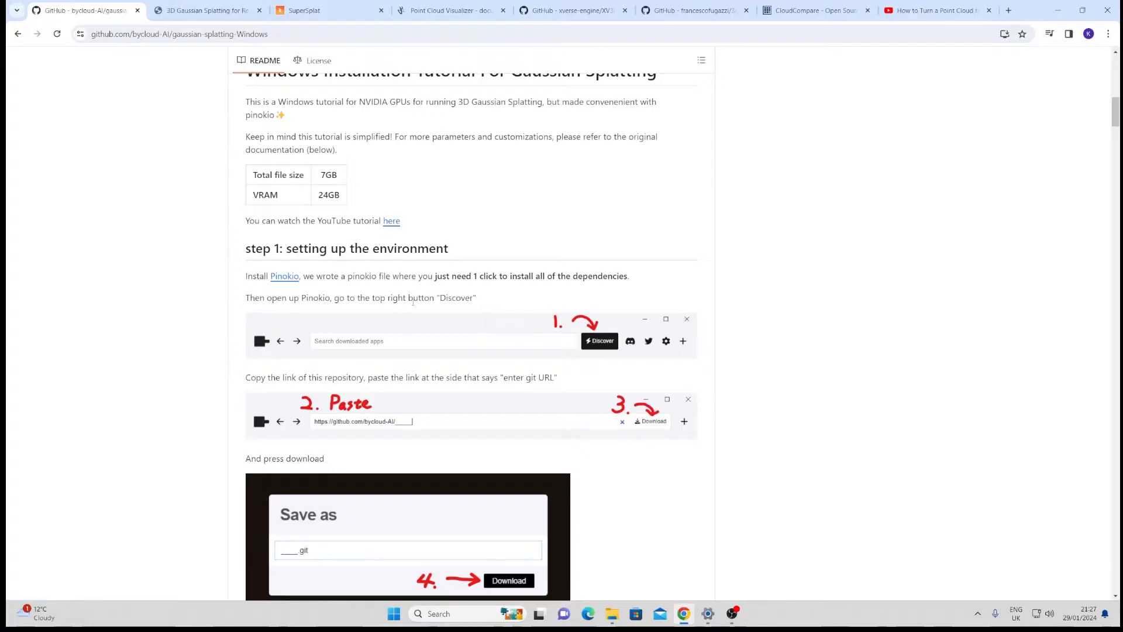
mouse_move(281, 283)
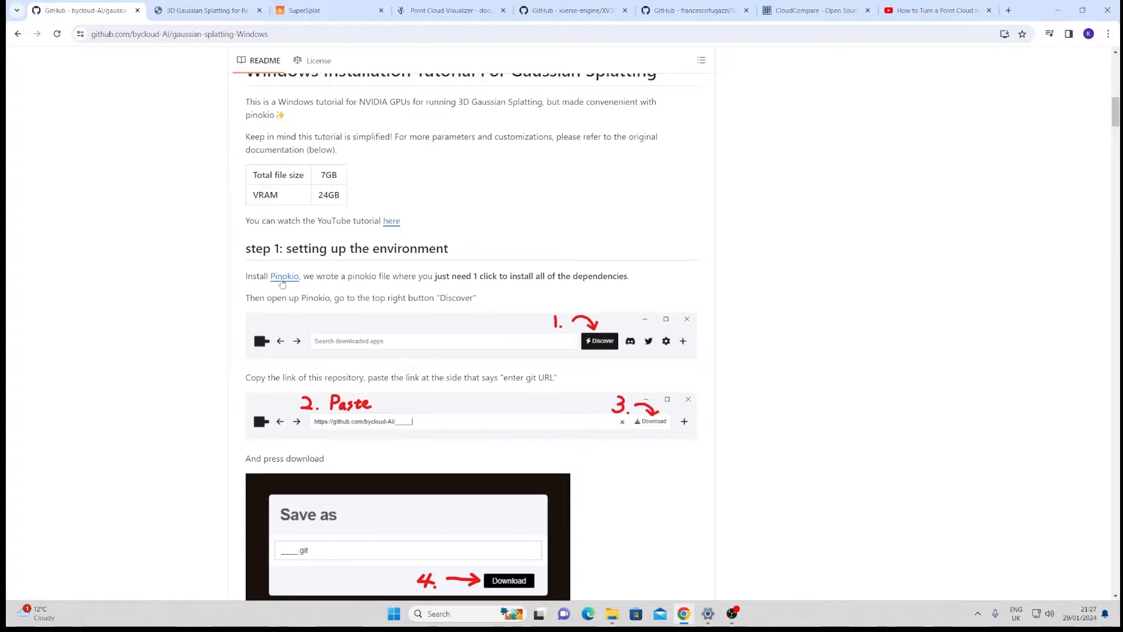
mouse_move(544, 302)
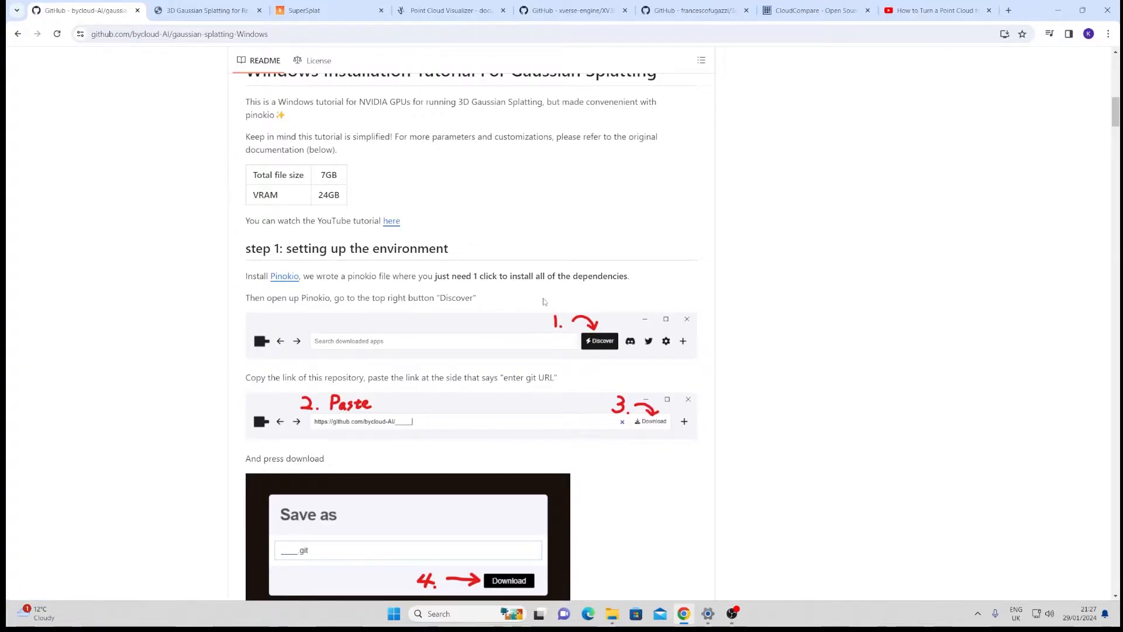
mouse_move(284, 281)
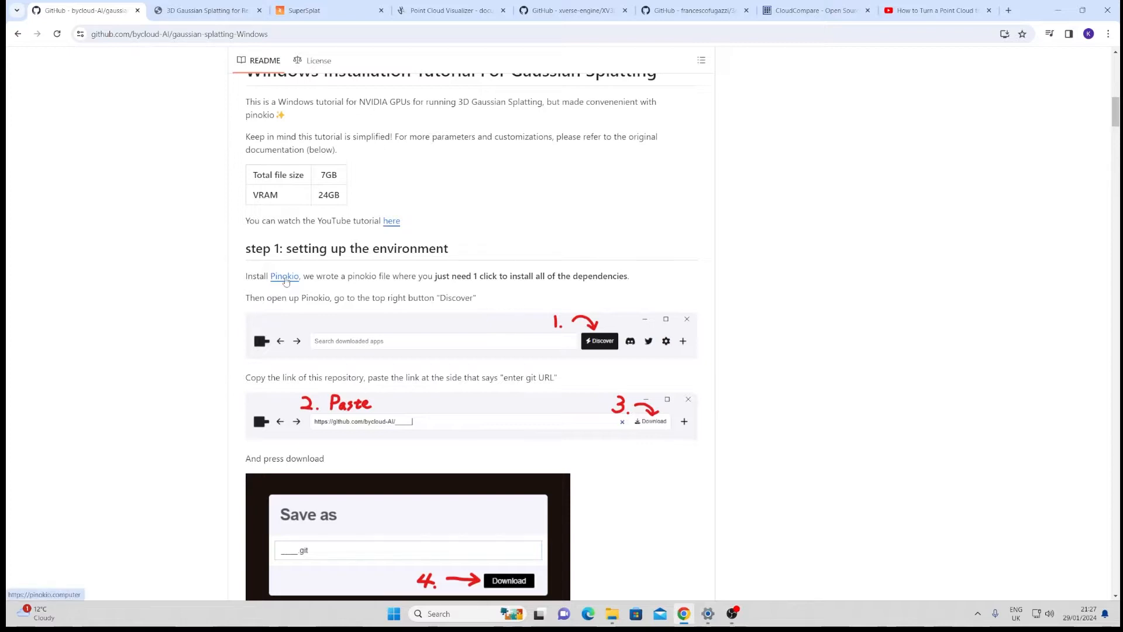
scroll(down, 3)
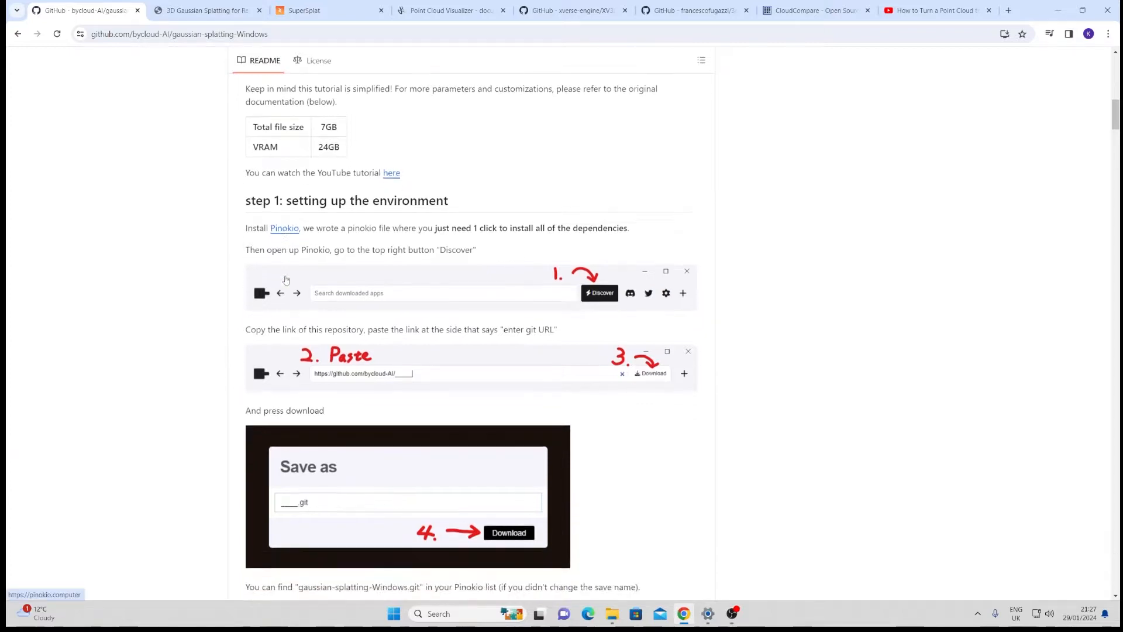
scroll(down, 3)
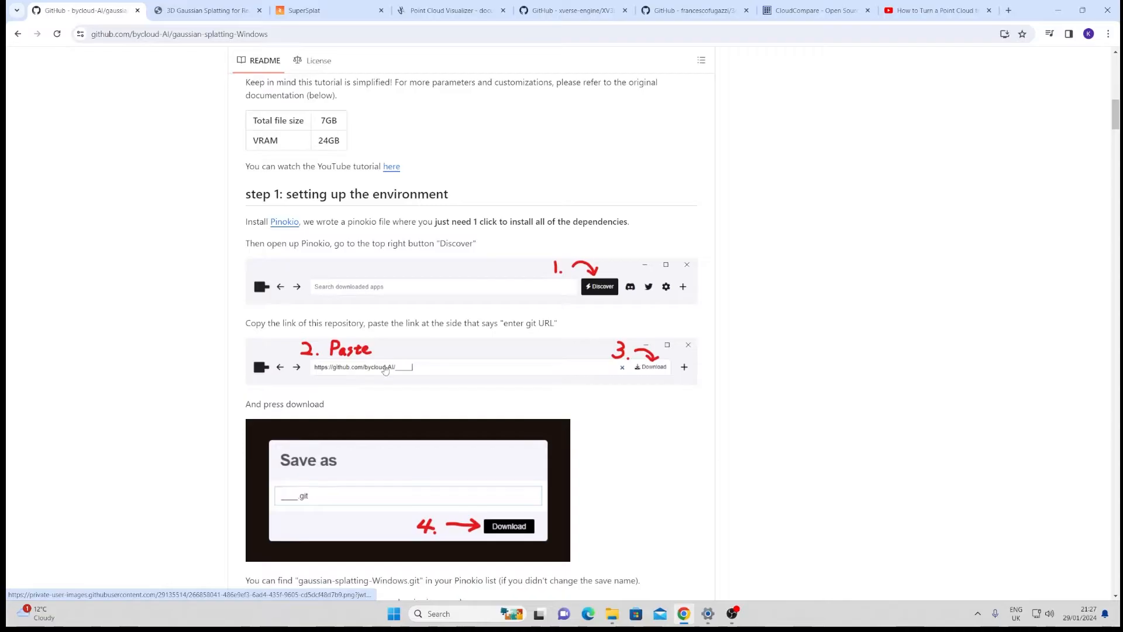
scroll(down, 3)
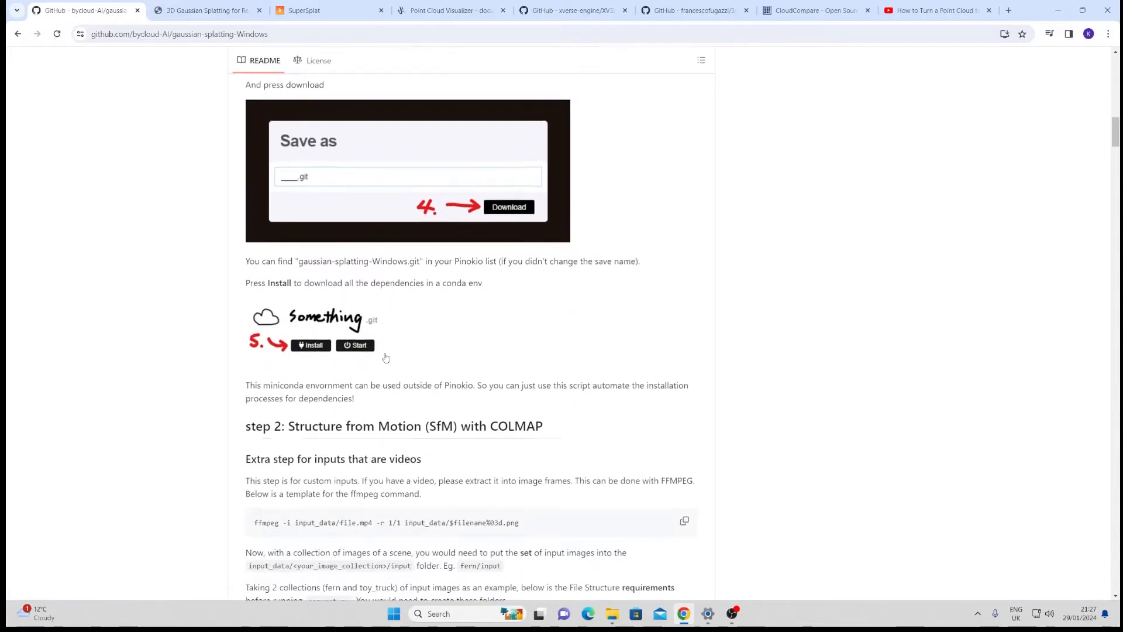
scroll(down, 3)
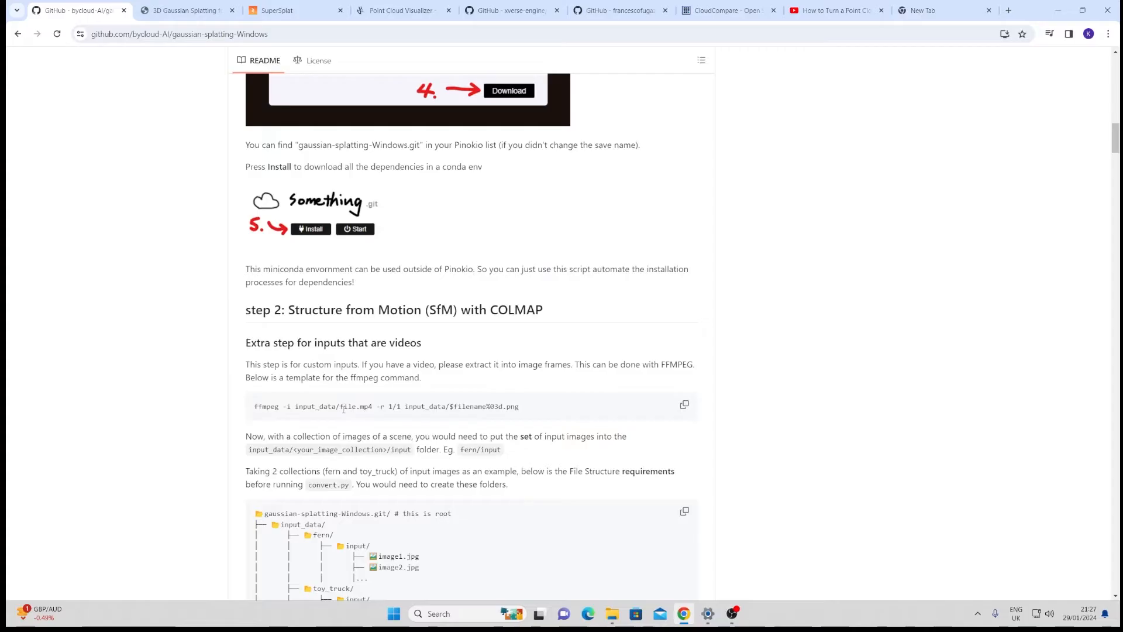
mouse_move(309, 489)
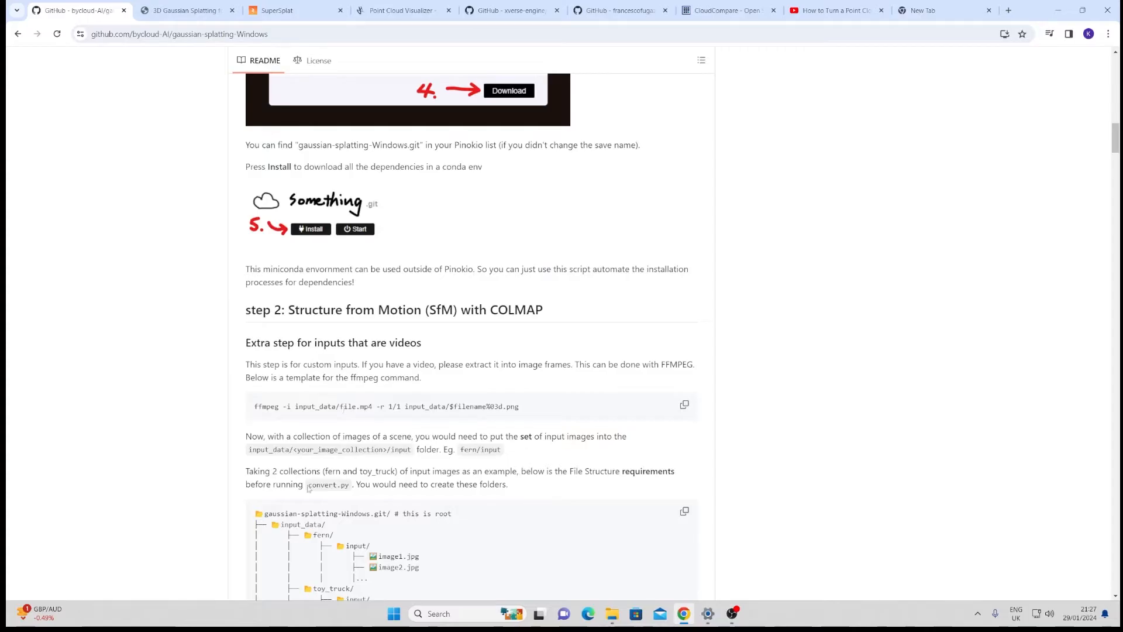
mouse_move(300, 357)
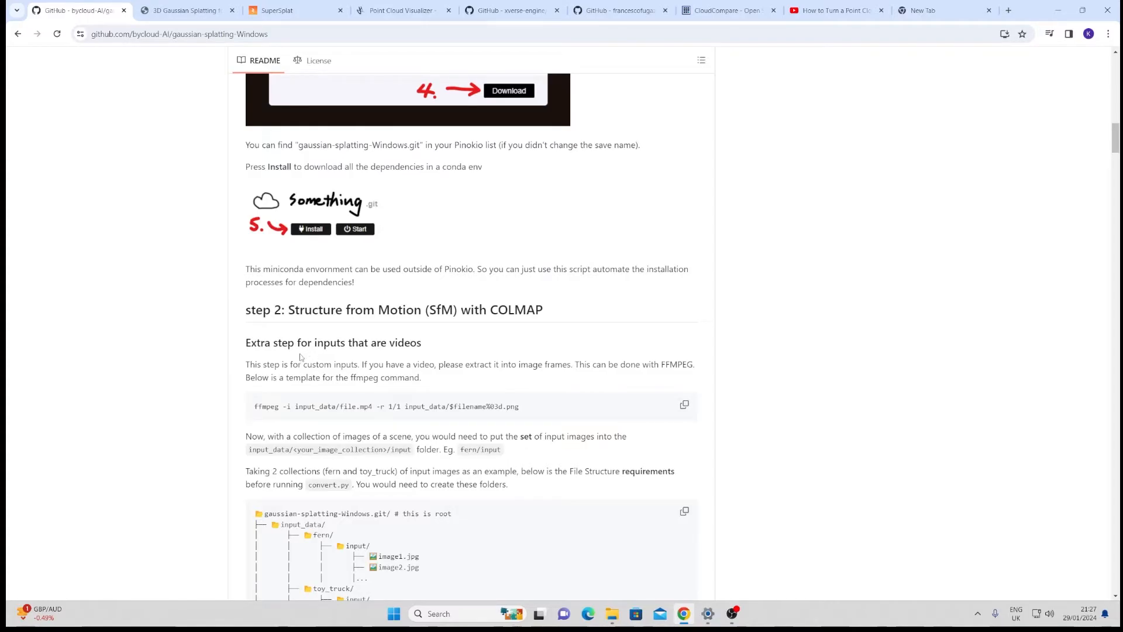
scroll(up, 3)
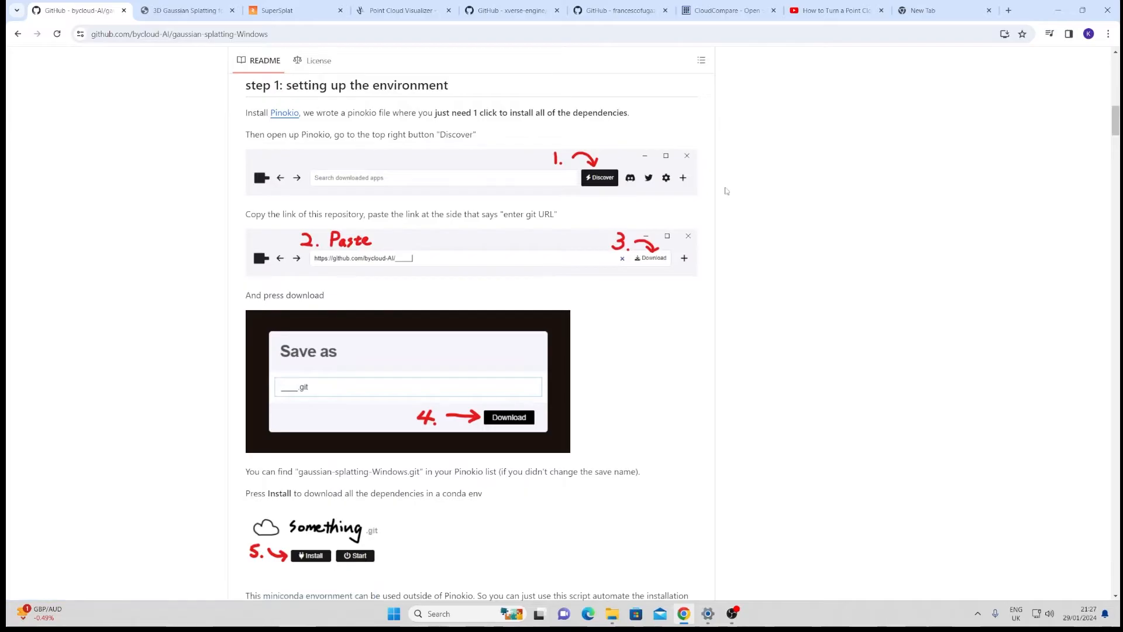
click(943, 9)
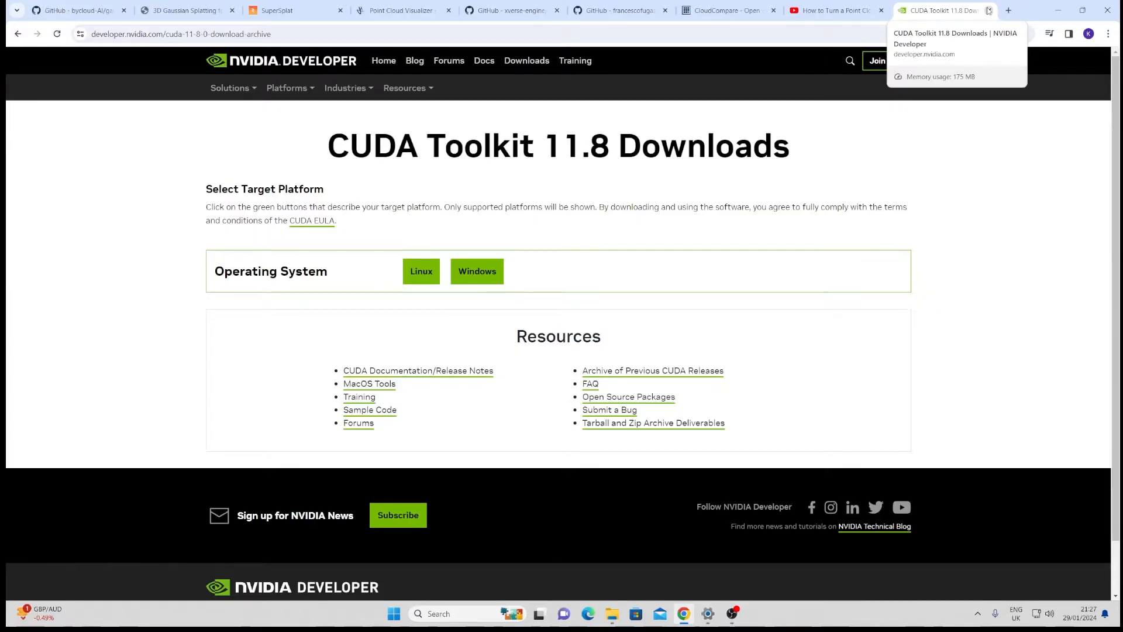
click(82, 10)
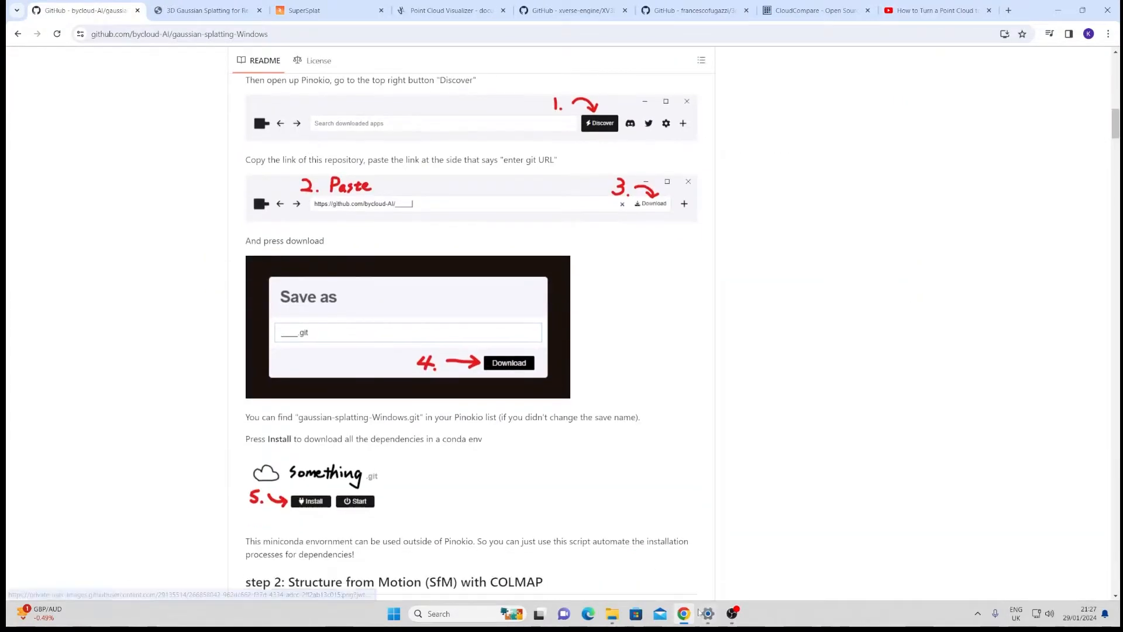
mouse_move(770, 295)
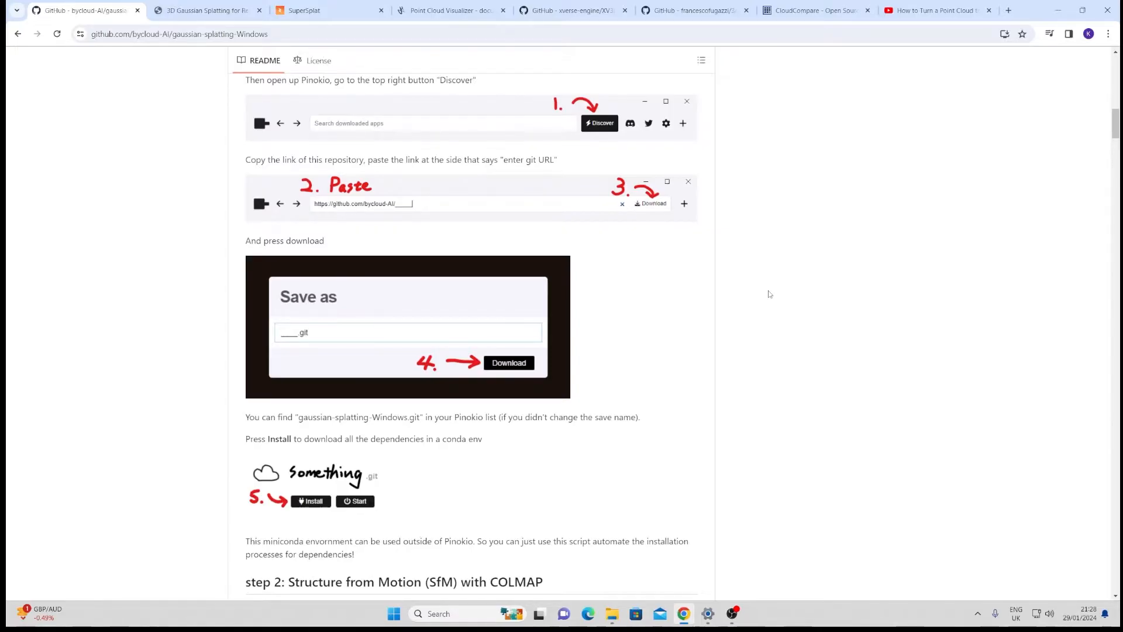
mouse_move(721, 293)
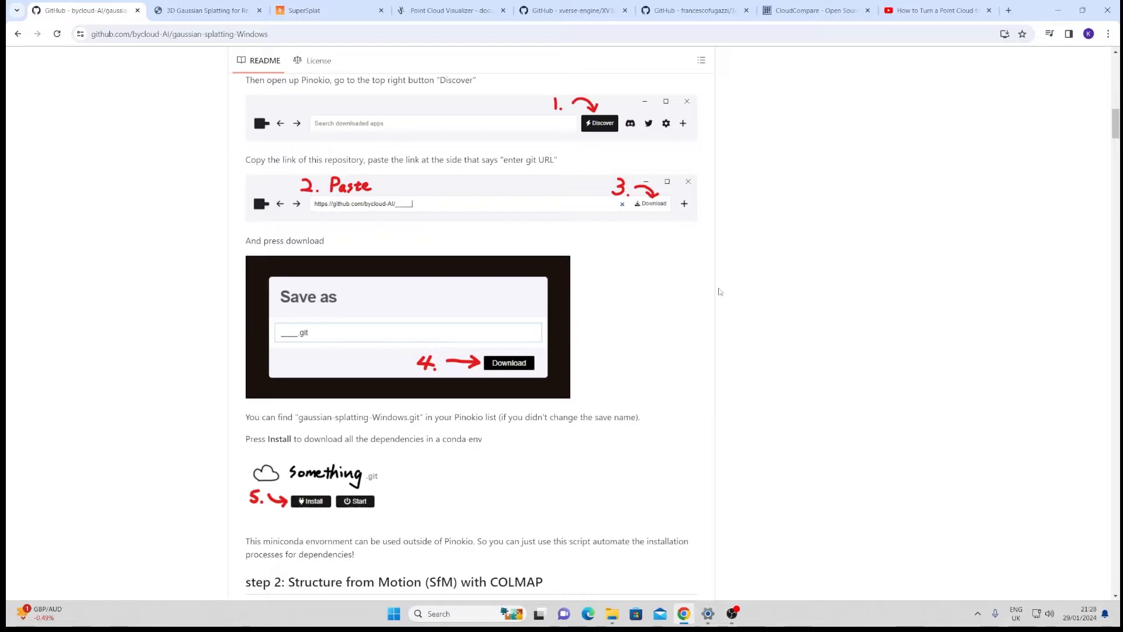
scroll(down, 3)
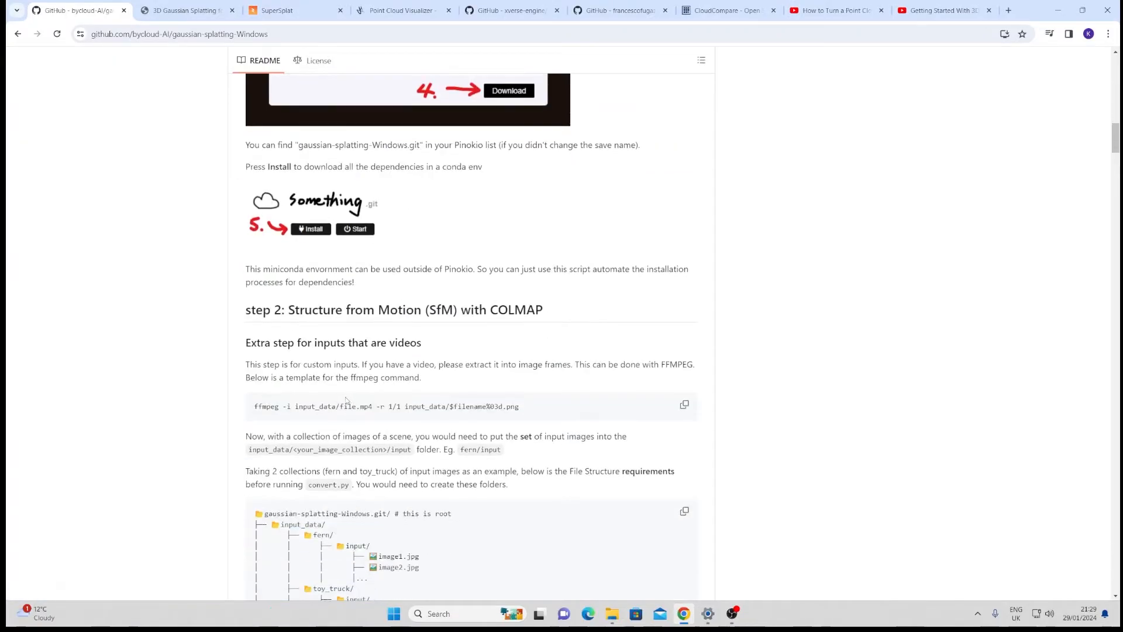
scroll(down, 3)
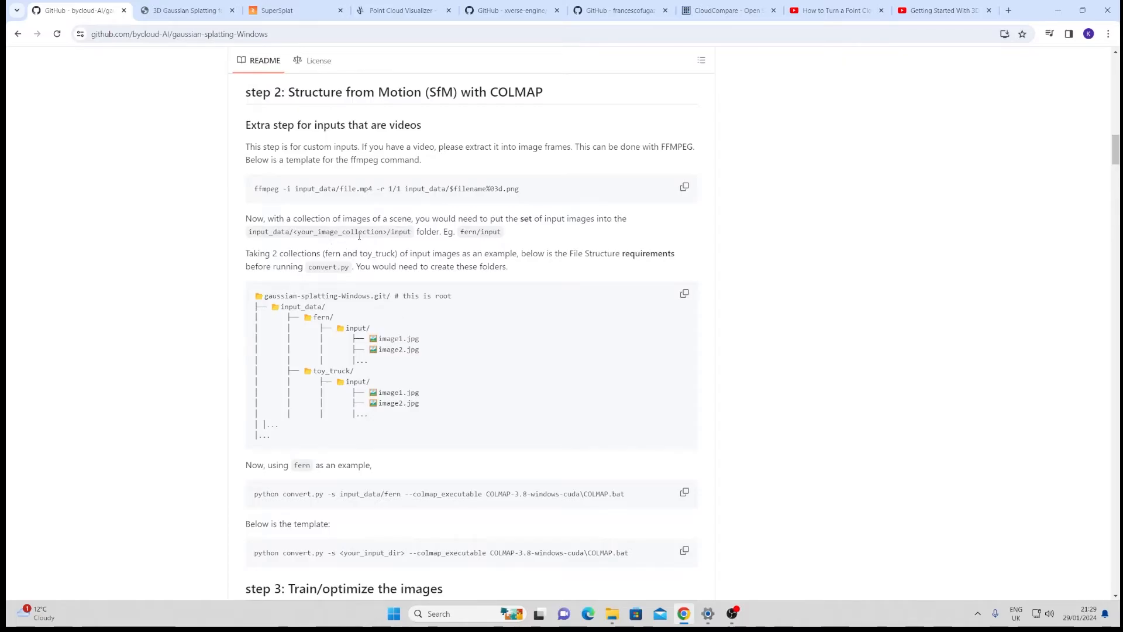
scroll(down, 3)
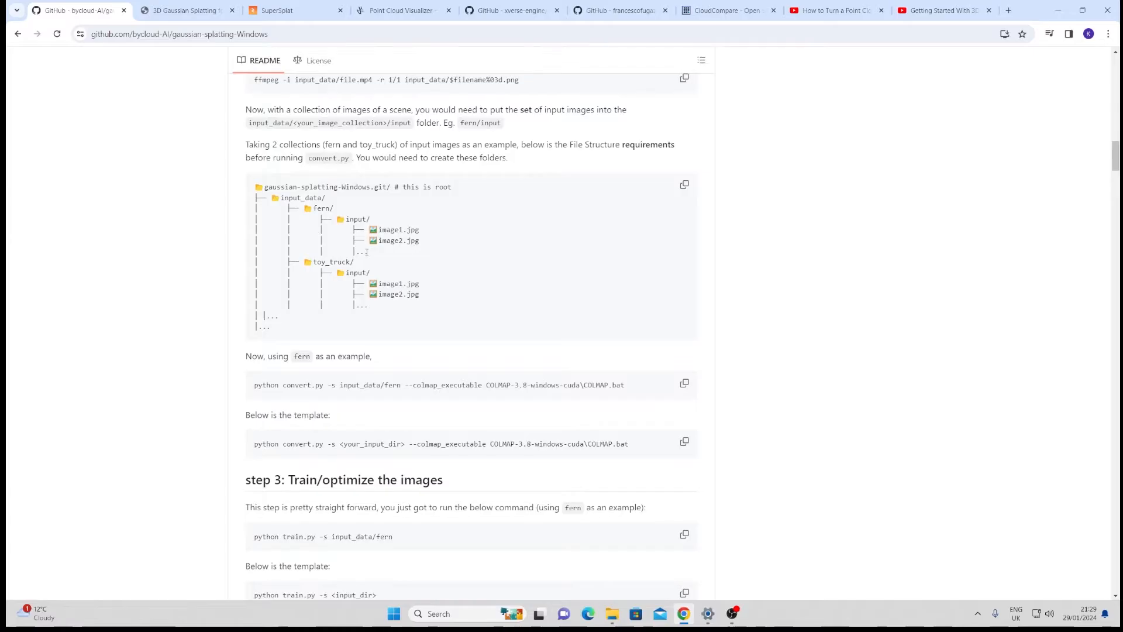
scroll(down, 3)
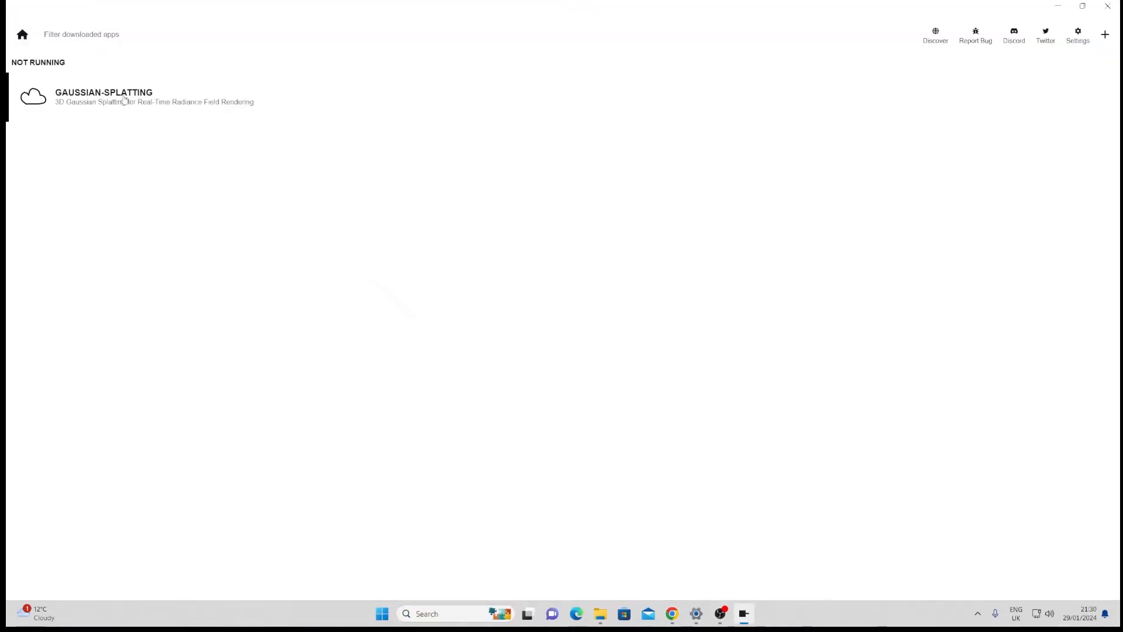
Step: Start the gaussian-splatting app's terminal in Pinokio and list the repository contents with dir
click(105, 91)
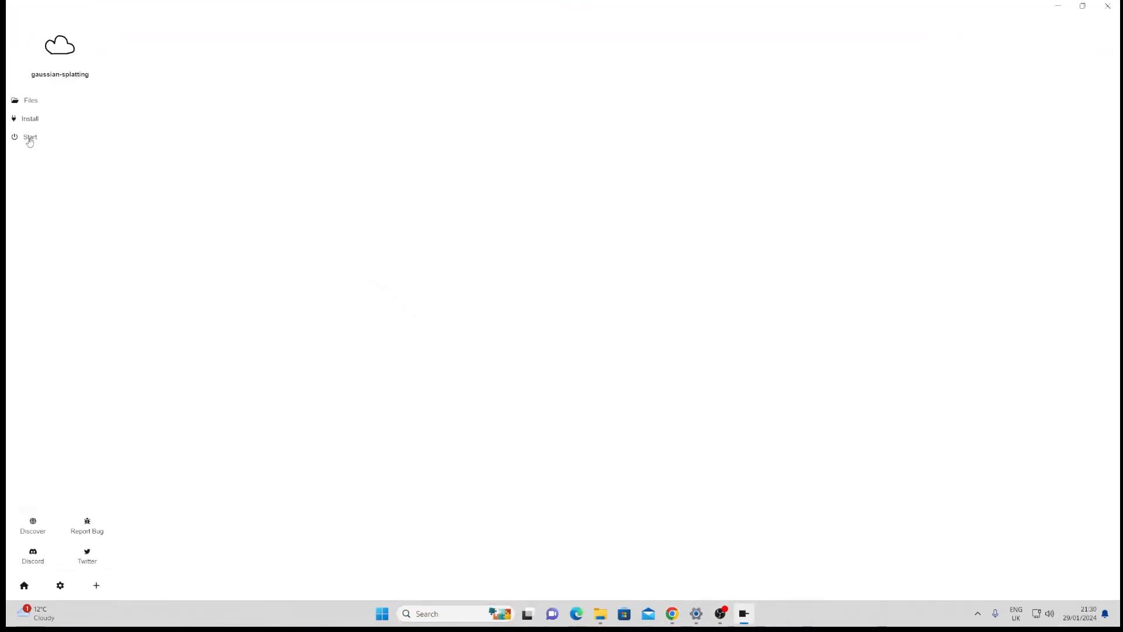
click(28, 136)
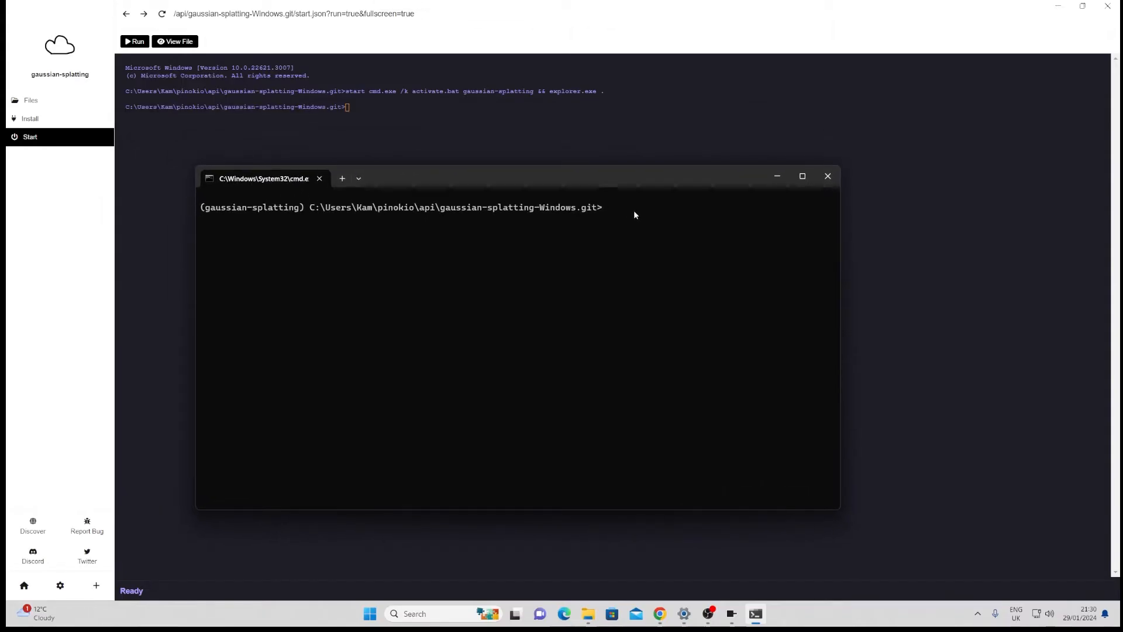
text(dir)
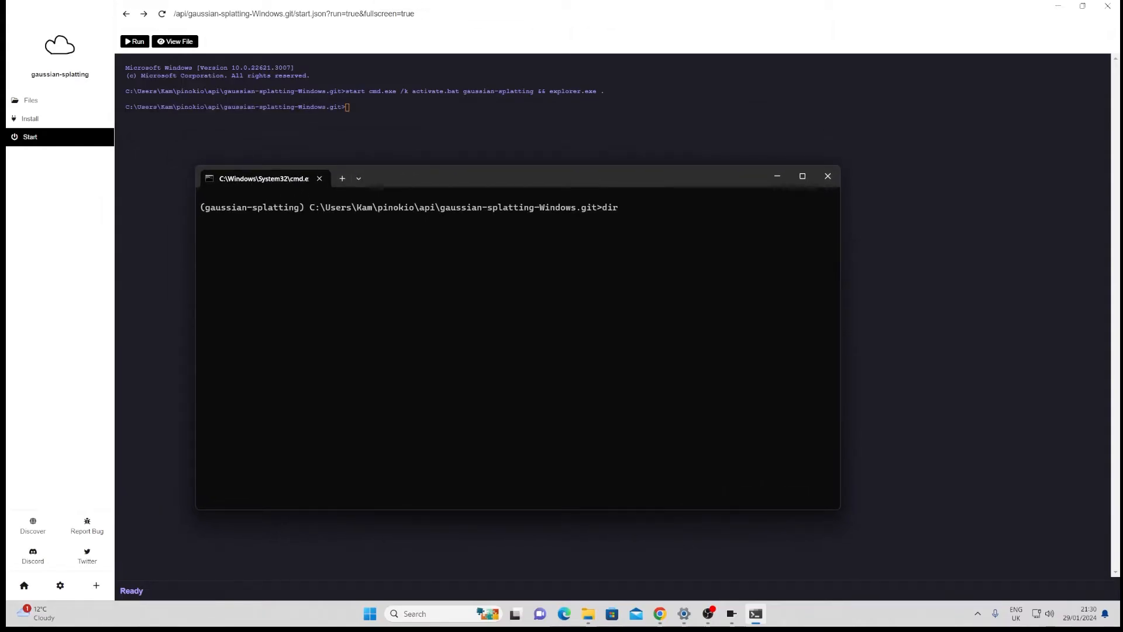
key(Enter)
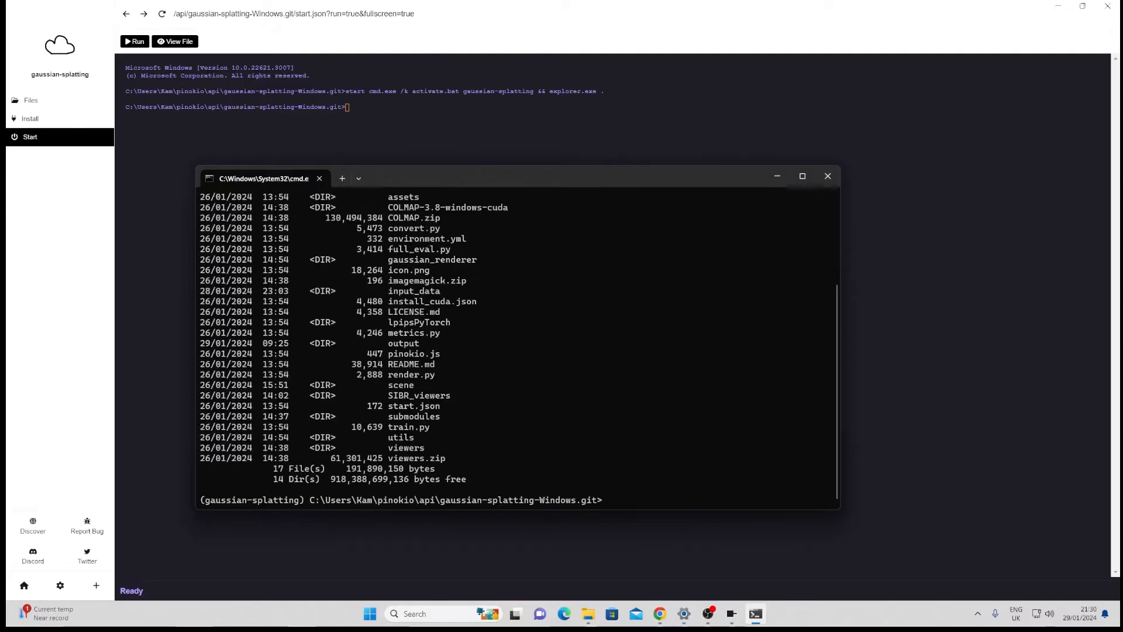
Step: Move the terminal up one folder with cd.. toward the api folder
text(cd.)
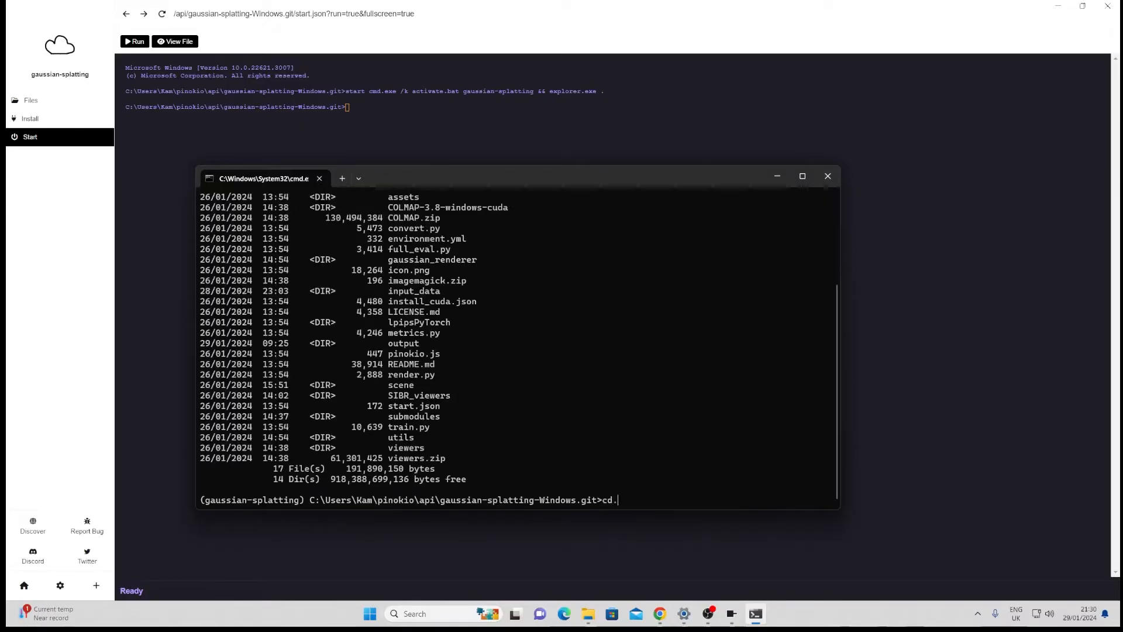
key(Backspace)
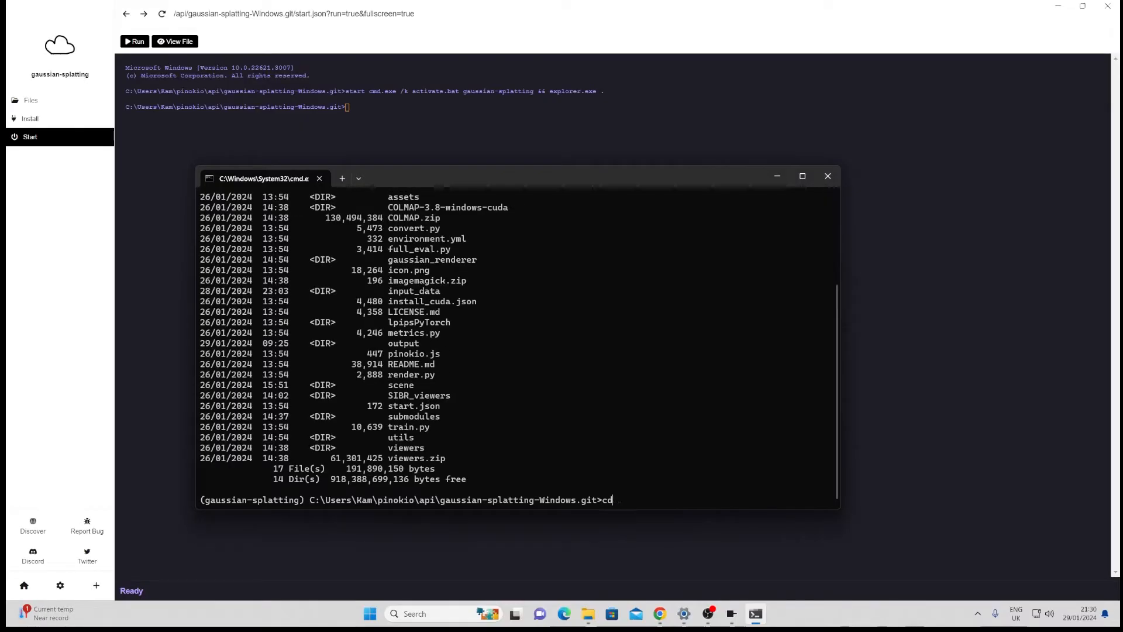
text(...)
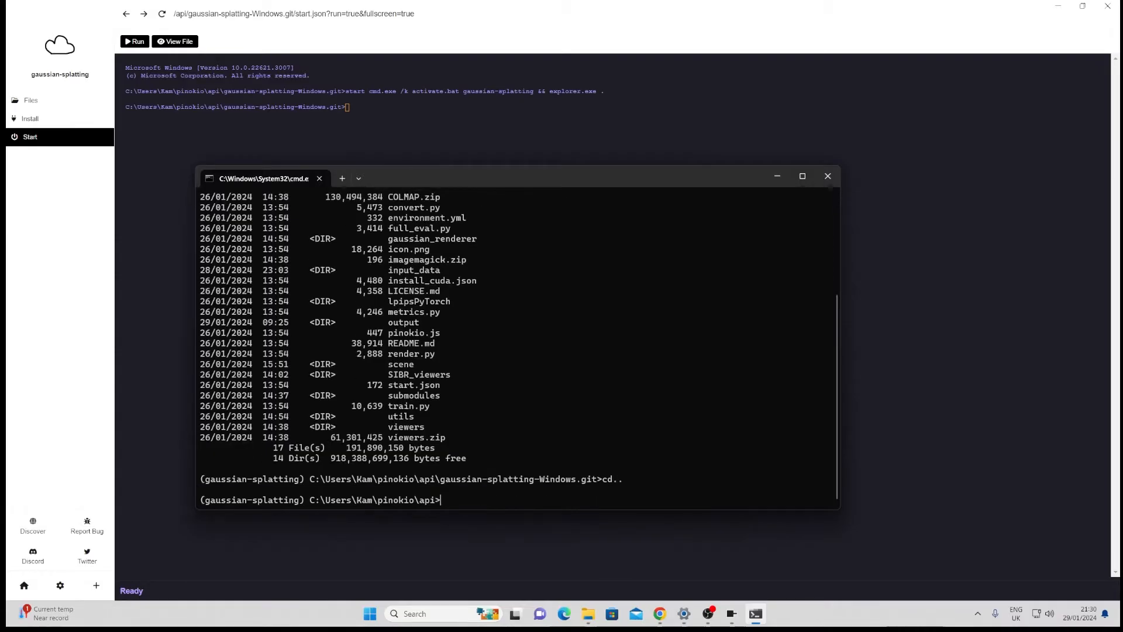
text(cd)
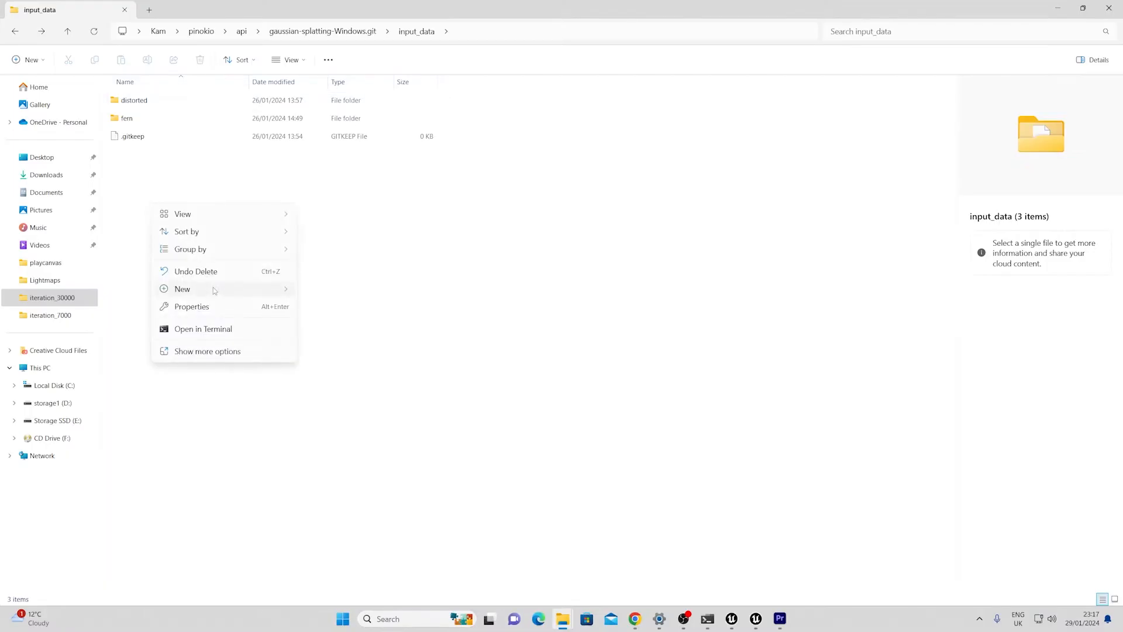
Step: Create the carburnt\input folder under input_data to hold the 210 burnt-car photos
click(182, 289)
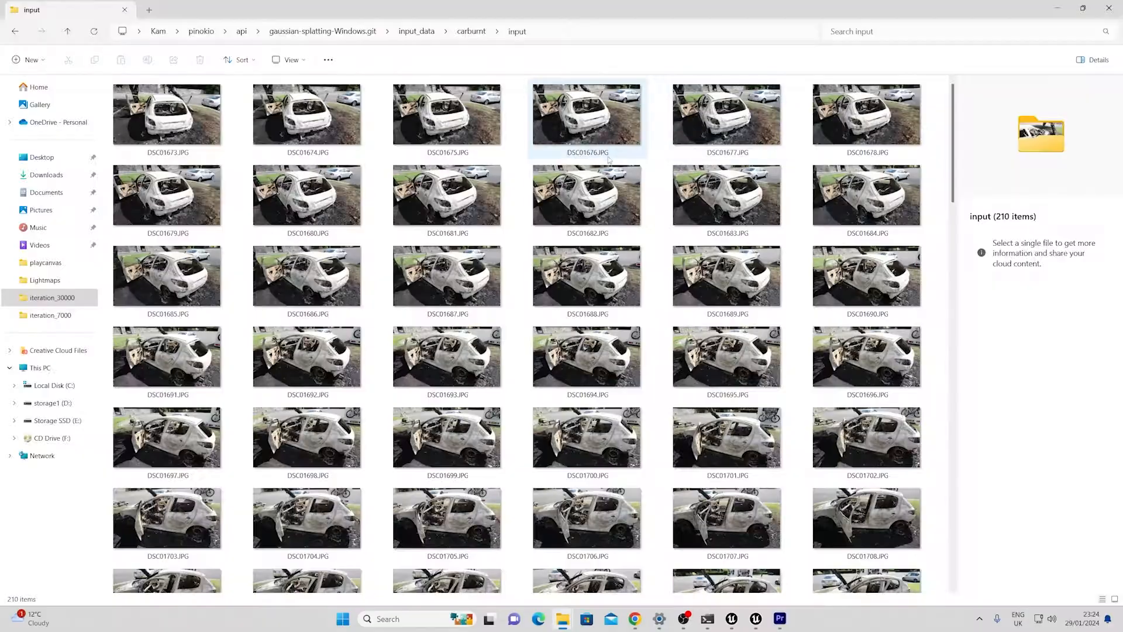
scroll(down, 3)
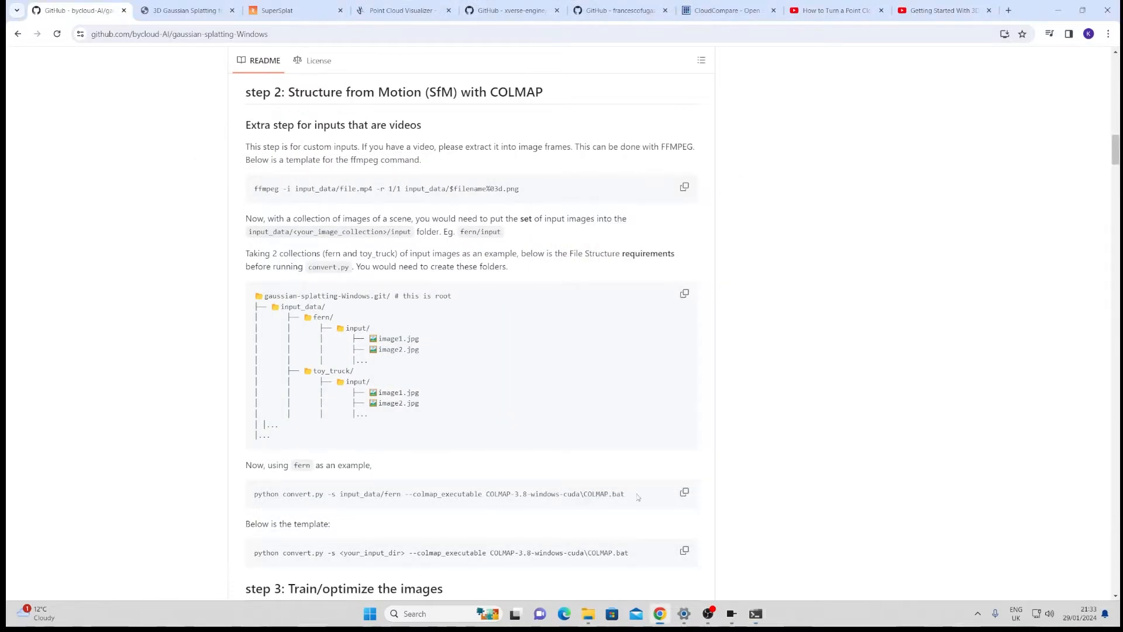
Step: Select the README's example 'python convert.py -s input_data/fern ...' COLMAP command for copying
triple_click(437, 494)
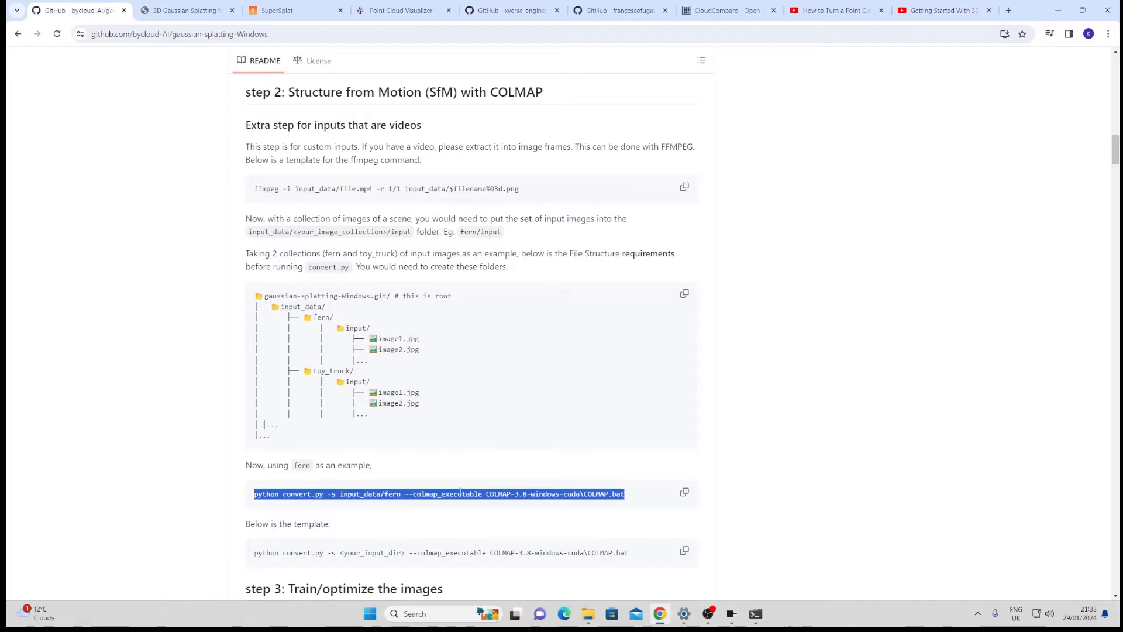
scroll(down, 3)
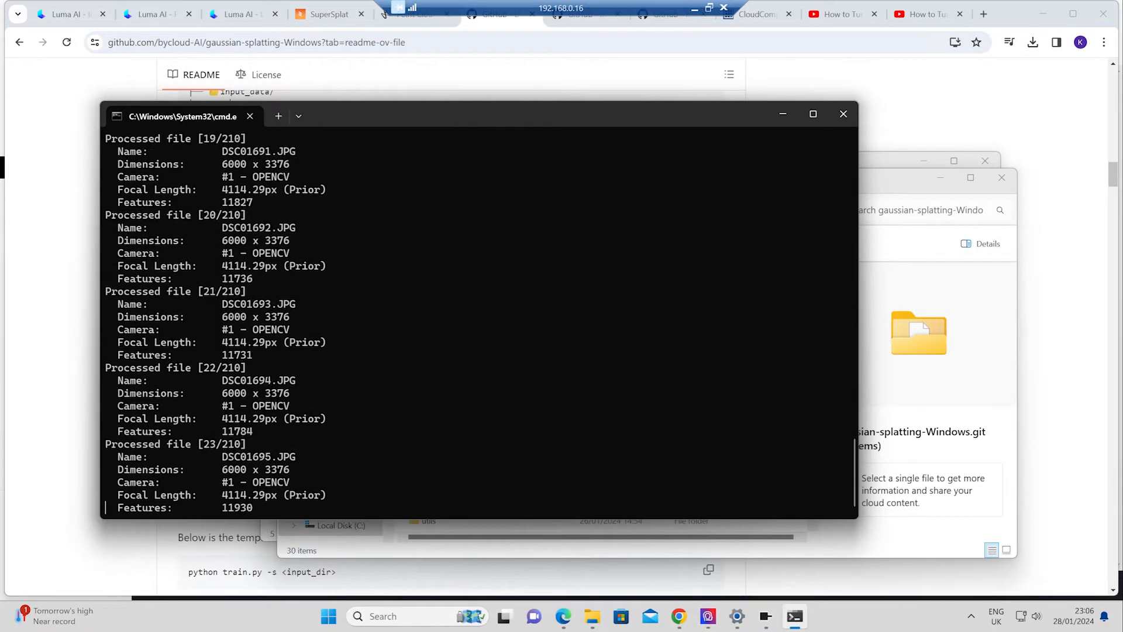
Step: Run the convert.py COLMAP command so feature extraction processes the 210 car photos
click(812, 114)
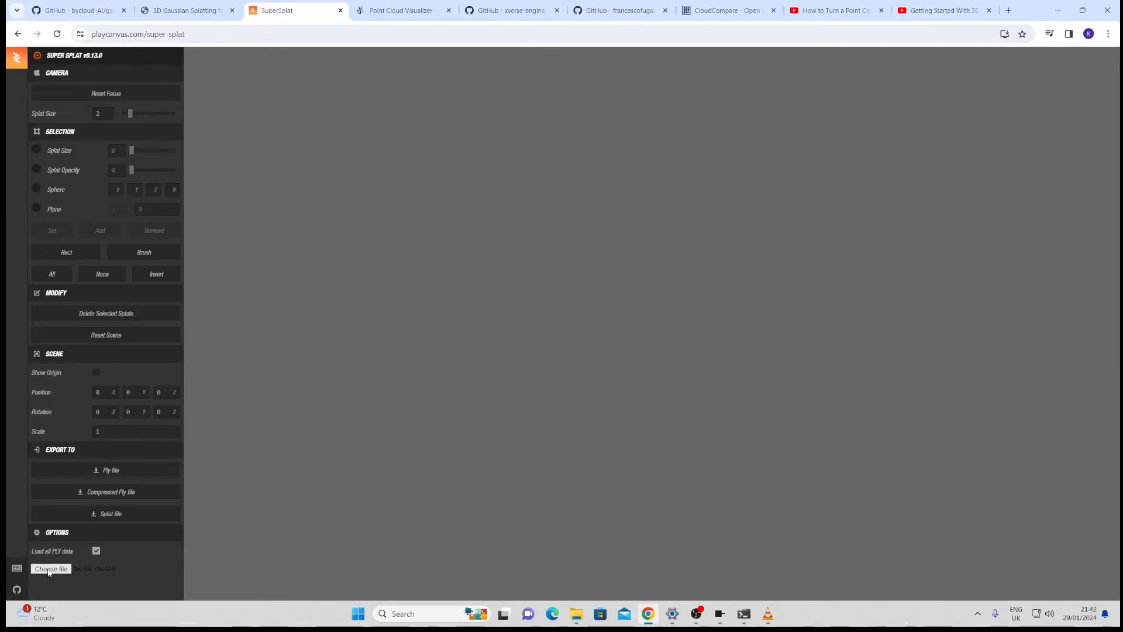
Step: Load point_cloud.ply into SuperSplat, zoom in and shrink the splat size to show real colours
click(52, 568)
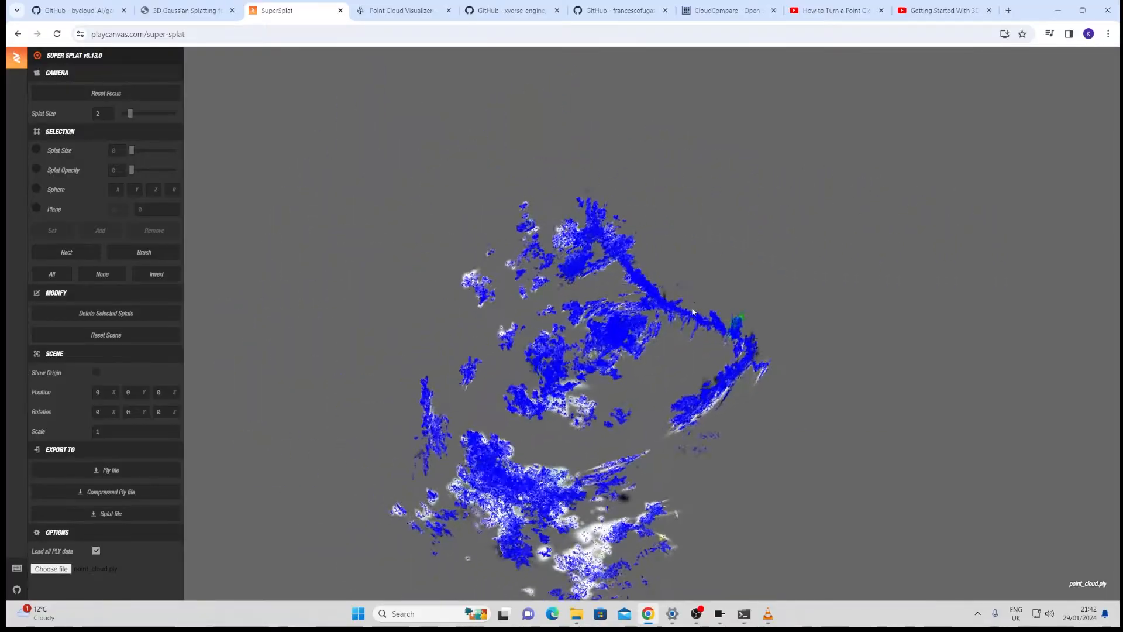
drag(692, 313, 617, 305)
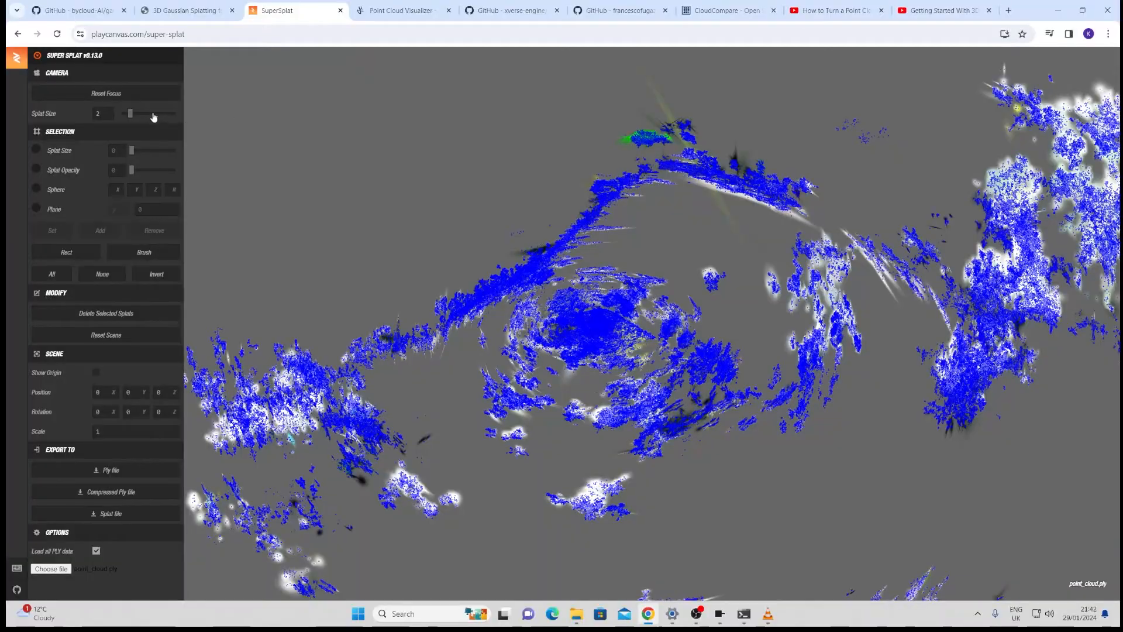
drag(130, 113, 121, 114)
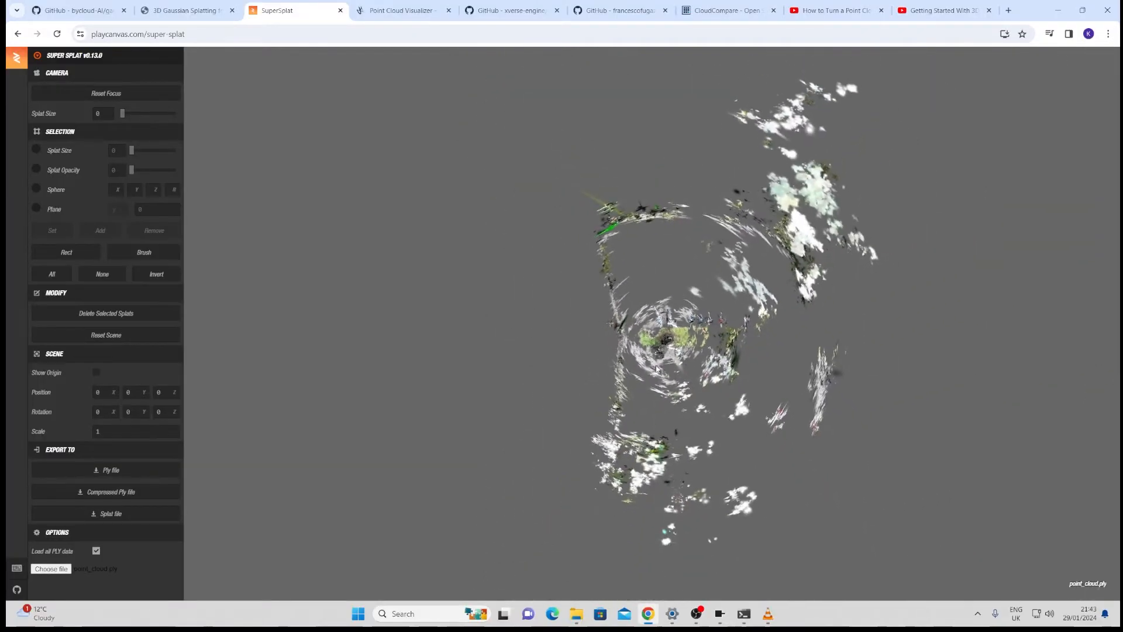
Step: Rect-select and delete the lower band and then the upper block of stray splats around the car
click(65, 251)
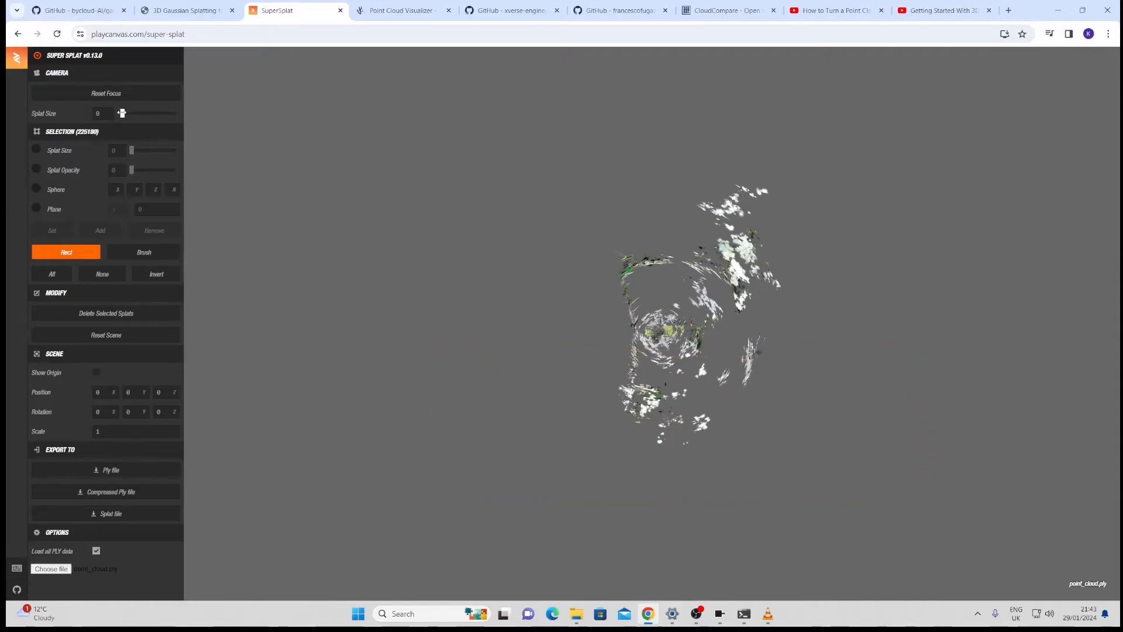
drag(121, 114, 138, 114)
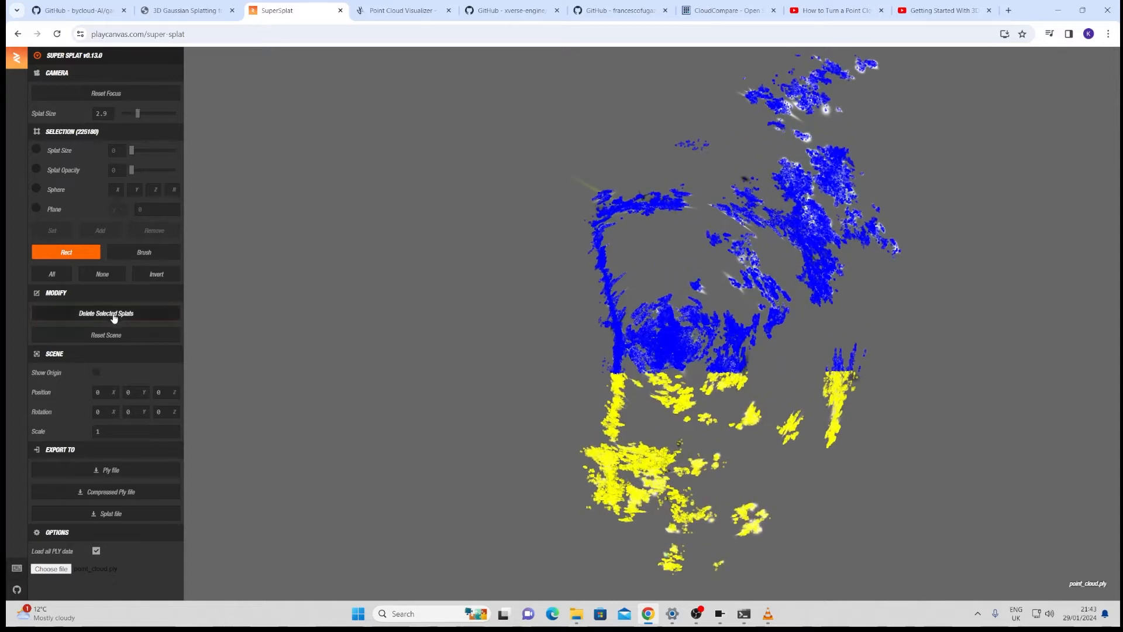
click(106, 314)
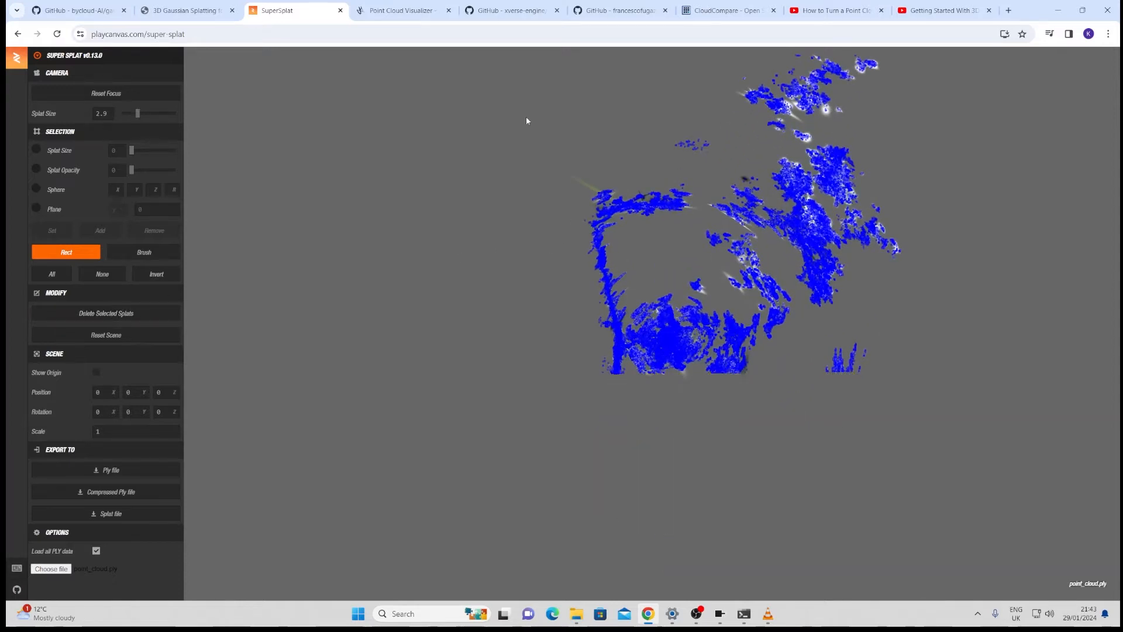
drag(527, 121, 851, 308)
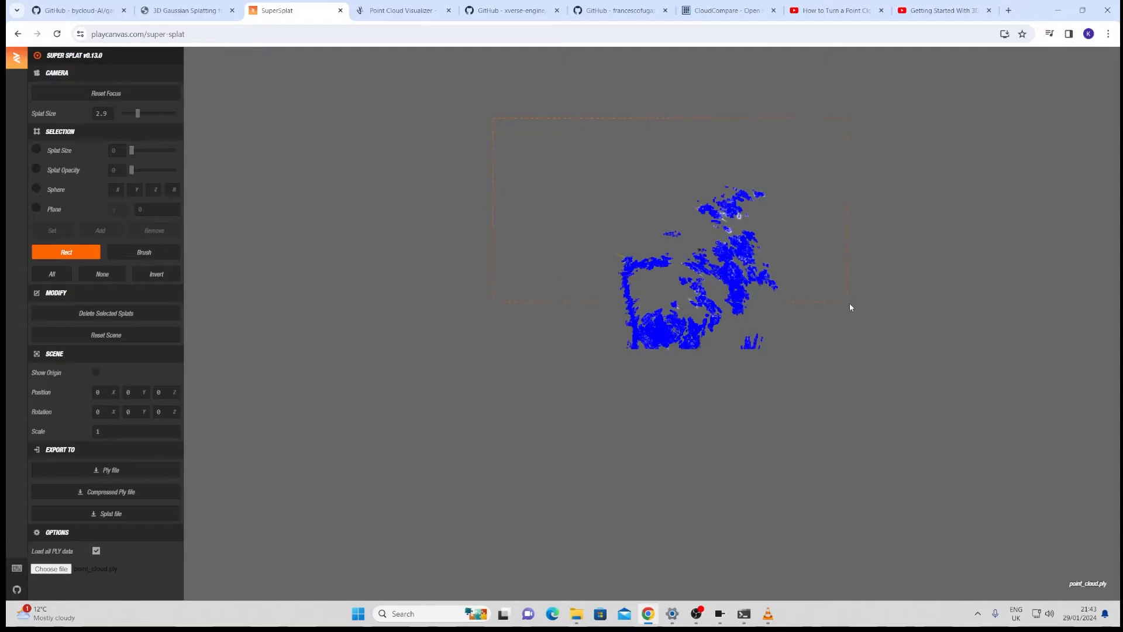
click(155, 274)
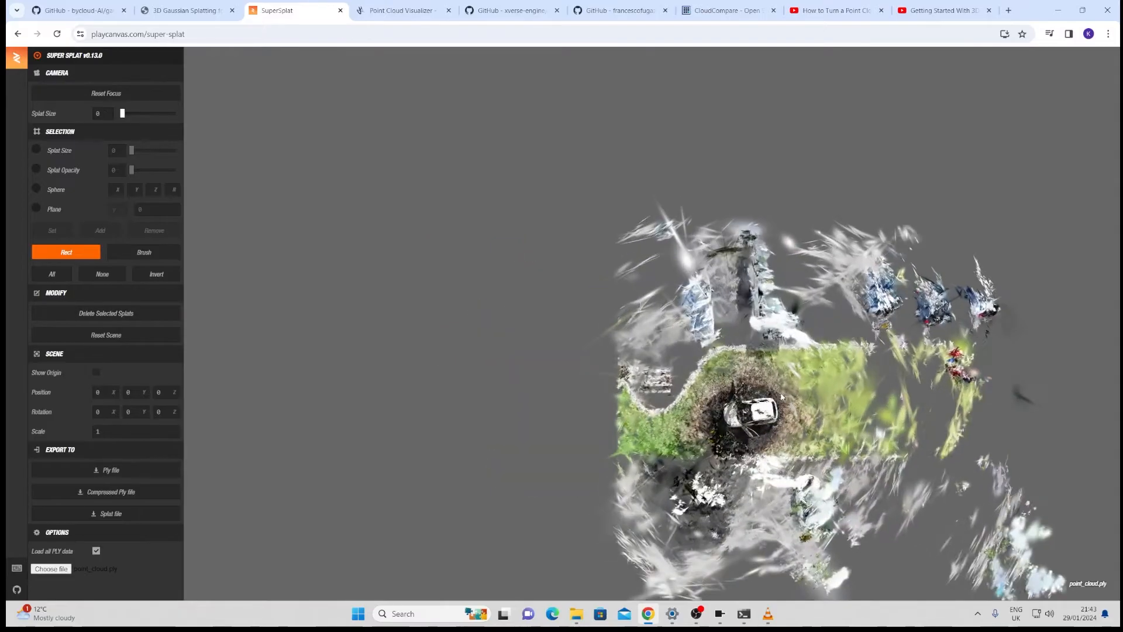
click(144, 251)
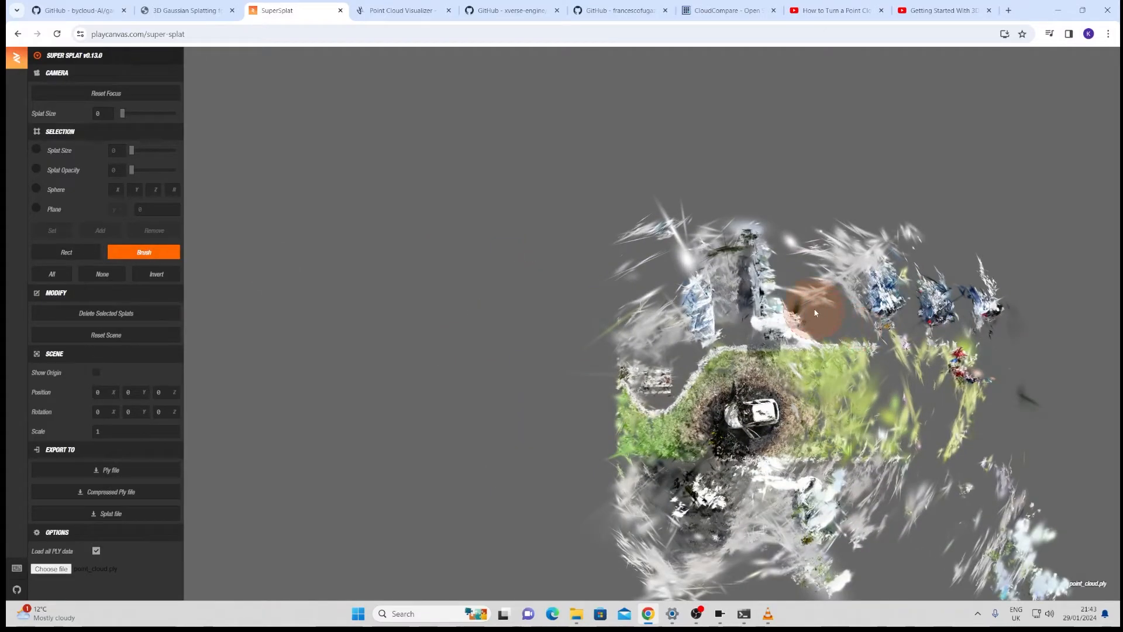
Step: Brush over the buildings and surrounding clutter, delete them, and zoom in on the isolated car
drag(814, 313, 981, 299)
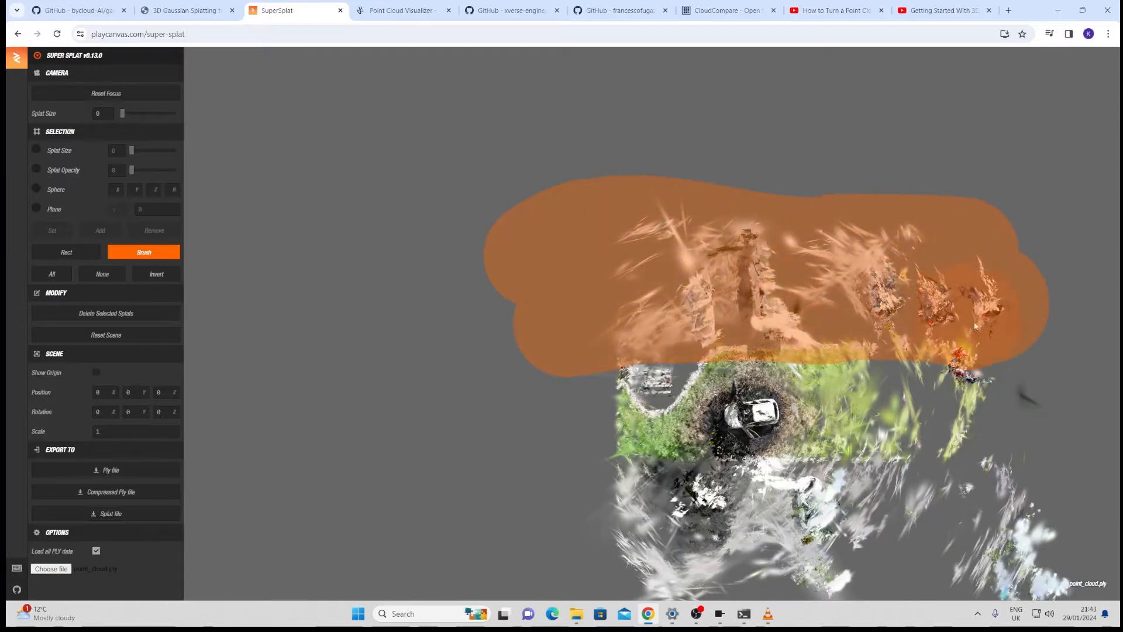
drag(974, 323, 687, 550)
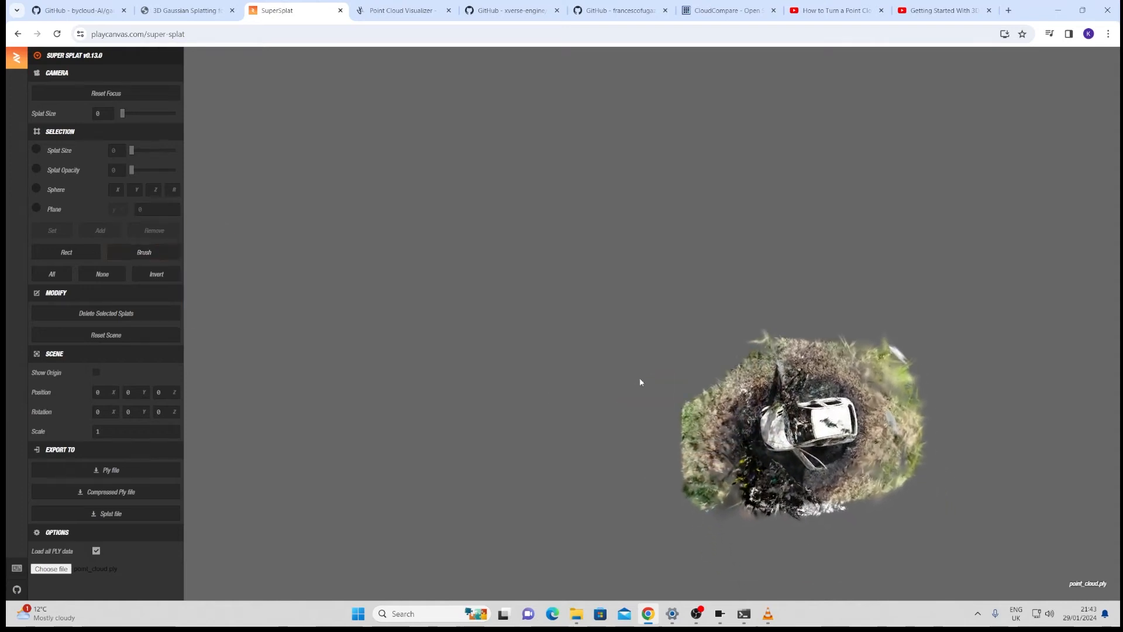
drag(640, 381, 512, 328)
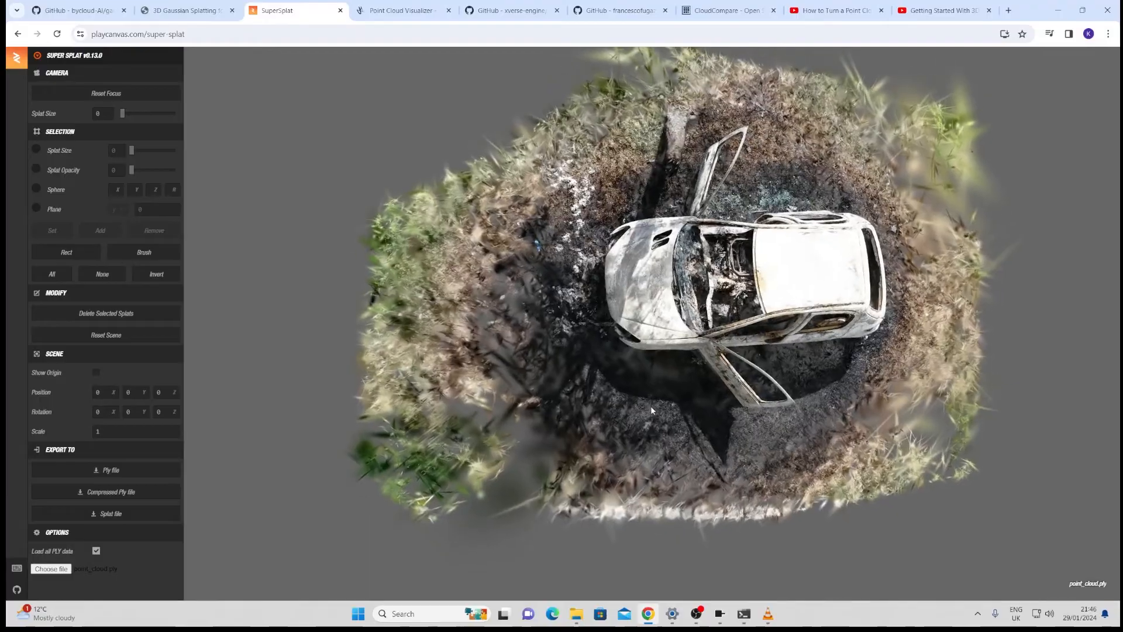
drag(123, 114, 141, 113)
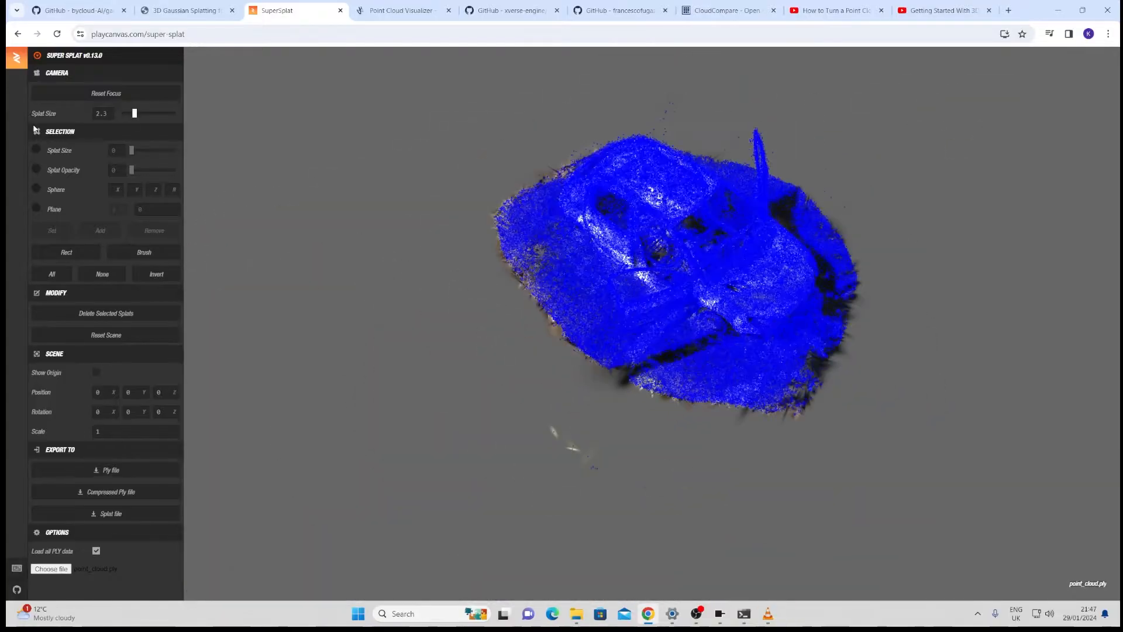
Step: Return to brush selection over the cleaned car scene before exporting a compressed Ply
click(144, 252)
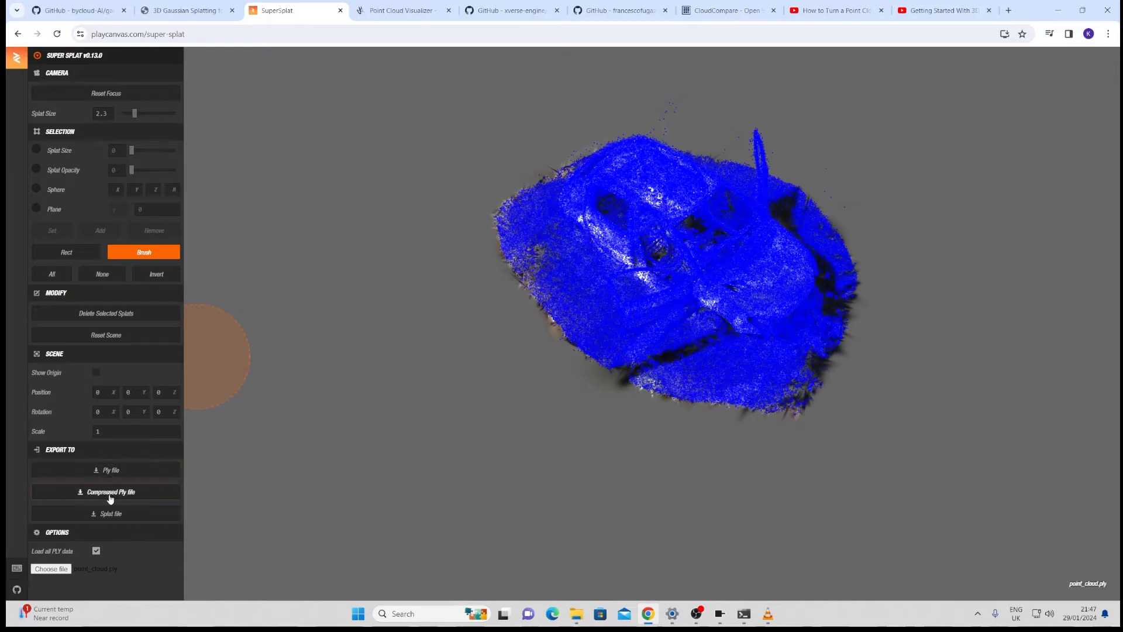
mouse_move(107, 499)
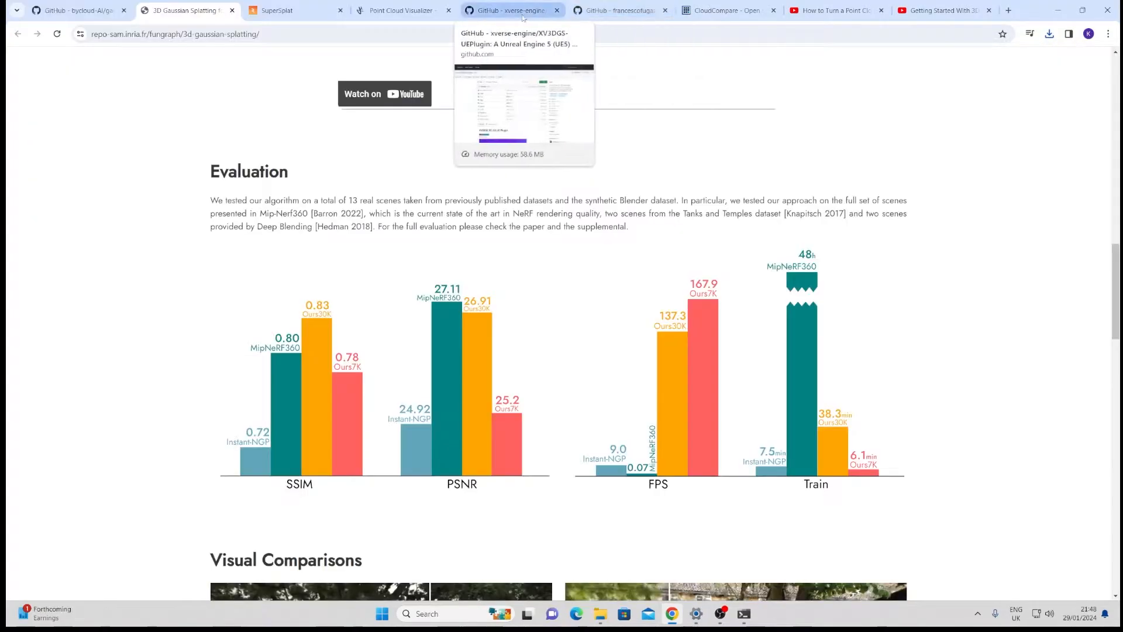
Step: Read the XV3DGS-UEPlugin README's System Requirements and Plugin download sections
click(508, 9)
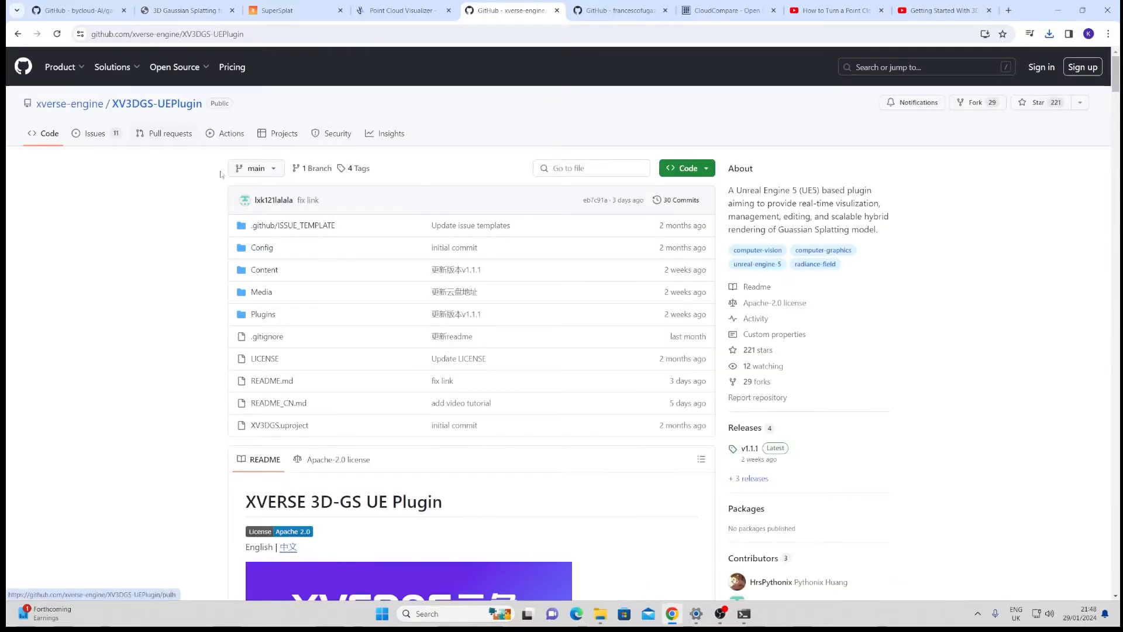
scroll(down, 3)
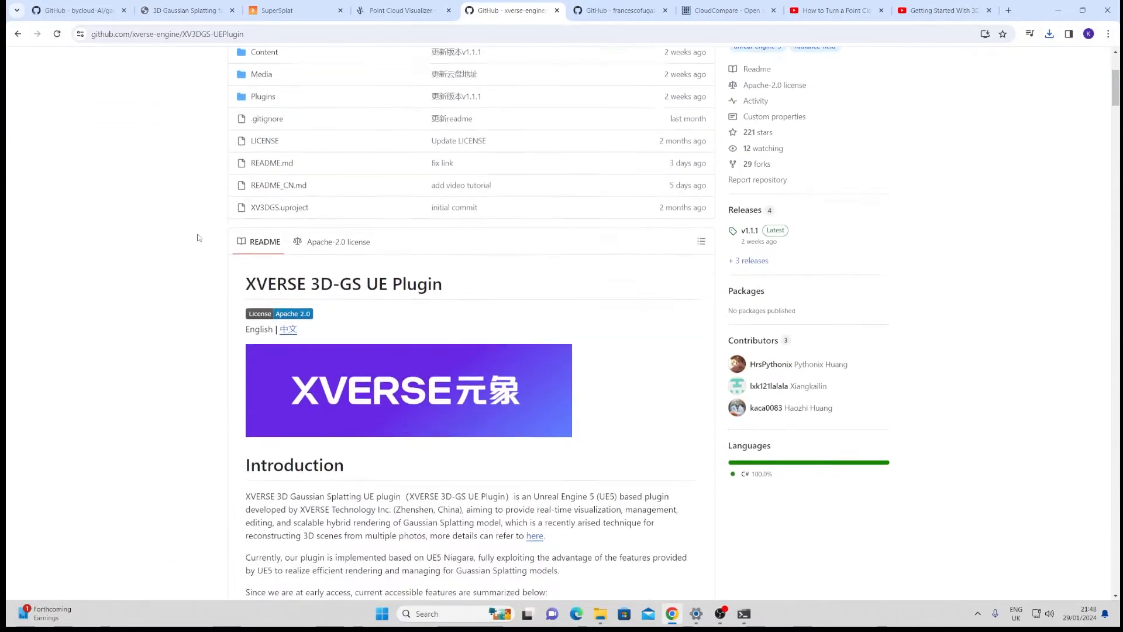
scroll(down, 3)
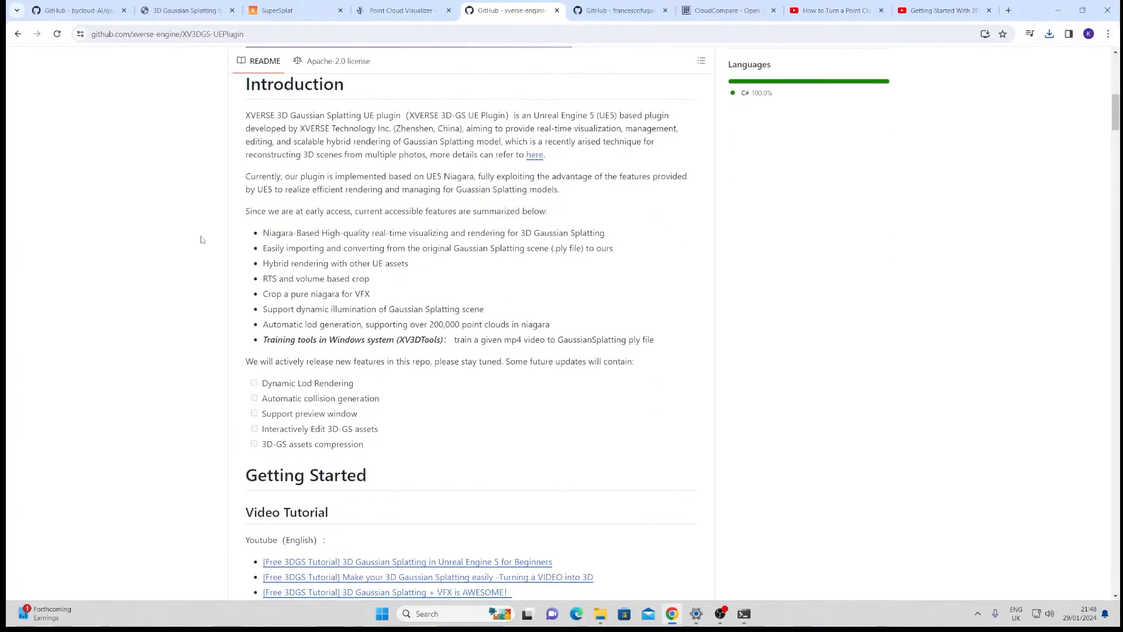
scroll(down, 3)
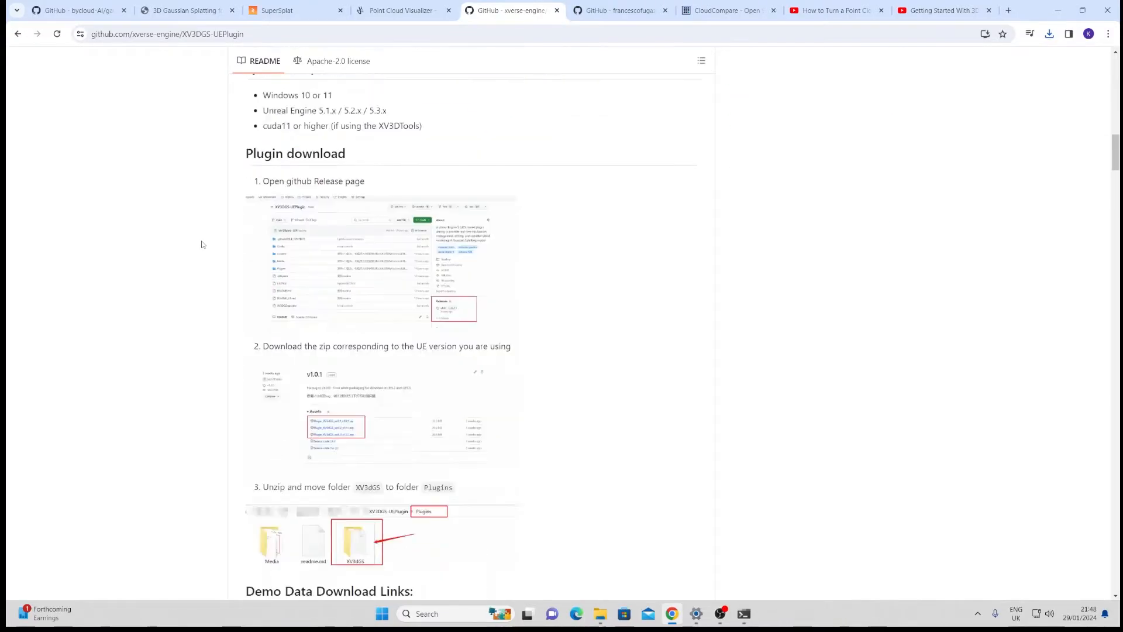
scroll(up, 3)
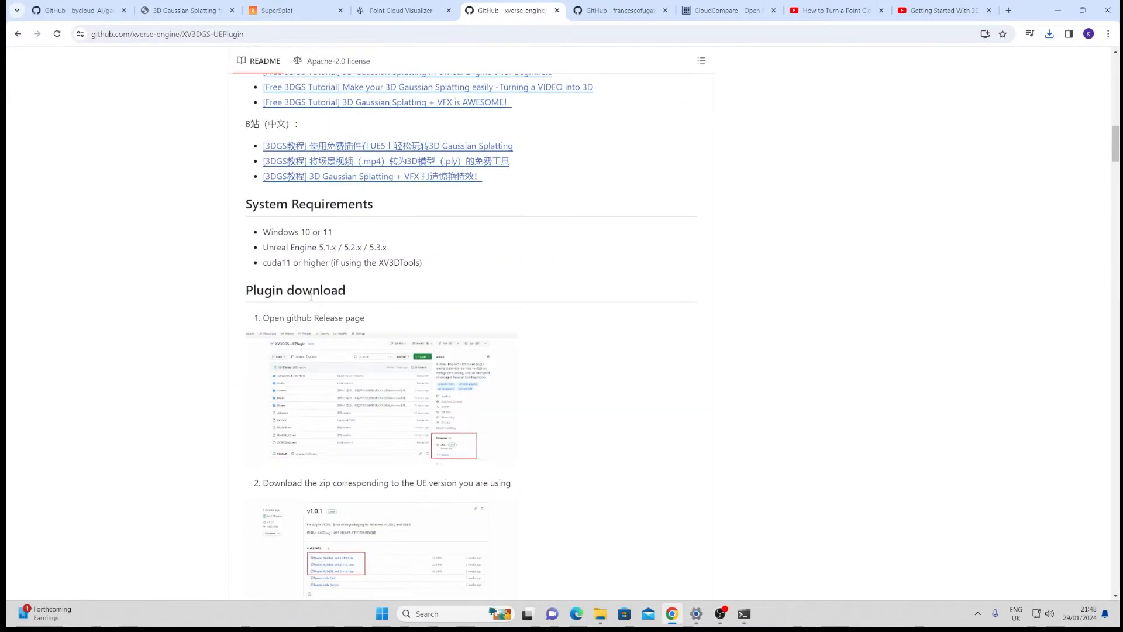
scroll(up, 3)
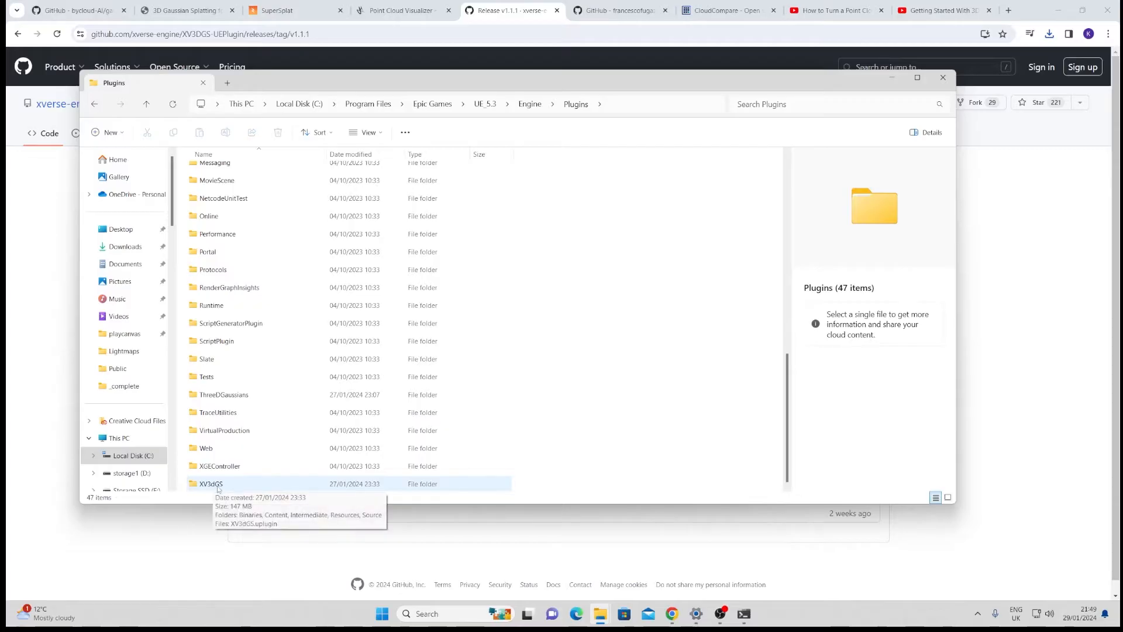
Step: Open the XV3dGS folder inside UE 5.3's Engine\Plugins directory
double_click(210, 483)
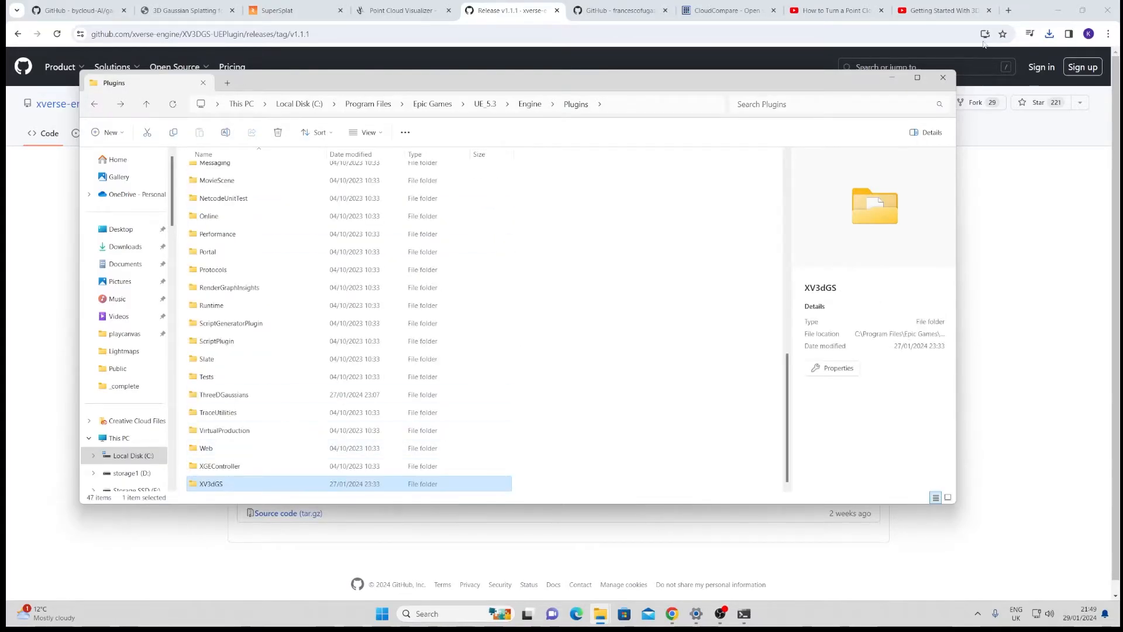
click(942, 77)
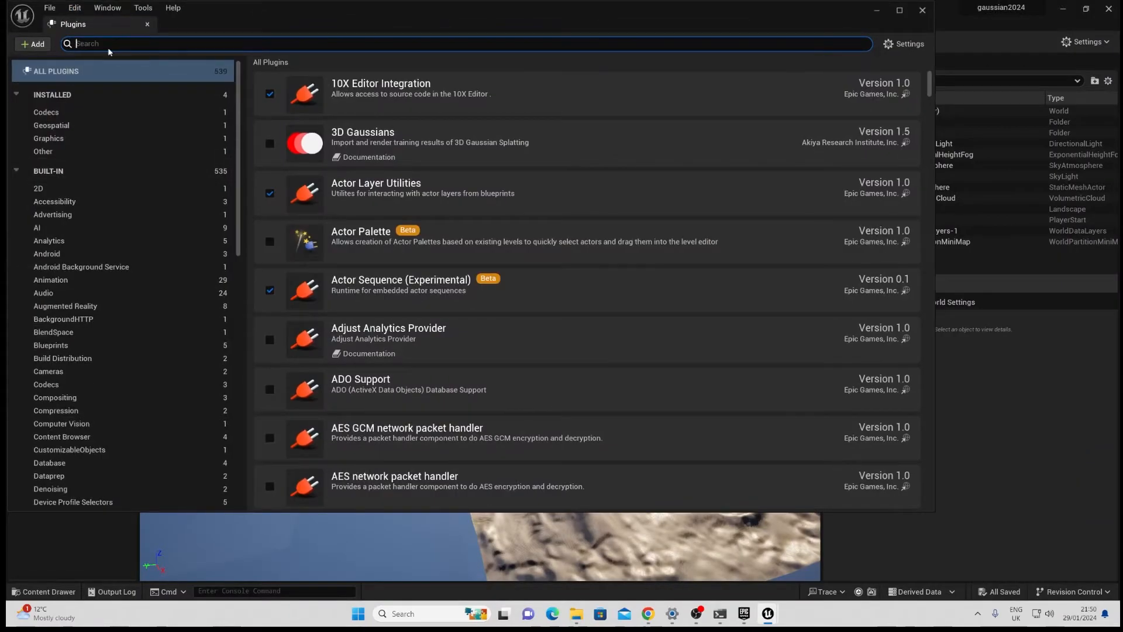
Step: Filter the Plugins list with 'xv' to confirm XV3dGS is enabled
text(xv)
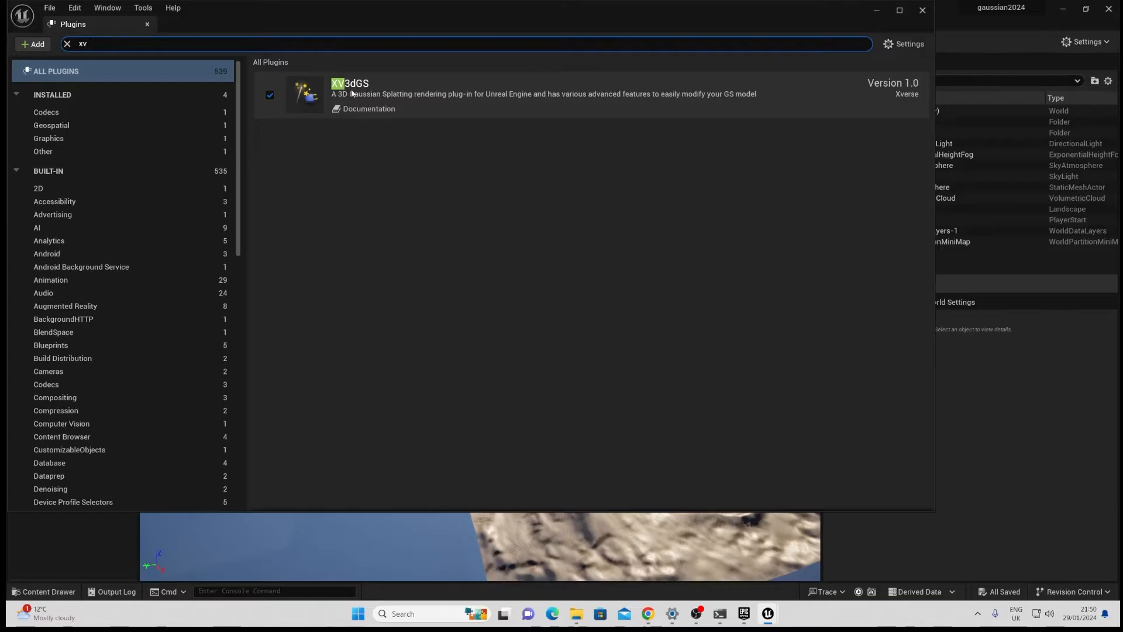
mouse_move(797, 53)
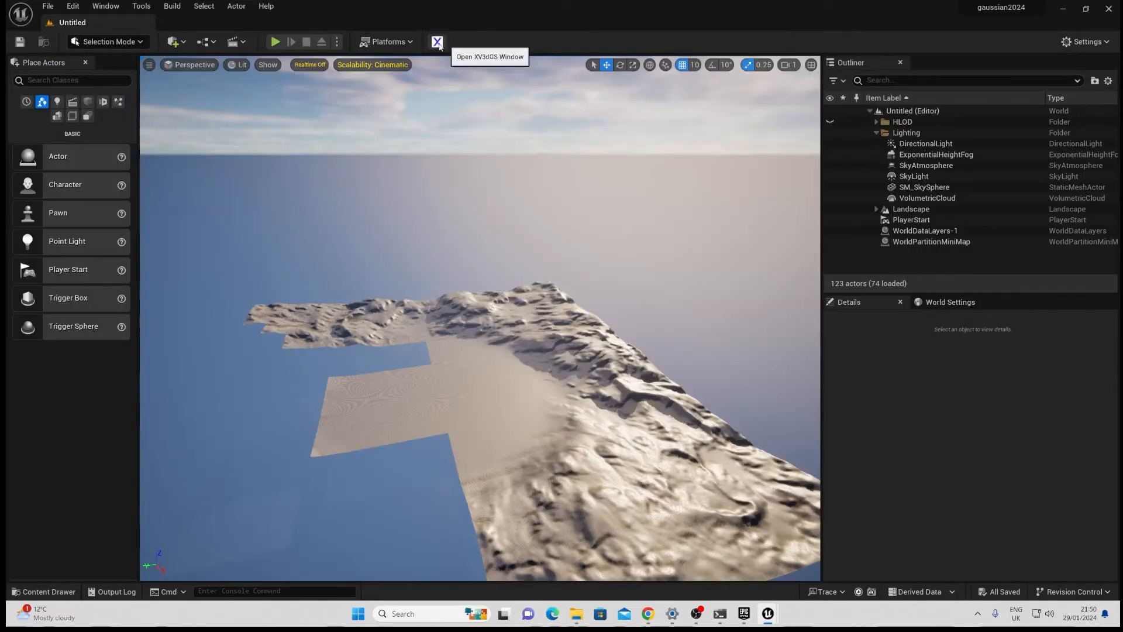
Step: Show the XV3dGS plugin window and open the carburnt1 blueprint from Content > XV3dGS > carburnt
click(438, 42)
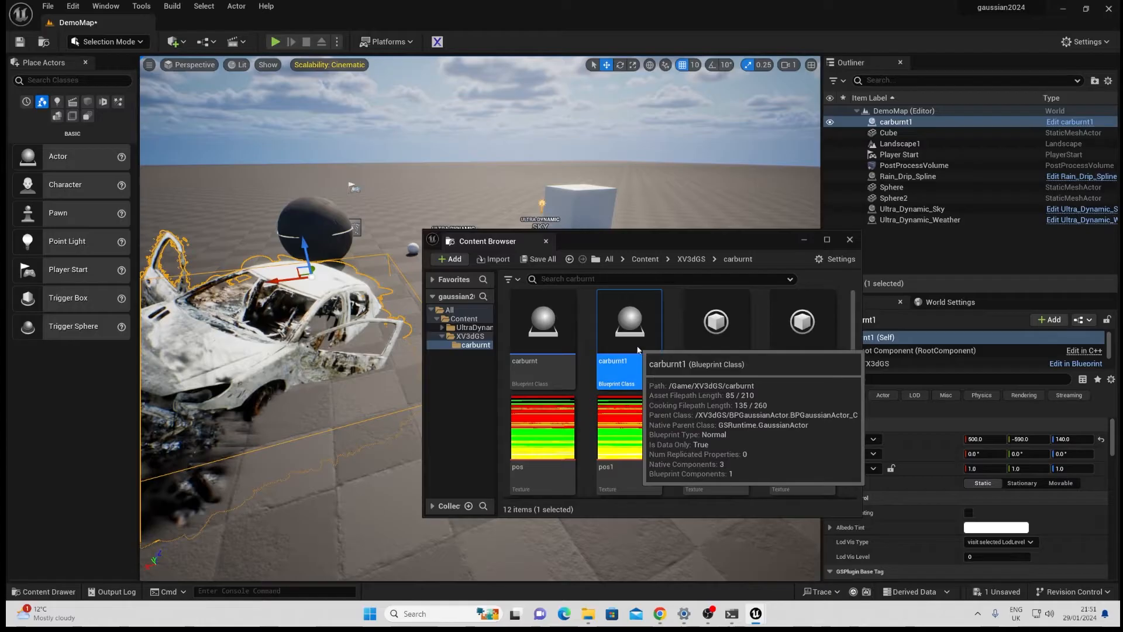
double_click(628, 320)
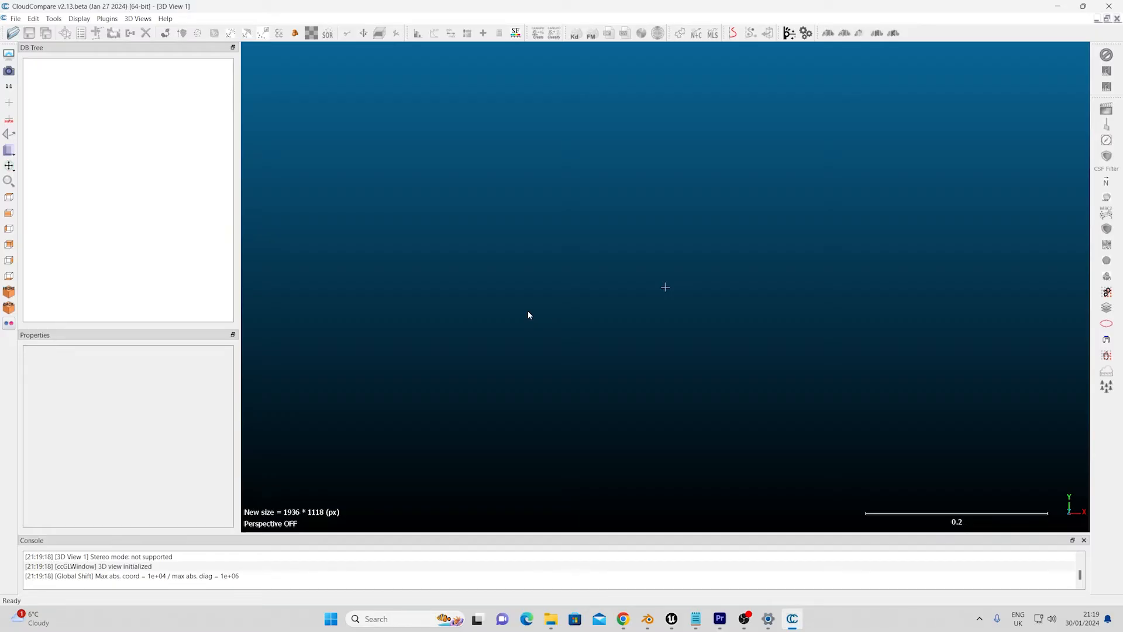
mouse_move(626, 520)
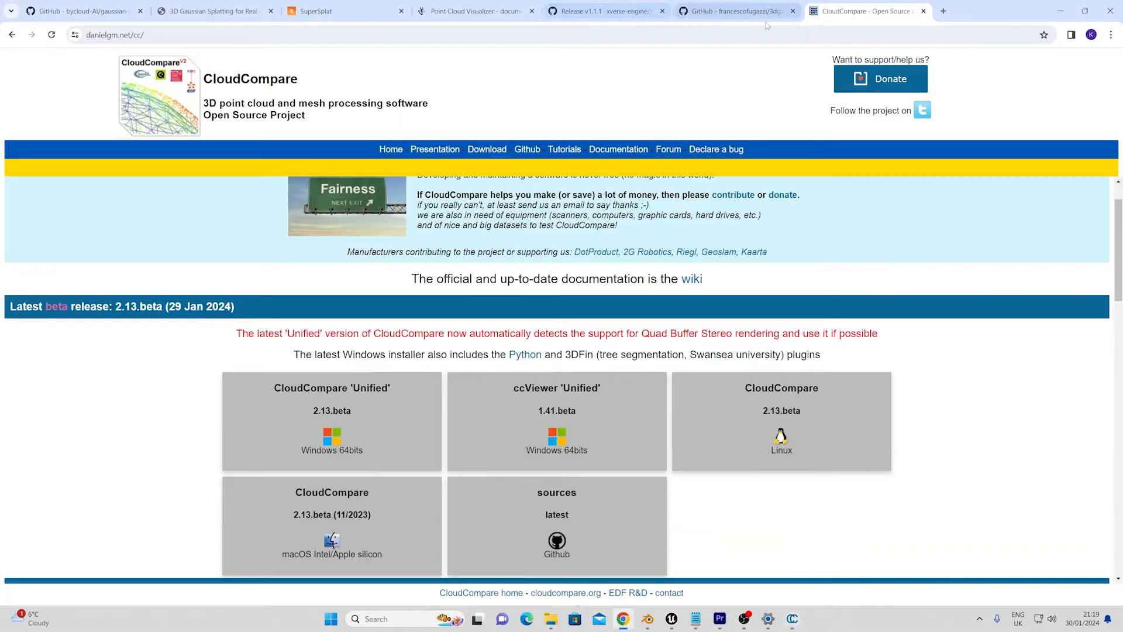
Step: Read the 3dgsconverter README's installation and gsconverter usage commands
click(734, 11)
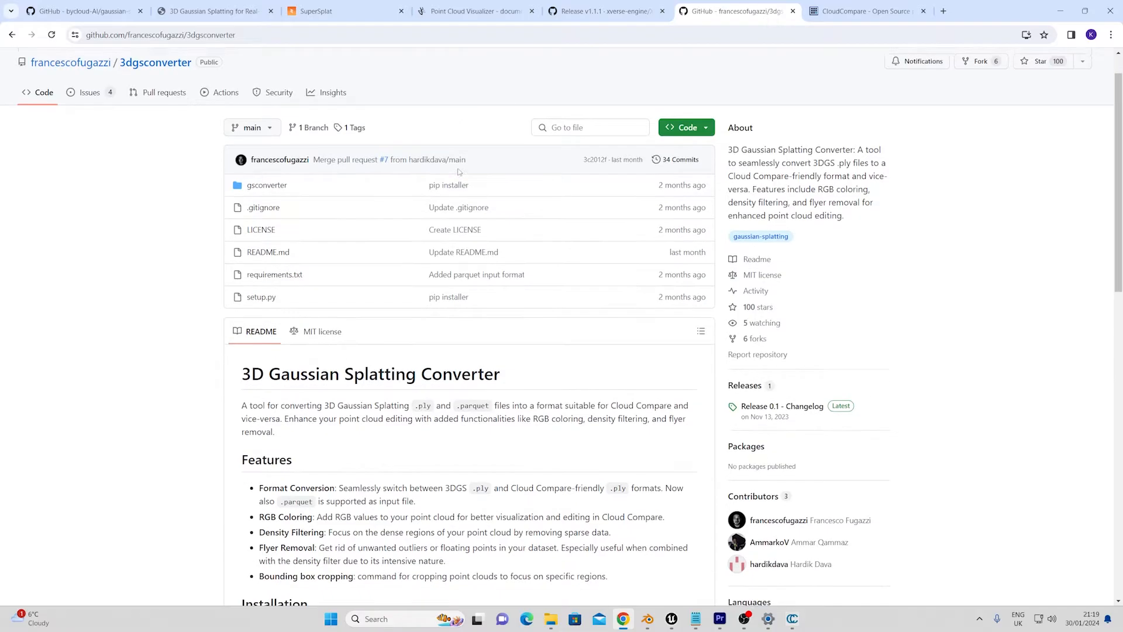
scroll(down, 3)
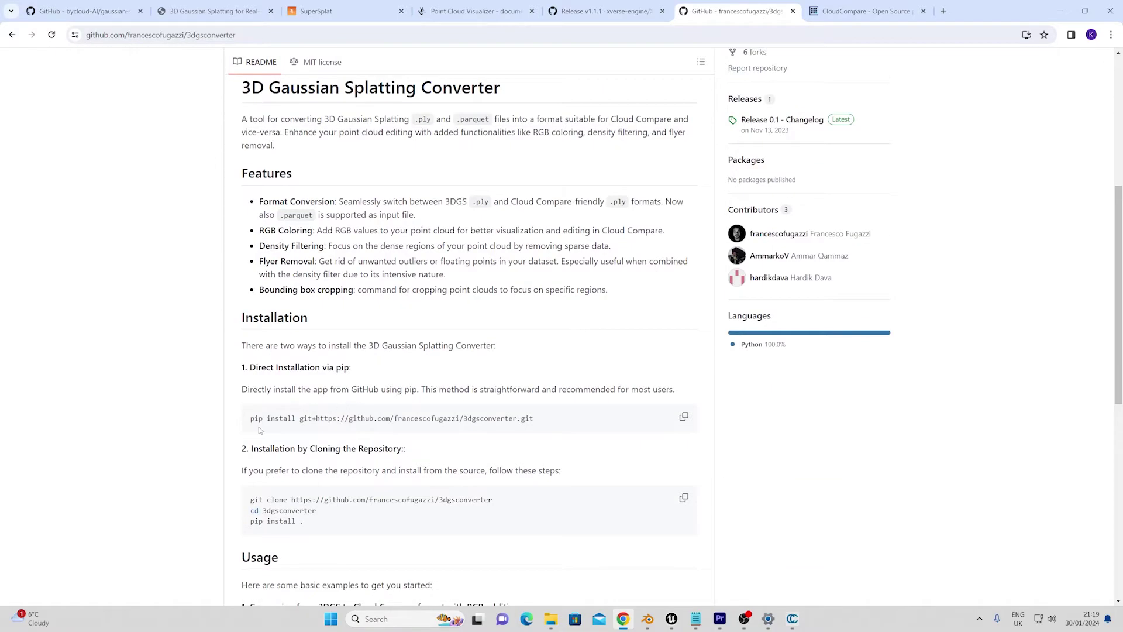
scroll(down, 3)
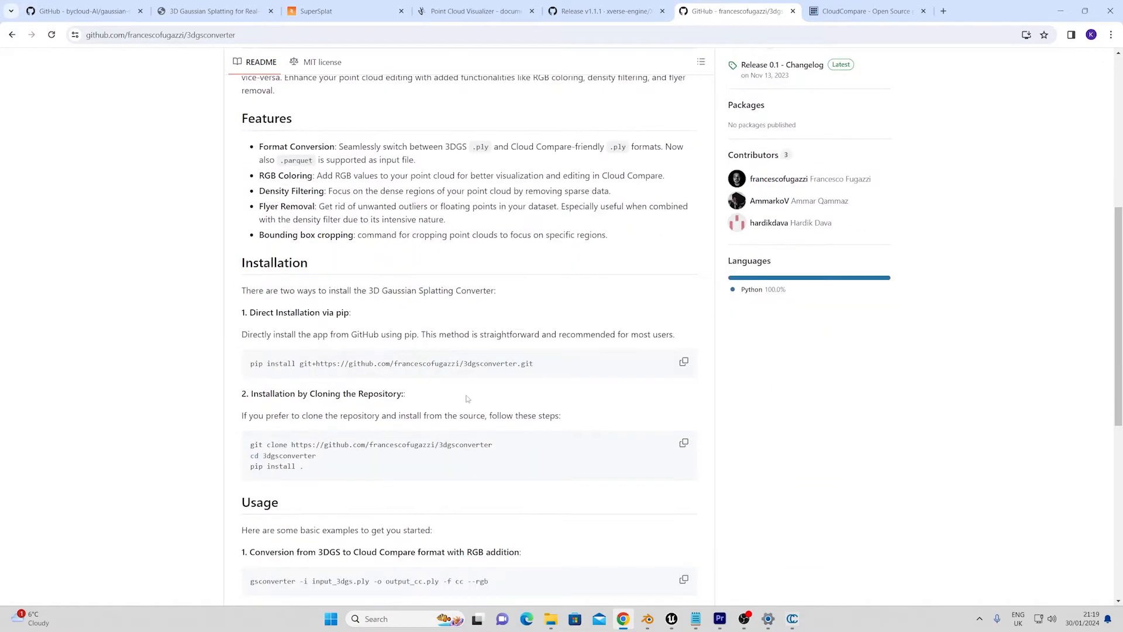
scroll(down, 3)
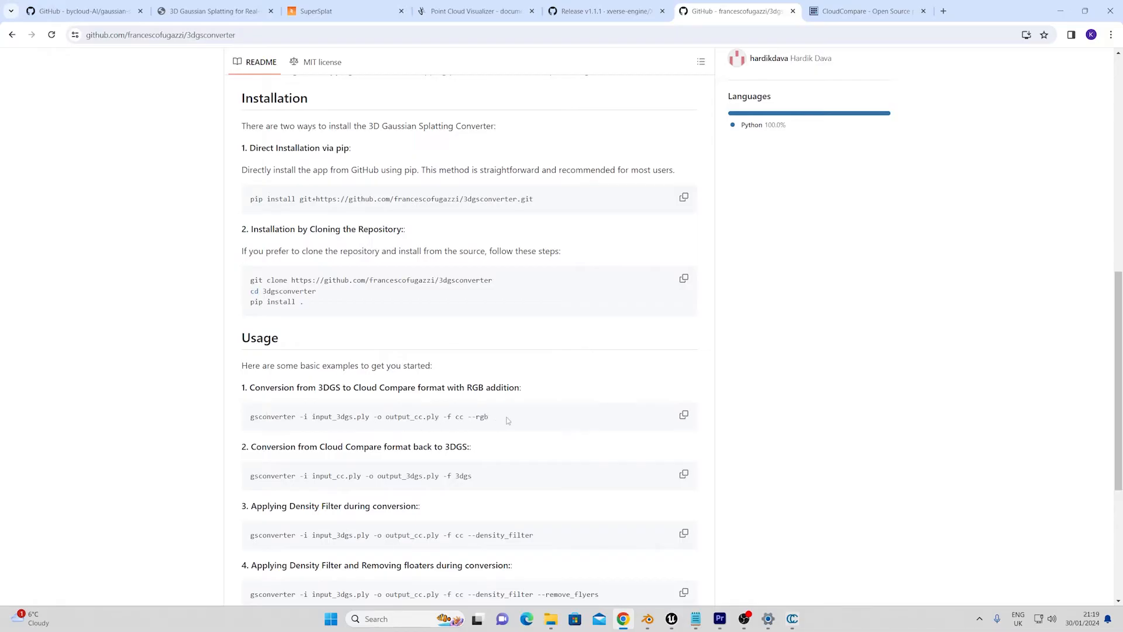
mouse_move(517, 418)
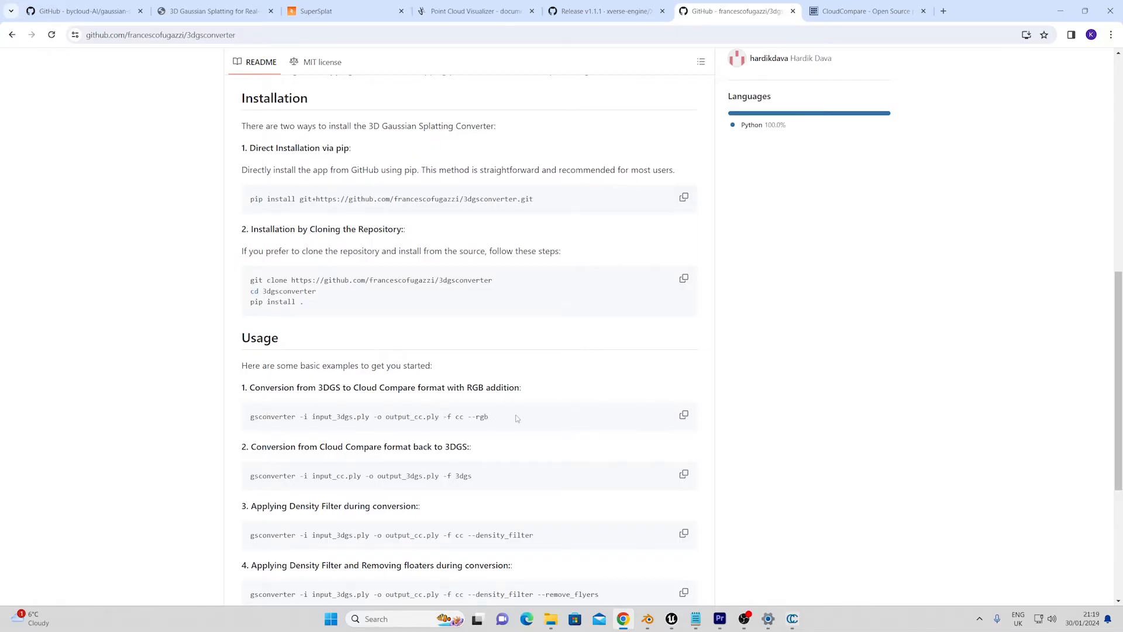
mouse_move(303, 416)
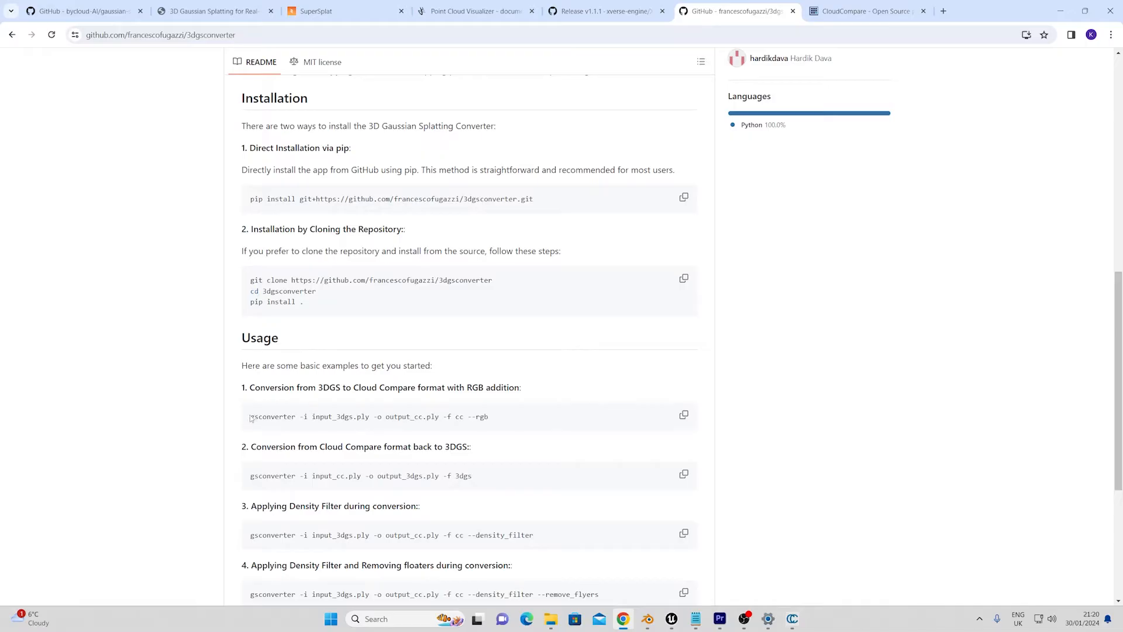
double_click(267, 416)
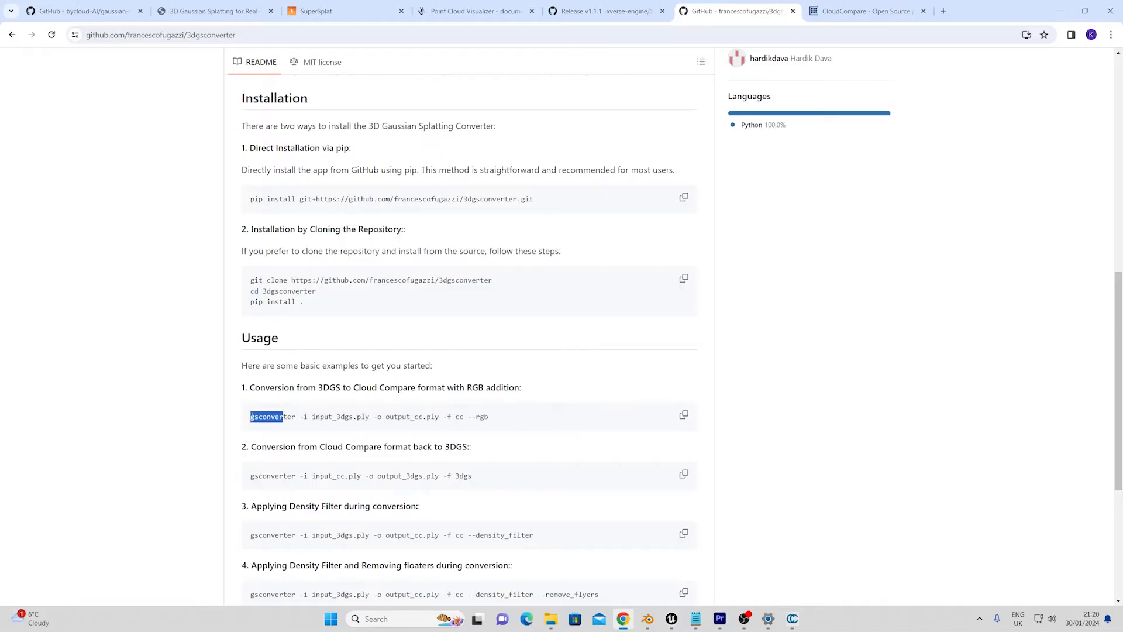
click(260, 417)
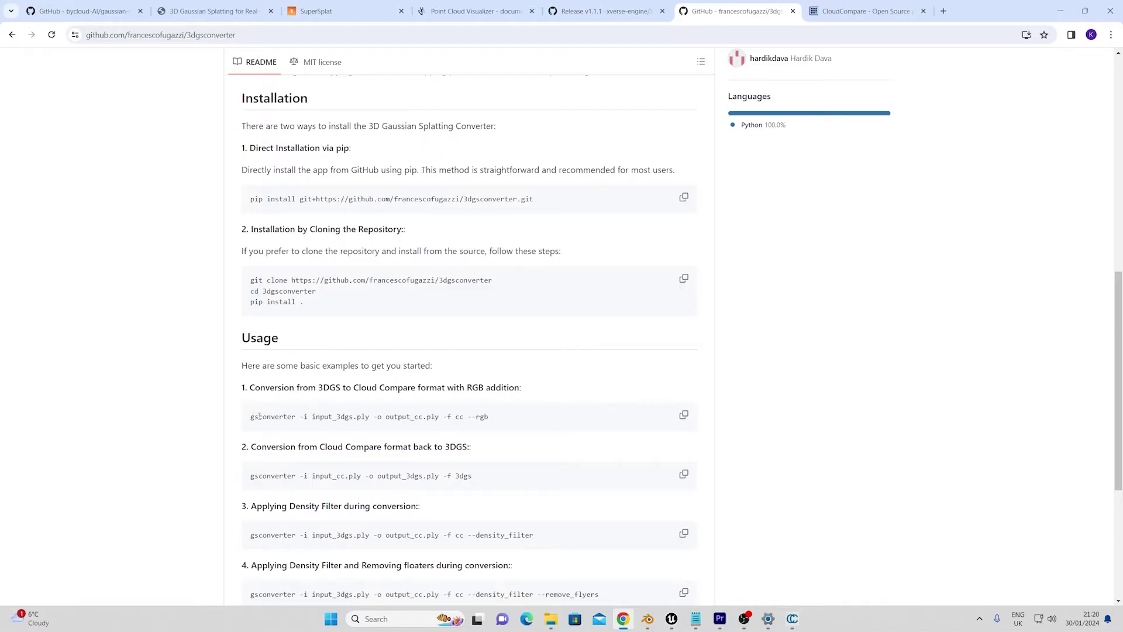
mouse_move(496, 416)
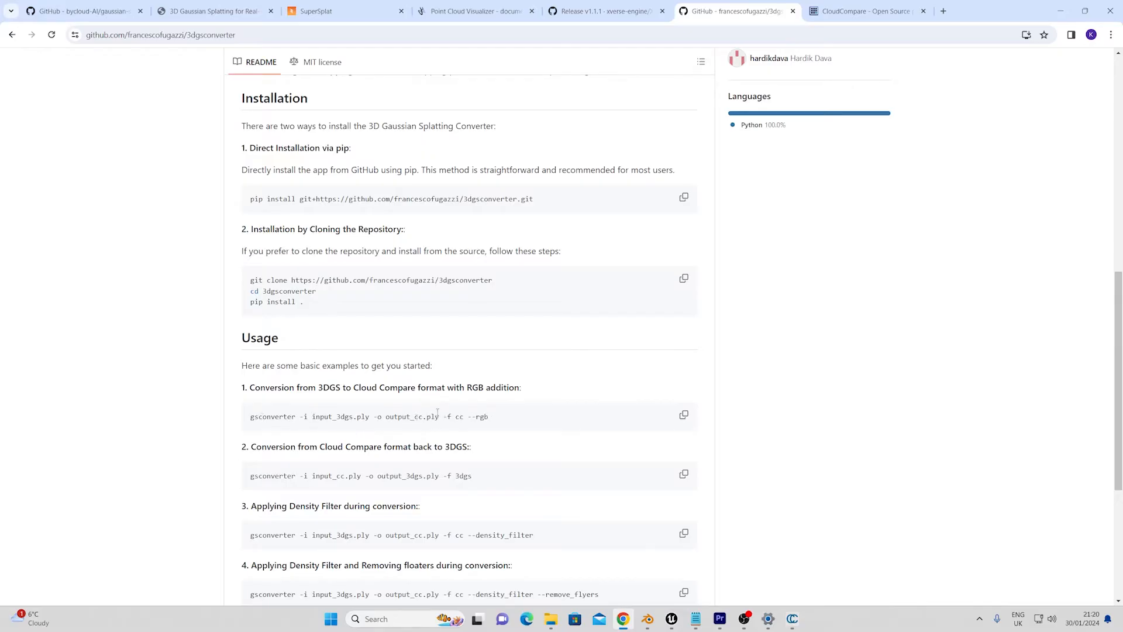
mouse_move(300, 475)
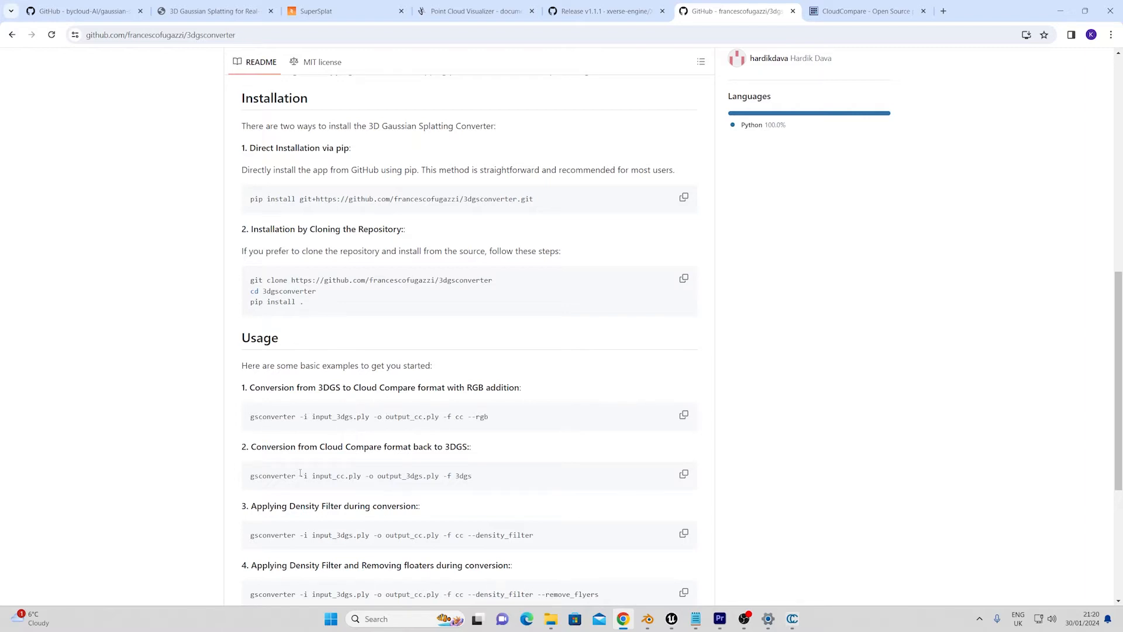
mouse_move(414, 476)
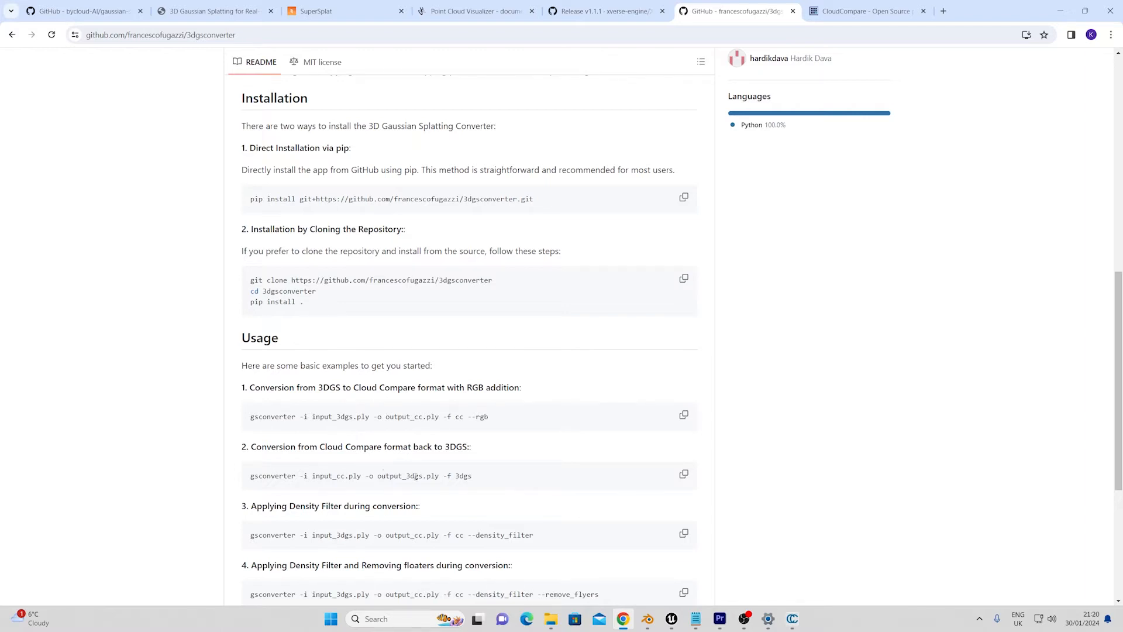
mouse_move(482, 475)
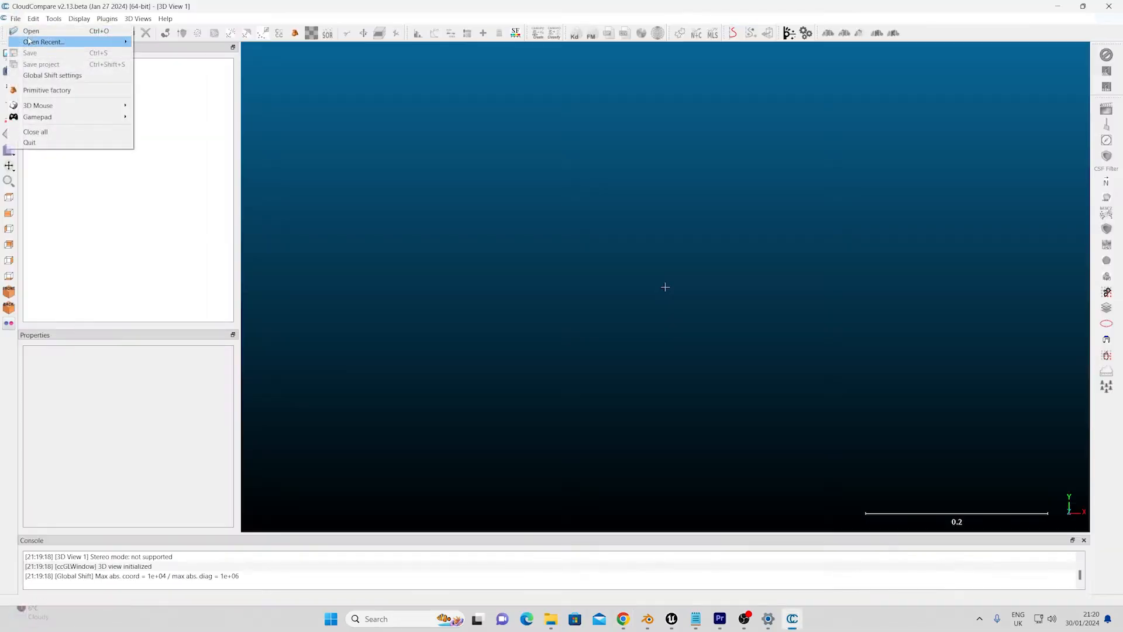
Step: Load carburnt2_cc.ply from recent files and select the car cloud in the DB Tree
click(33, 31)
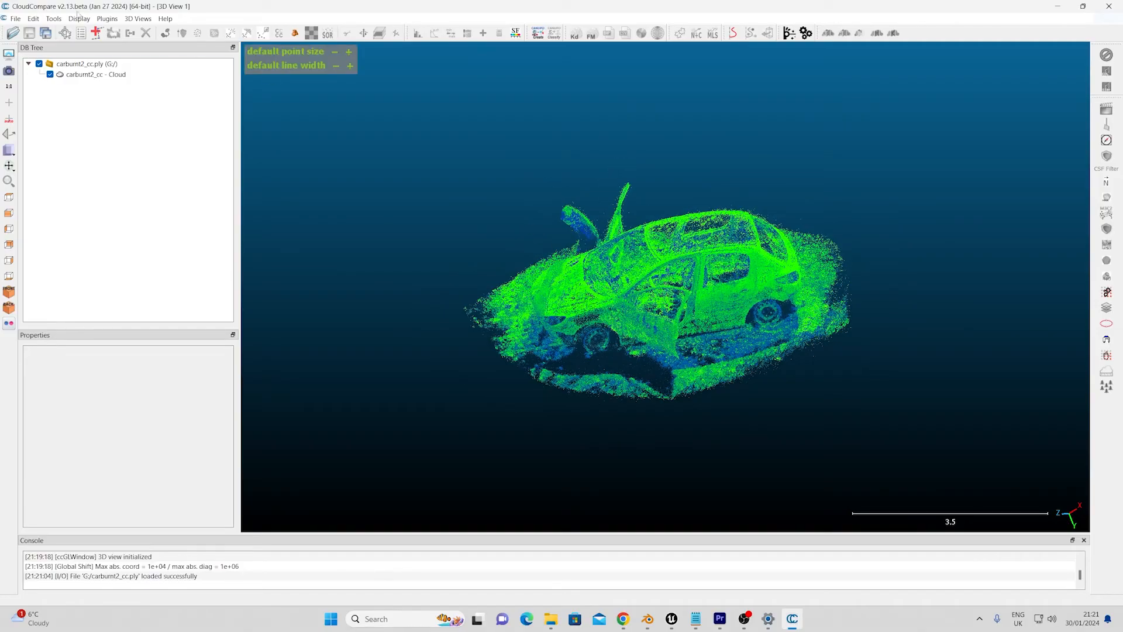
click(96, 75)
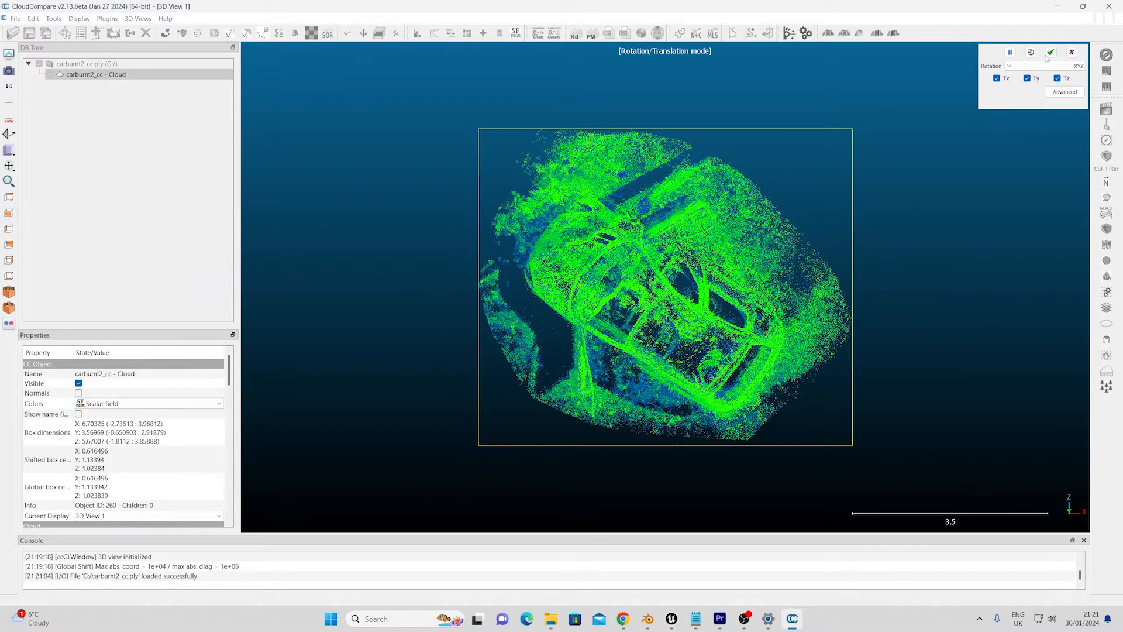
Step: Rotate the carburnt2_cc cloud until the car sits level and upright, and apply the transformation
click(1042, 65)
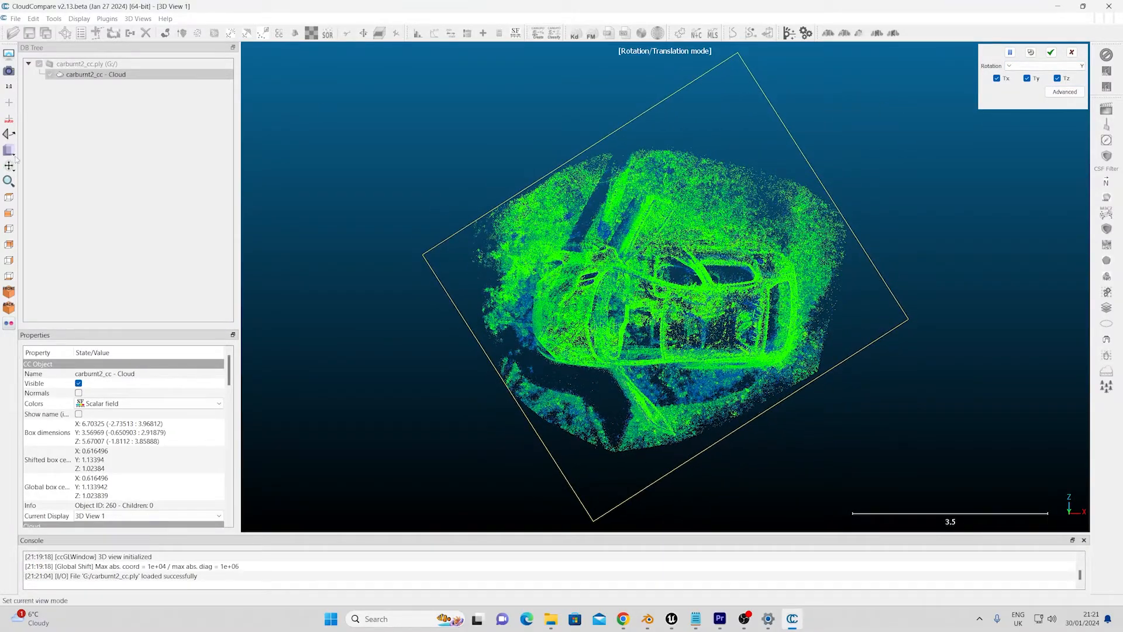
click(1053, 52)
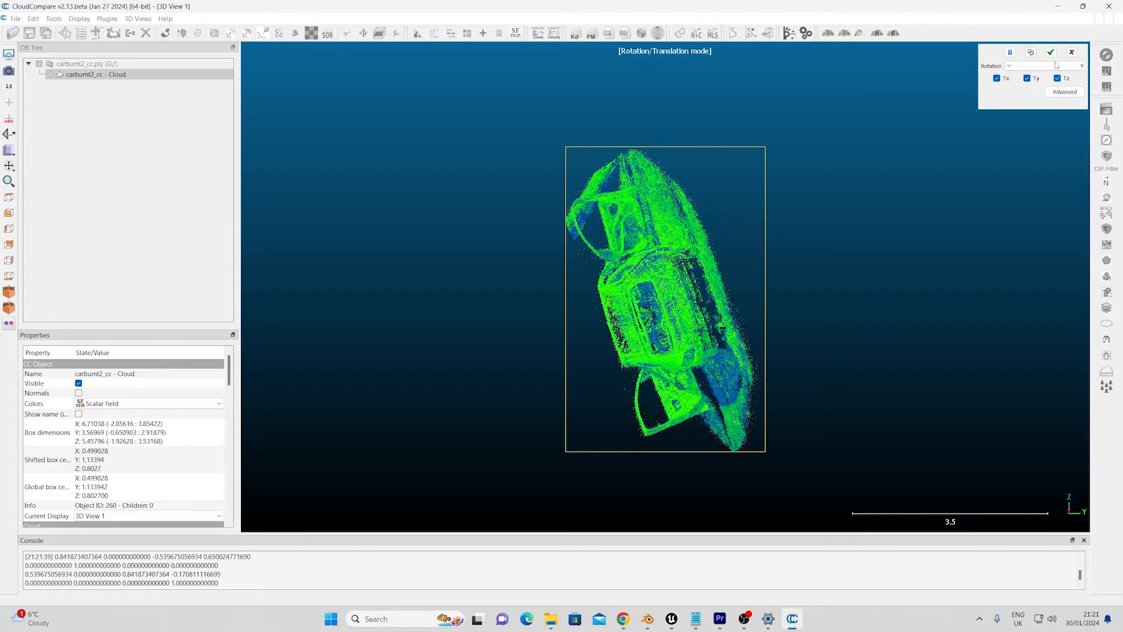
click(1041, 66)
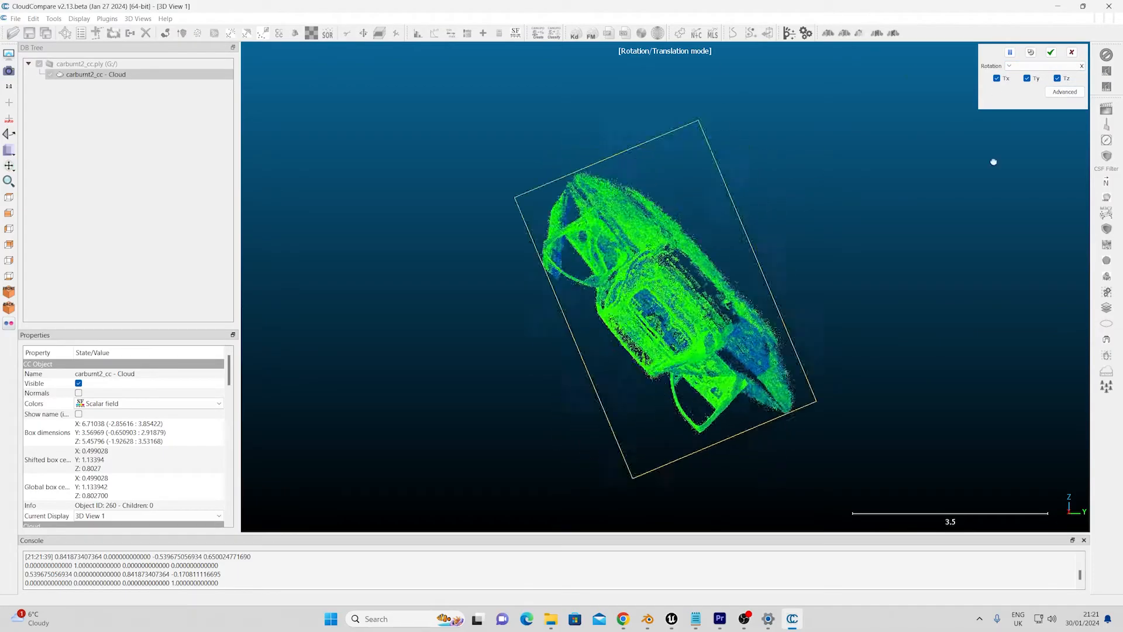
drag(993, 161, 684, 211)
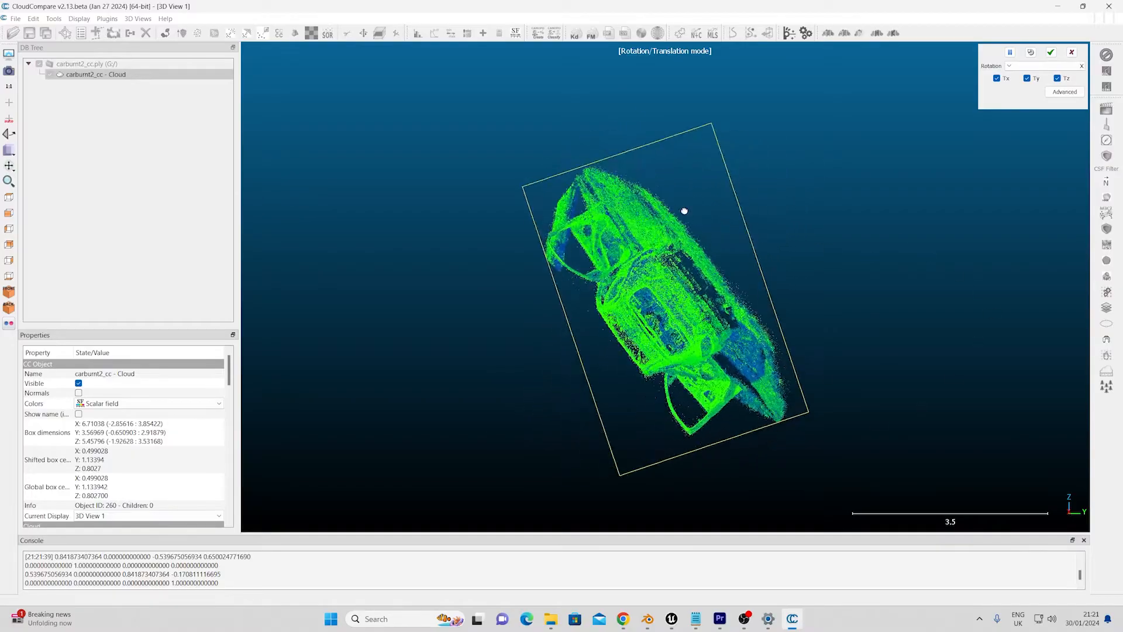
drag(684, 210, 618, 237)
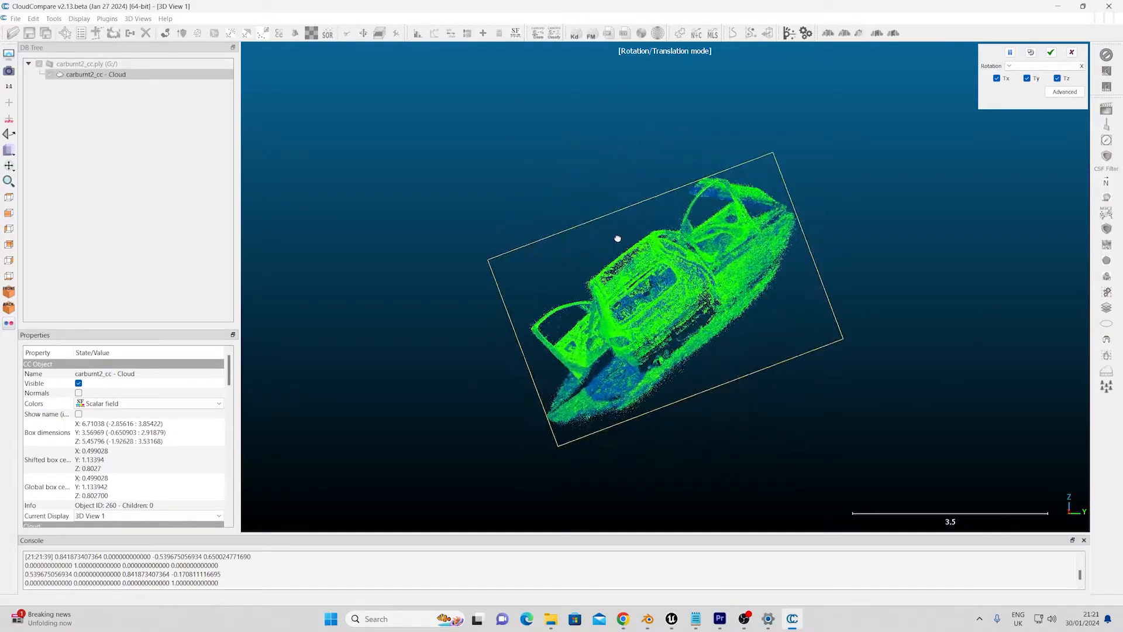
drag(618, 237, 756, 161)
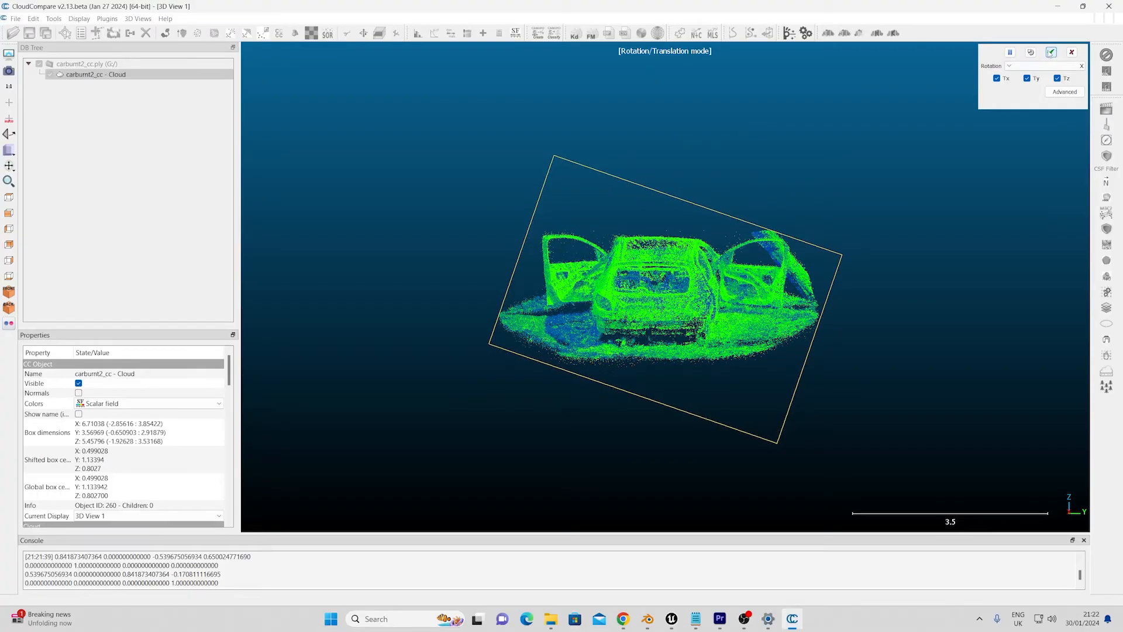
click(1047, 50)
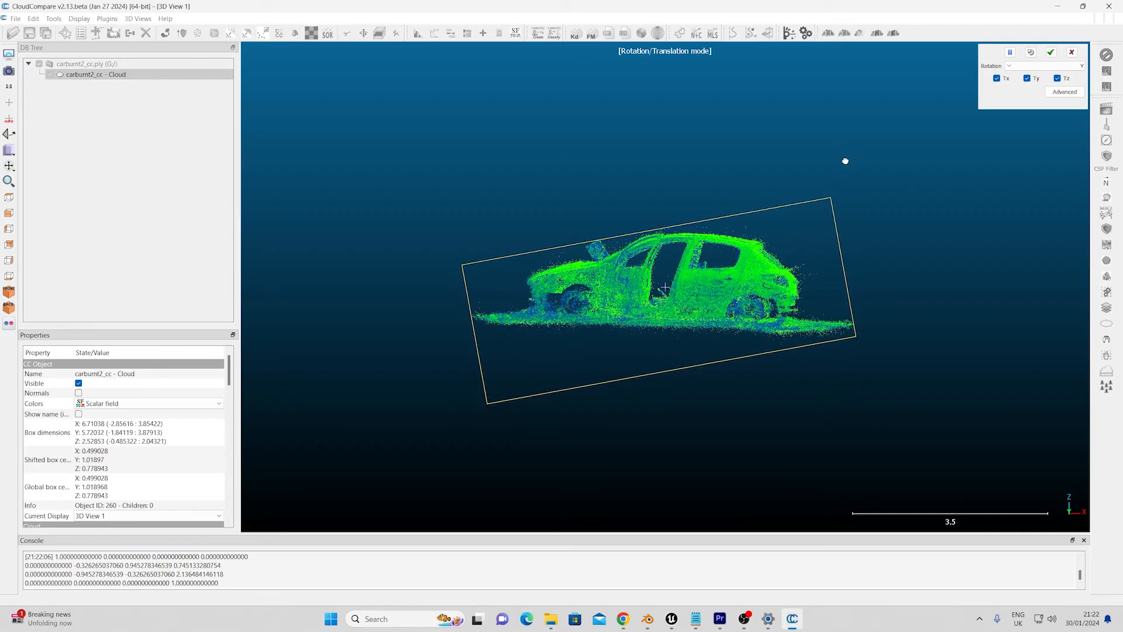
click(1051, 52)
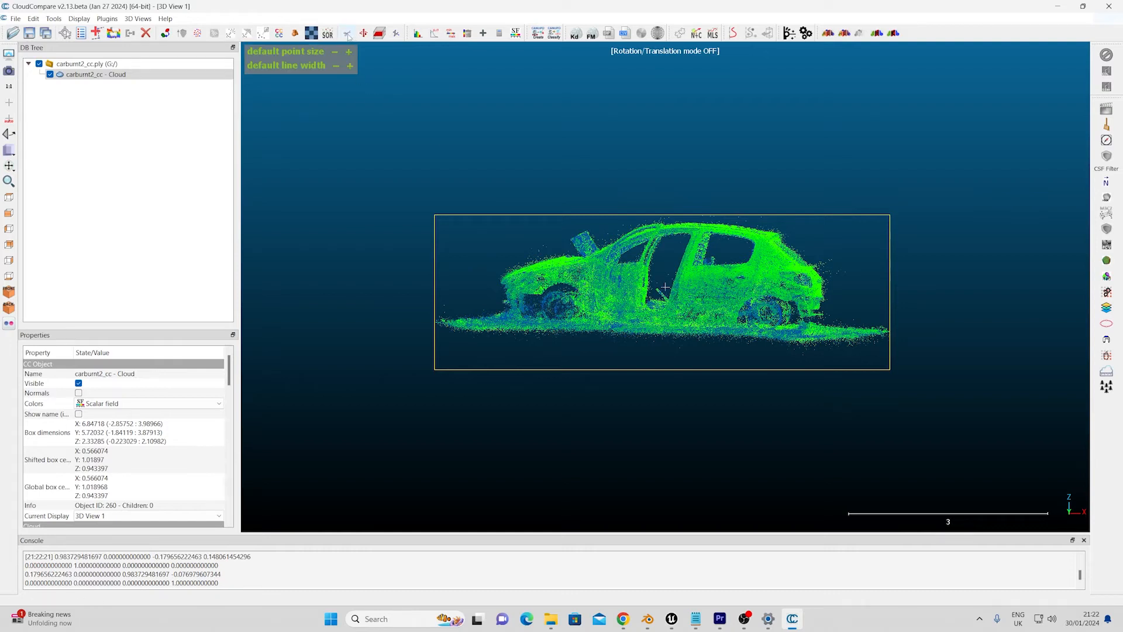
Step: Segment away the unwanted points from the car cloud and confirm the trim
click(378, 33)
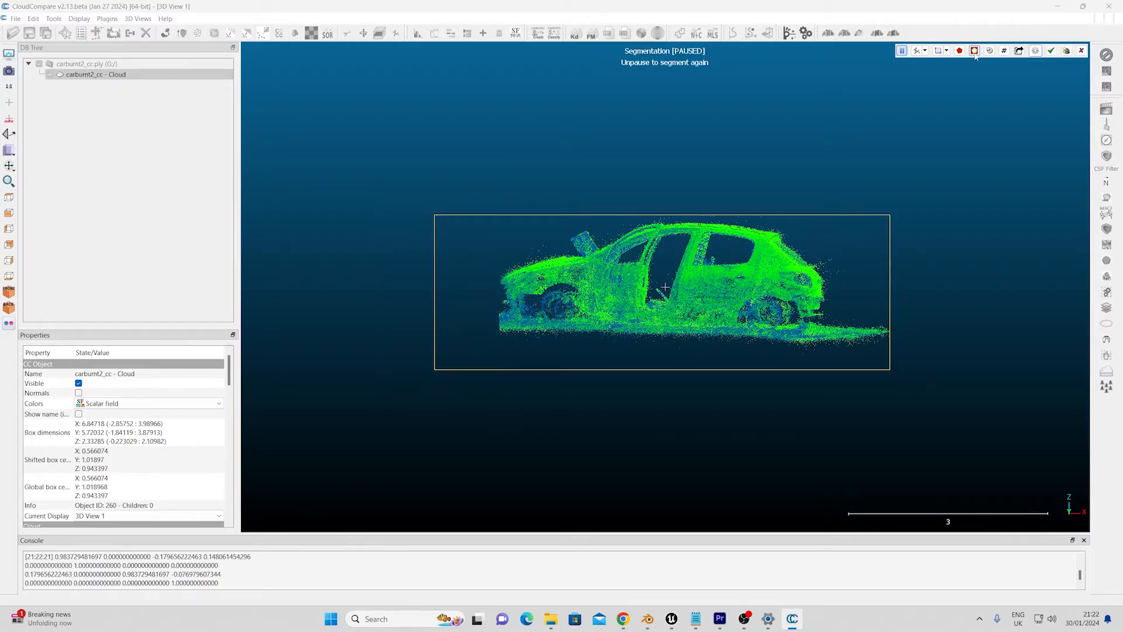
mouse_move(1054, 52)
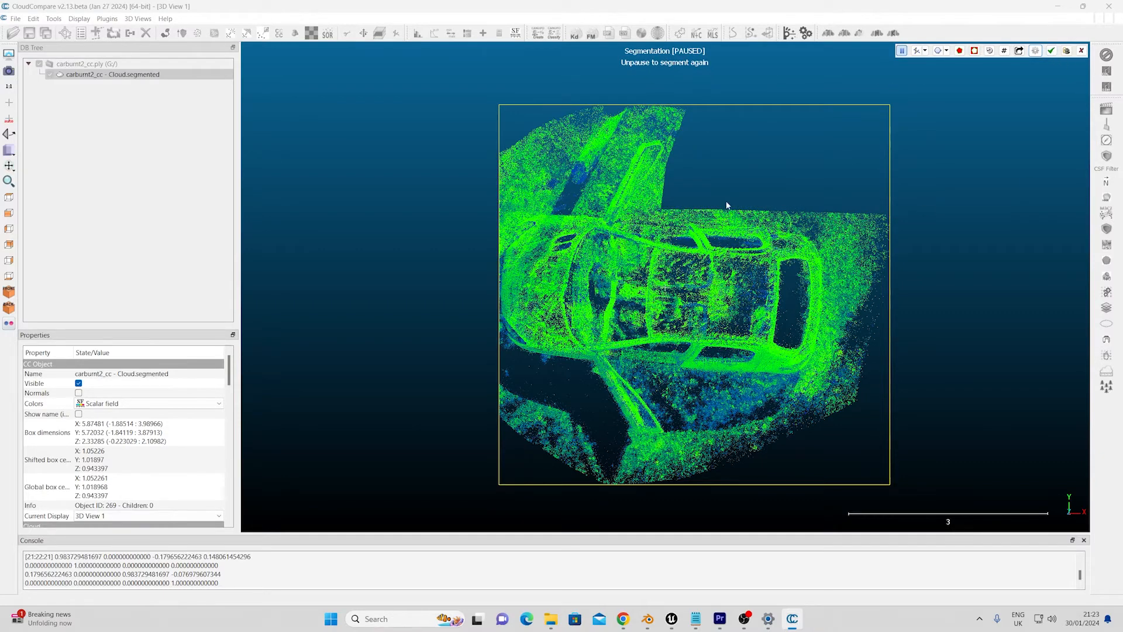
click(1054, 50)
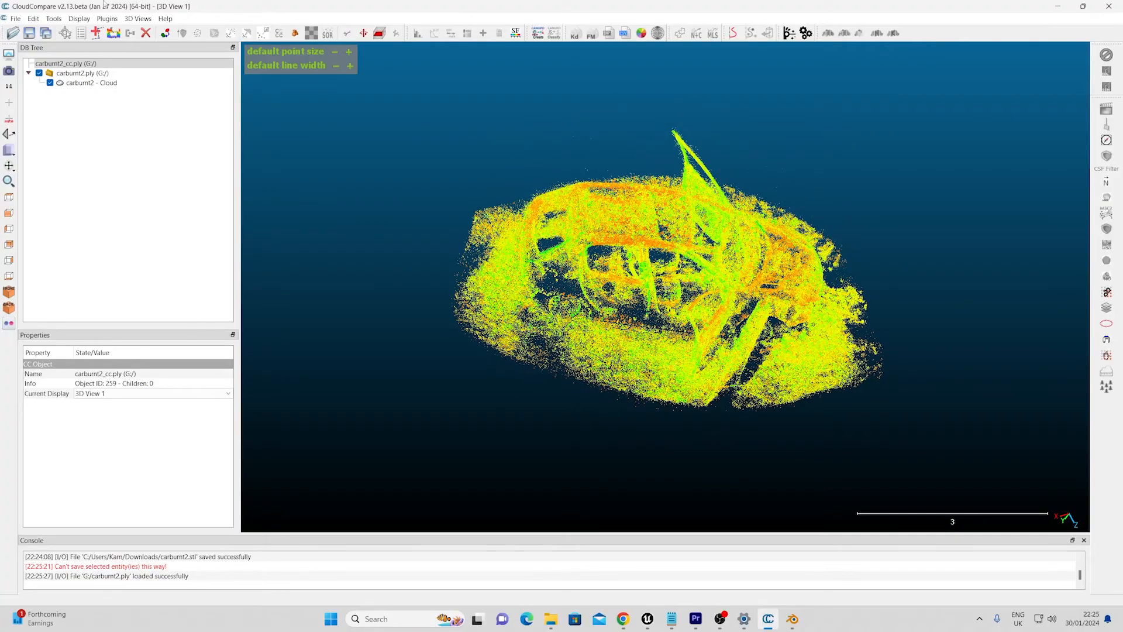
Step: Compute normals for the carburnt2 cloud with Minimum Spanning Tree orientation
click(90, 82)
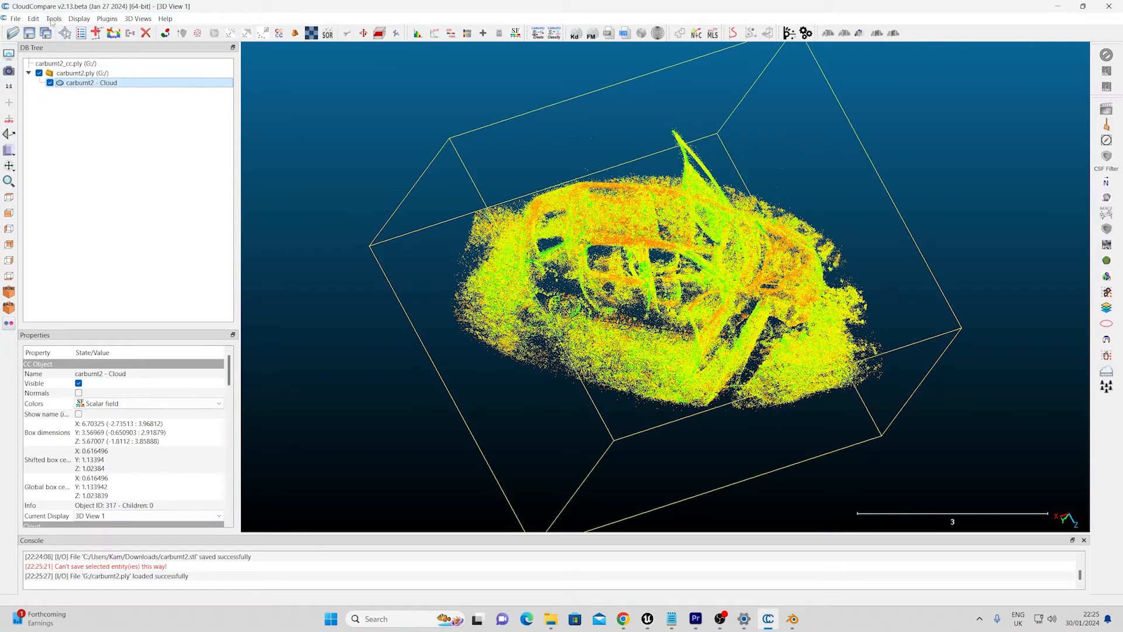
click(54, 19)
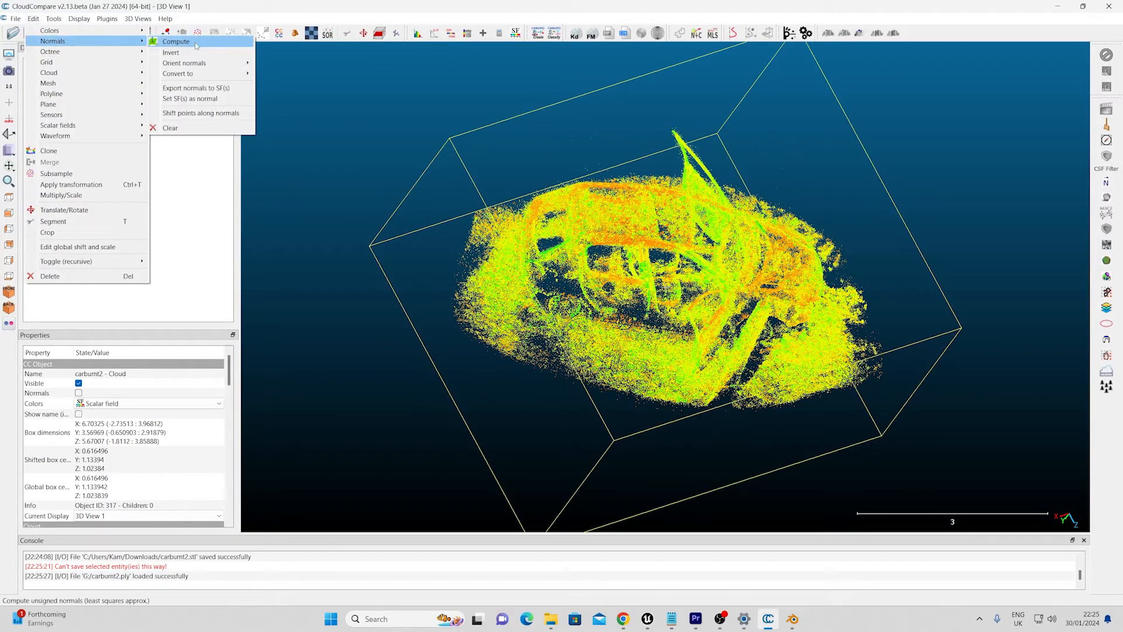
click(175, 41)
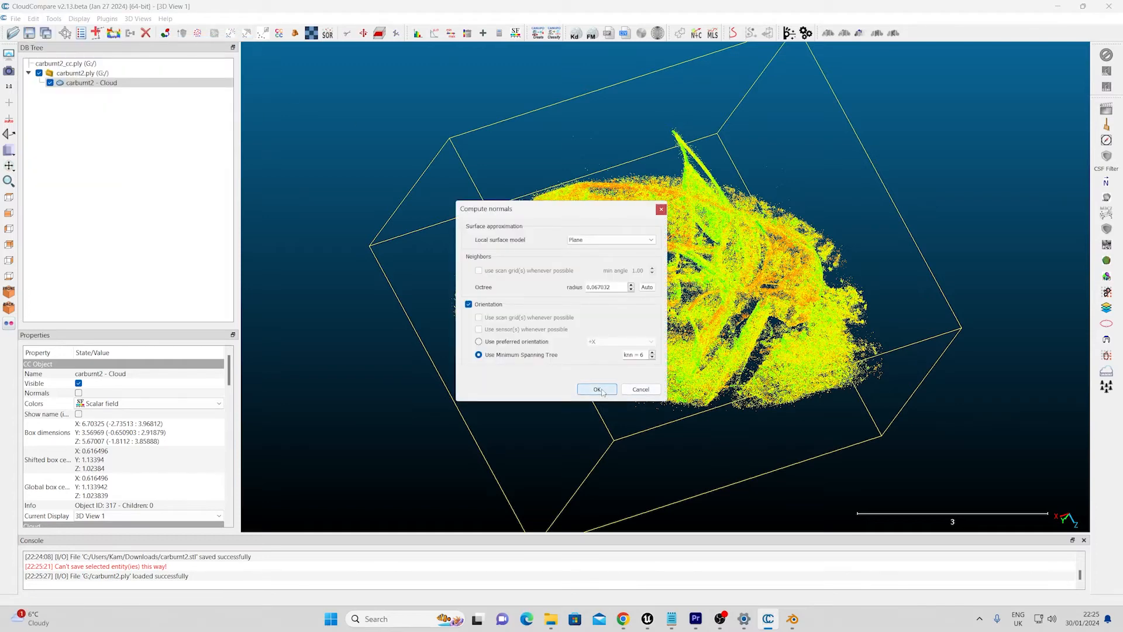
click(597, 389)
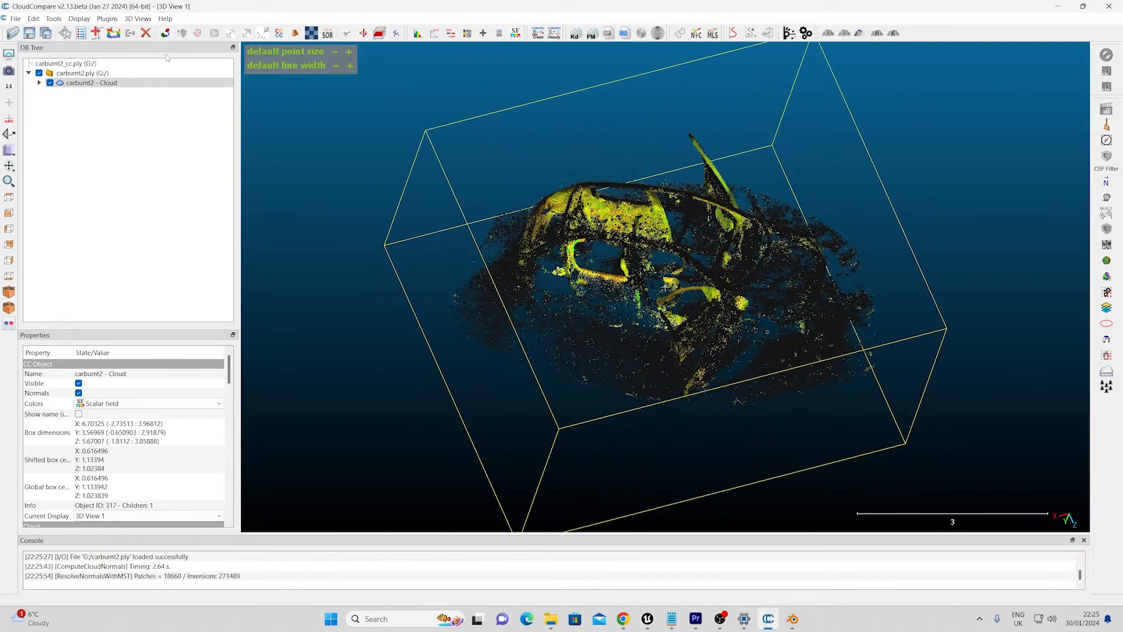
click(90, 82)
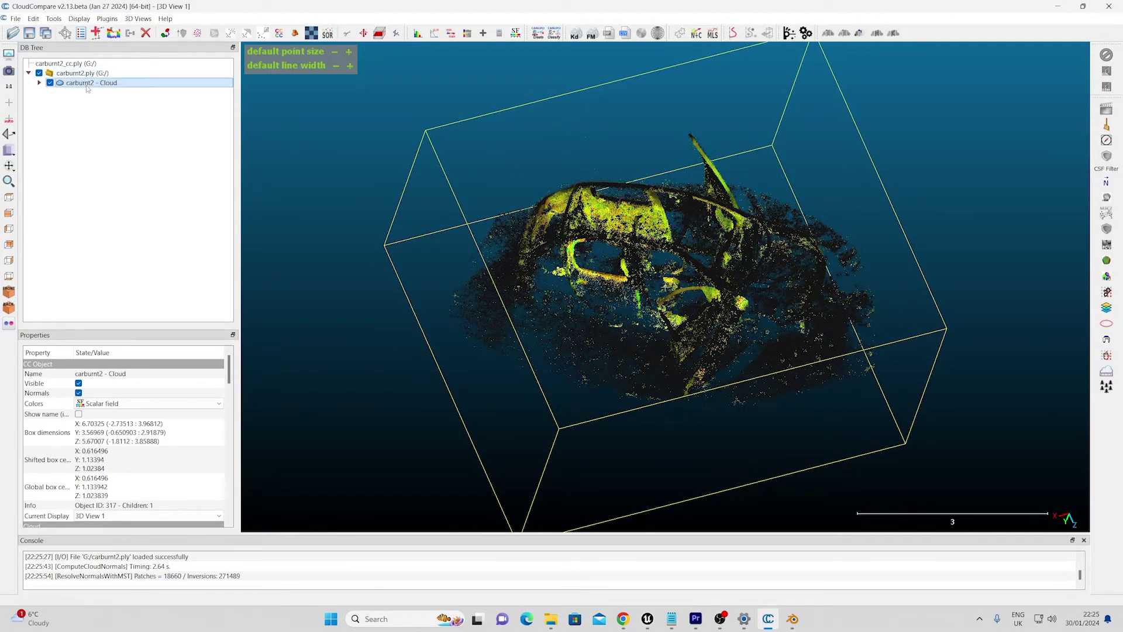
click(110, 19)
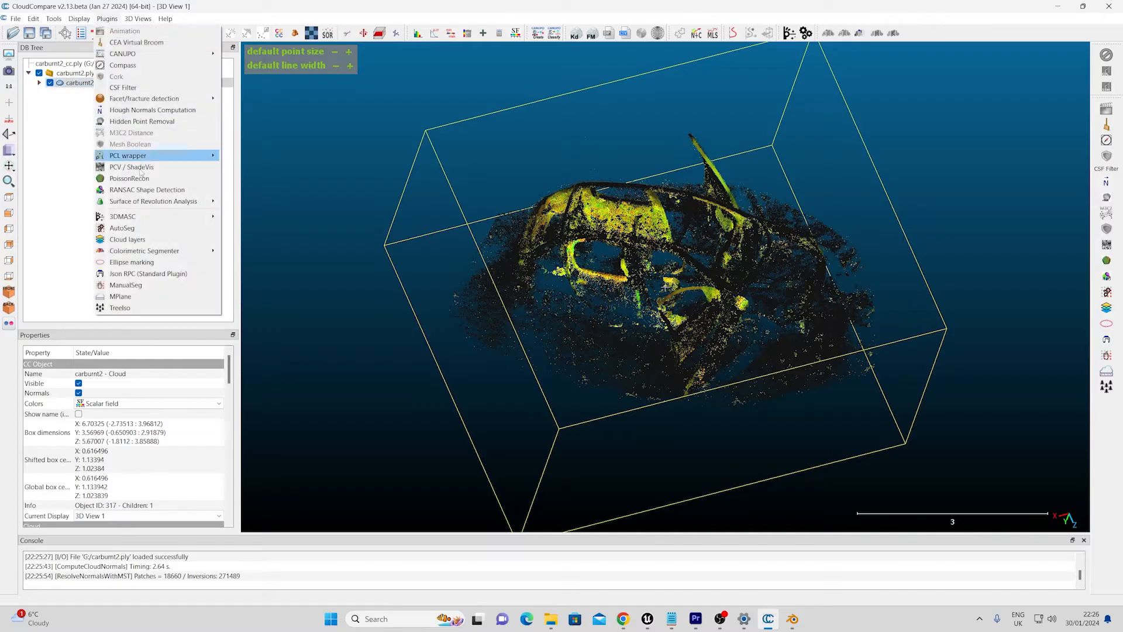
mouse_move(145, 178)
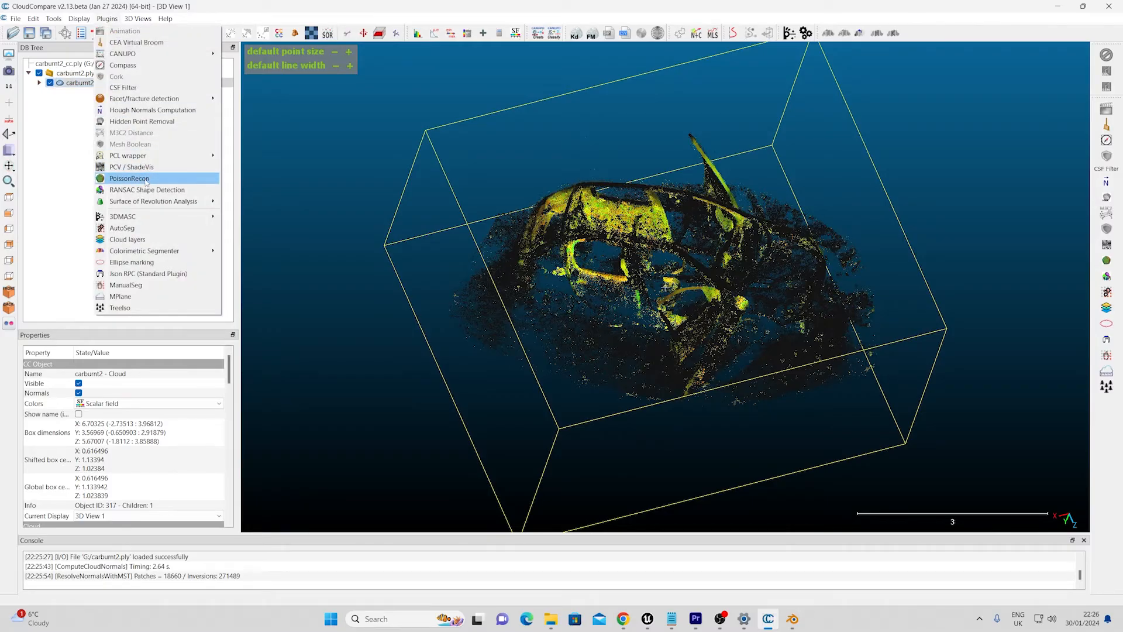
Step: Run PoissonRecon at the chosen octree depth and start saving the level 9 mesh
click(128, 178)
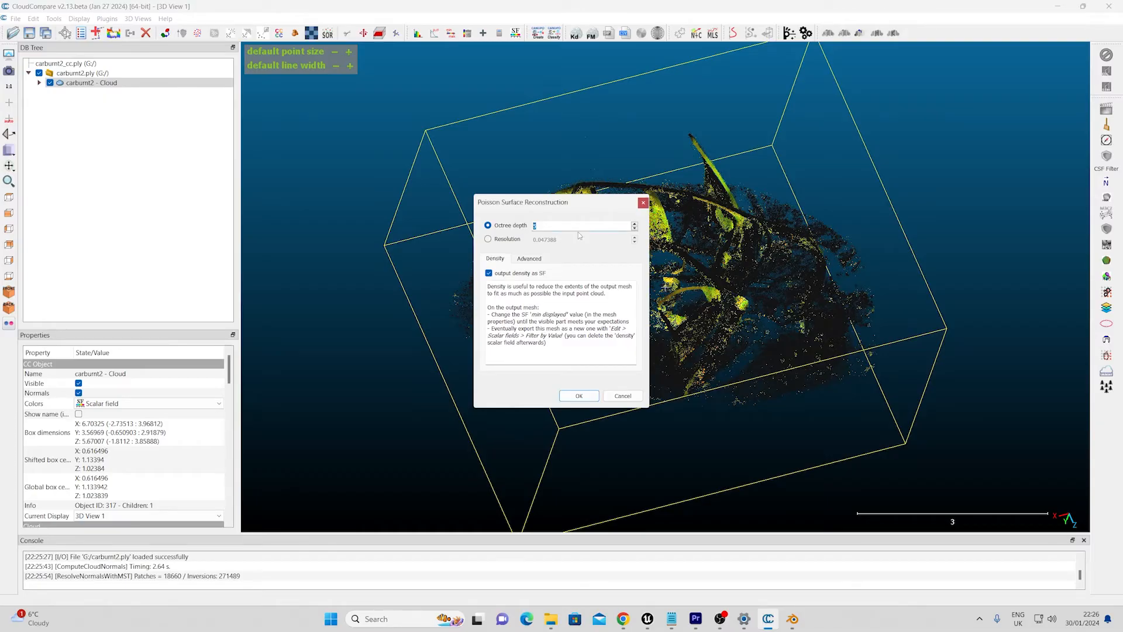
click(579, 396)
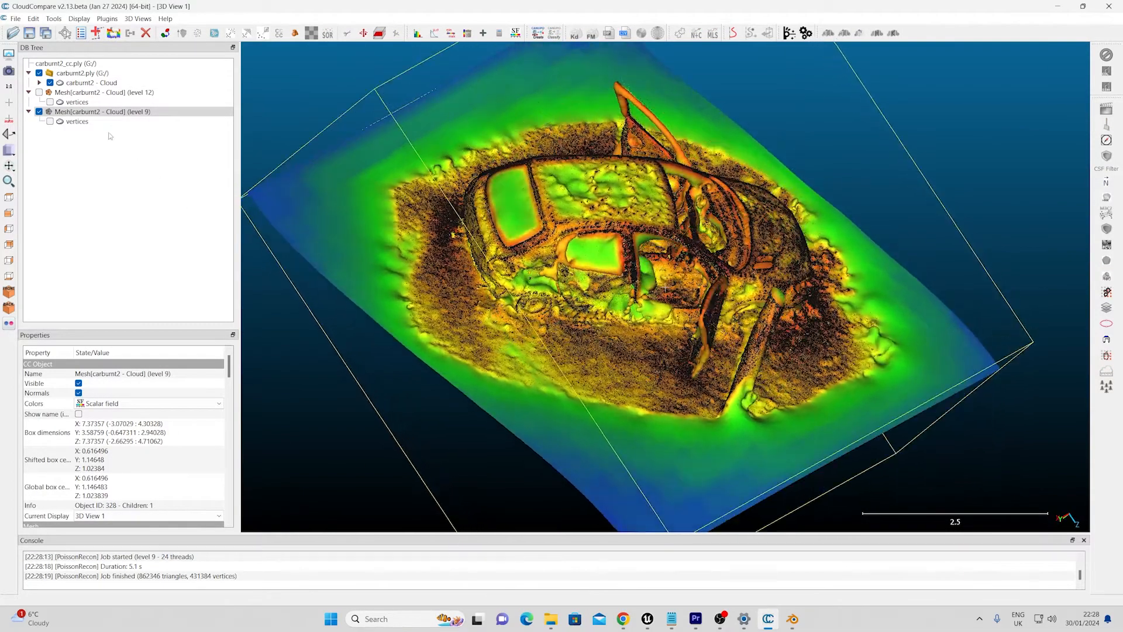
click(49, 120)
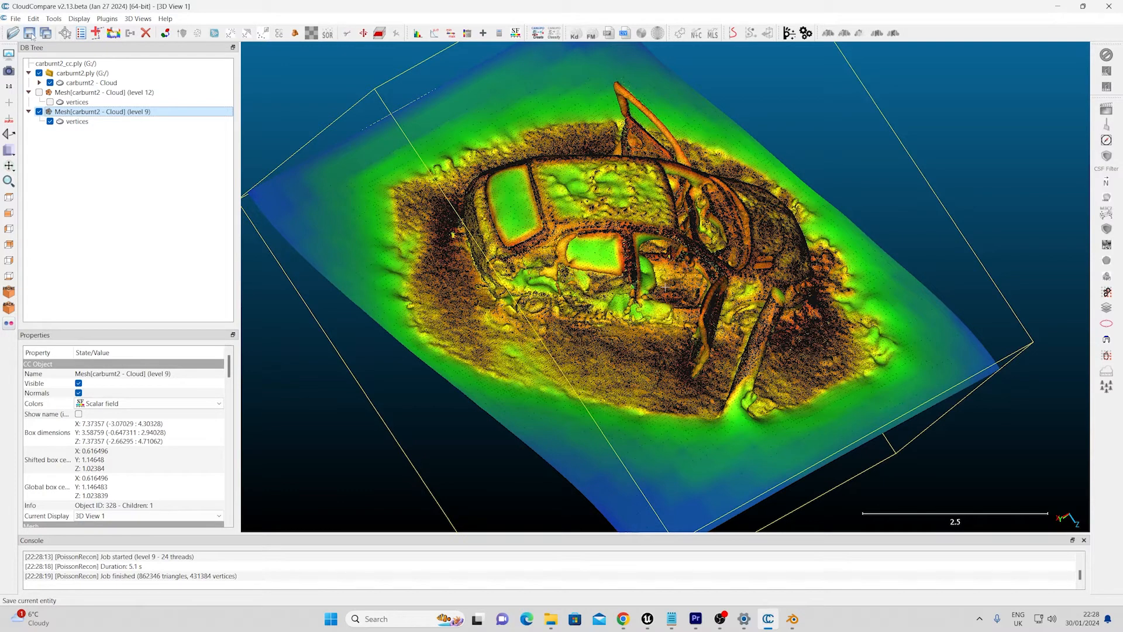
click(20, 33)
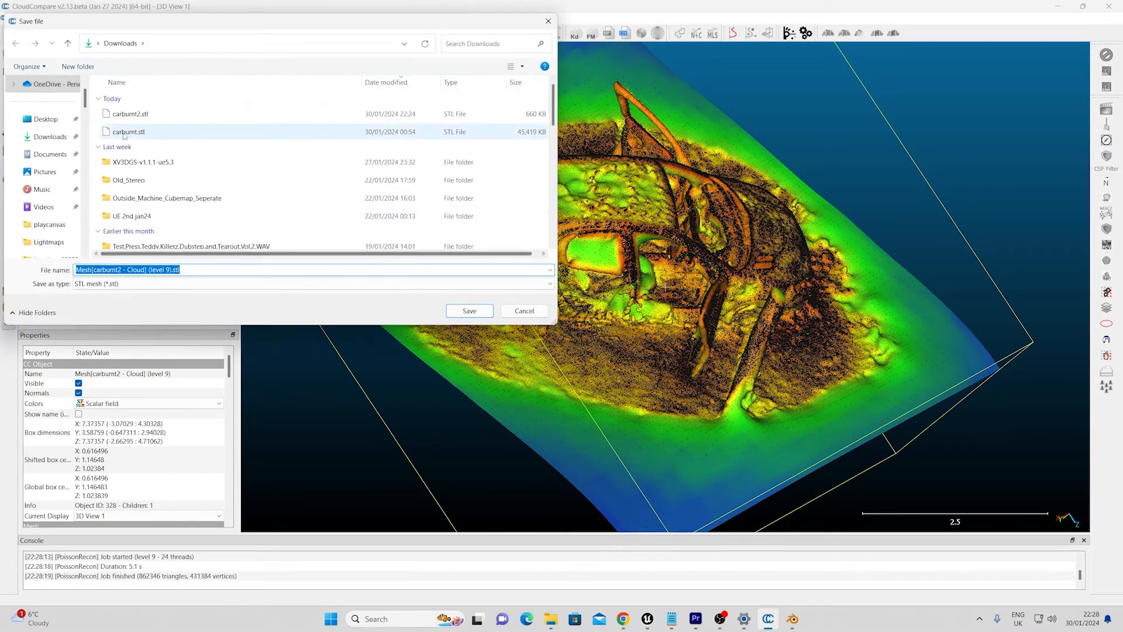
Step: Save the level-9 car mesh to Downloads as binary carburnt3.stl and switch to Blender
click(128, 114)
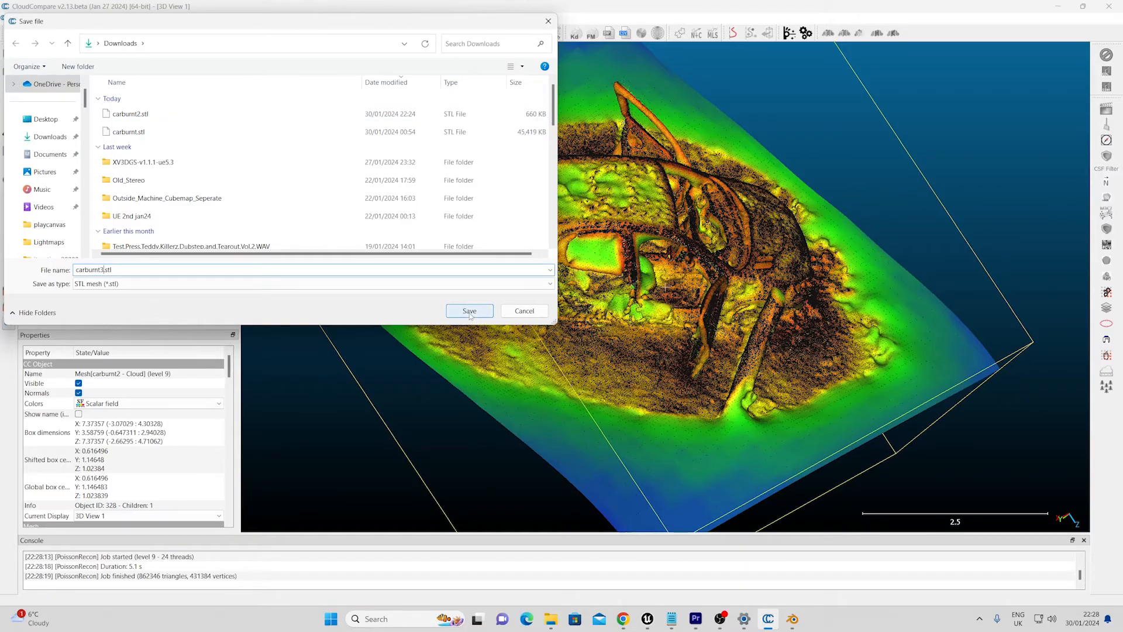
click(469, 311)
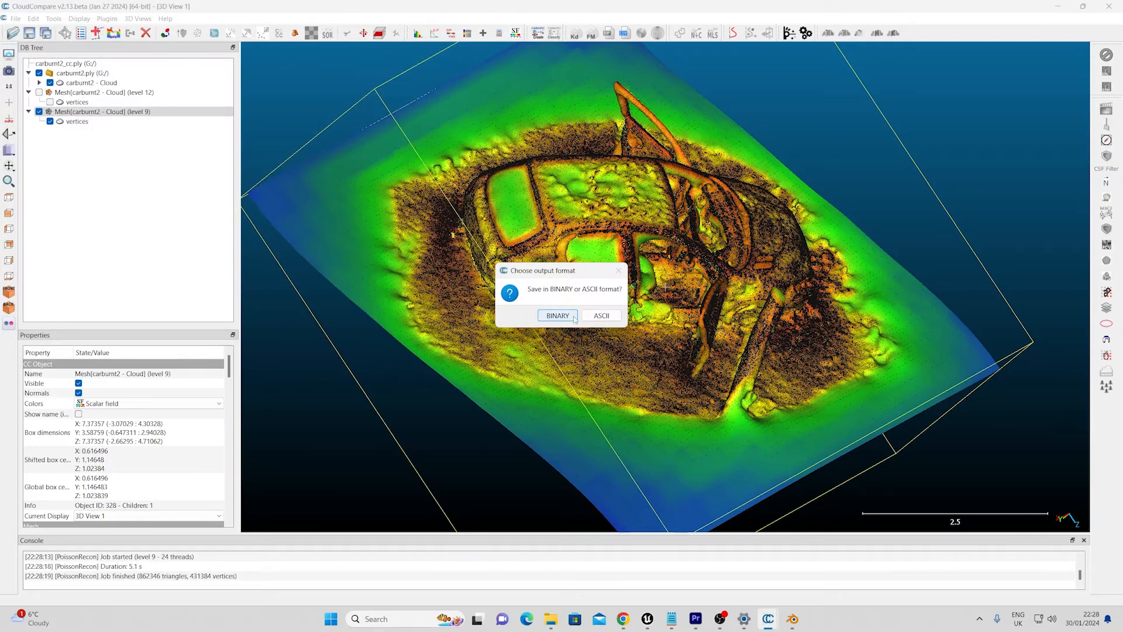
click(559, 315)
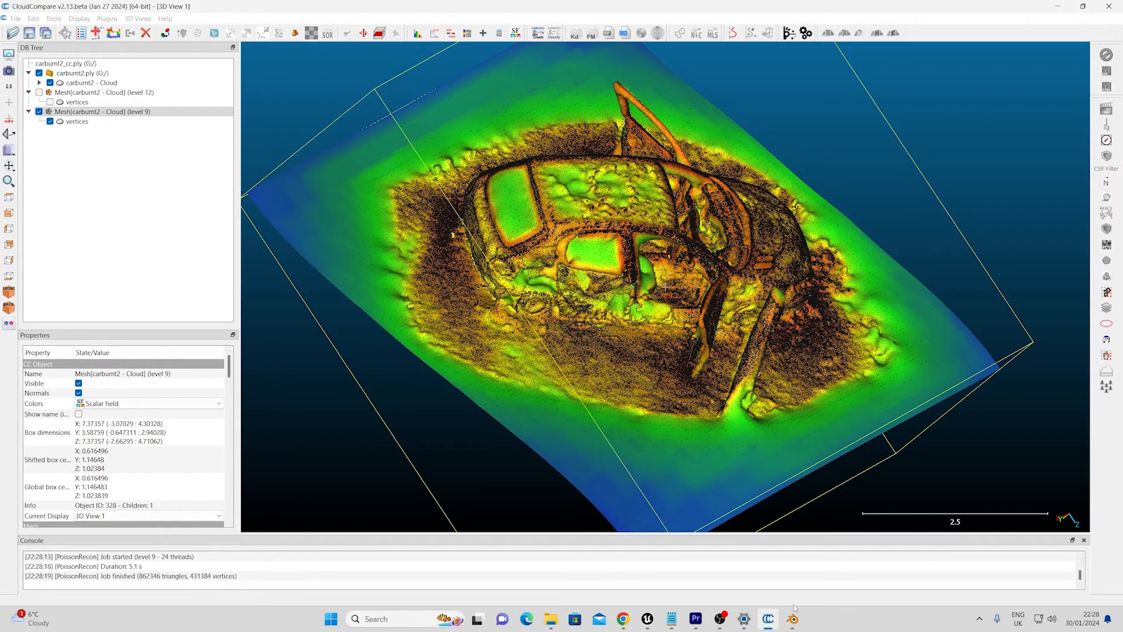
click(793, 618)
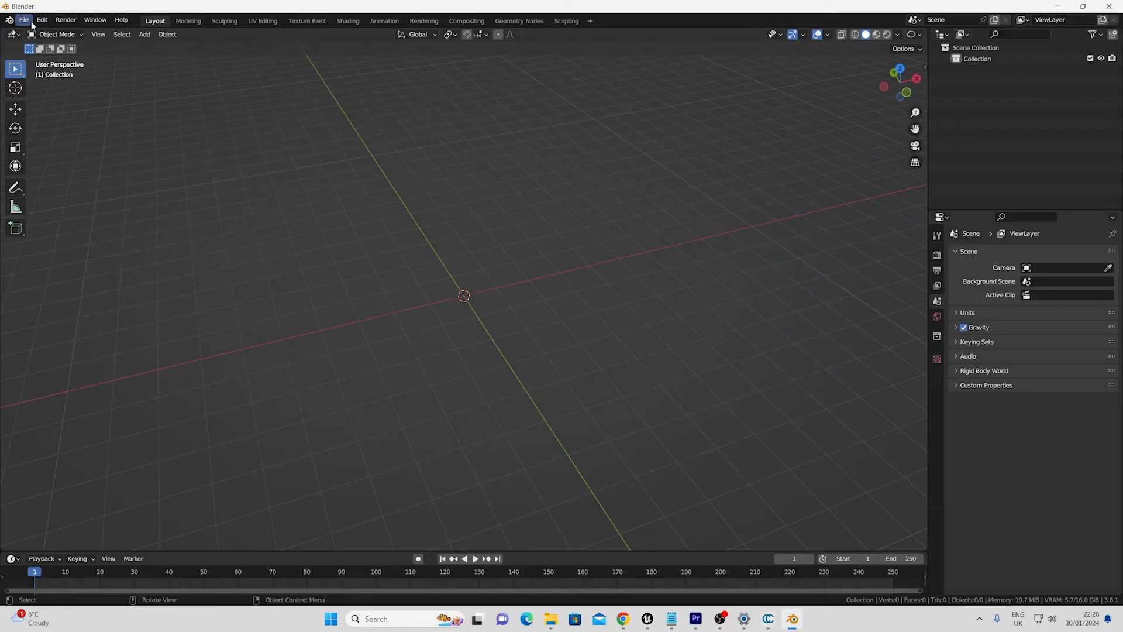
Step: Import carburnt3.stl into the empty scene and view the car from the front
click(26, 19)
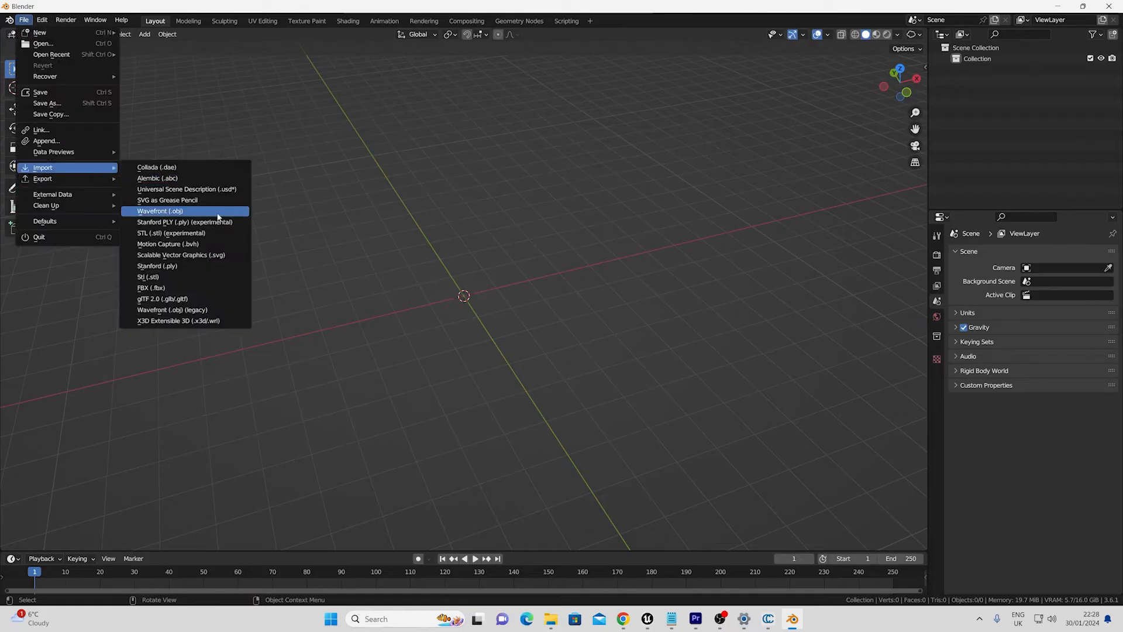
click(159, 211)
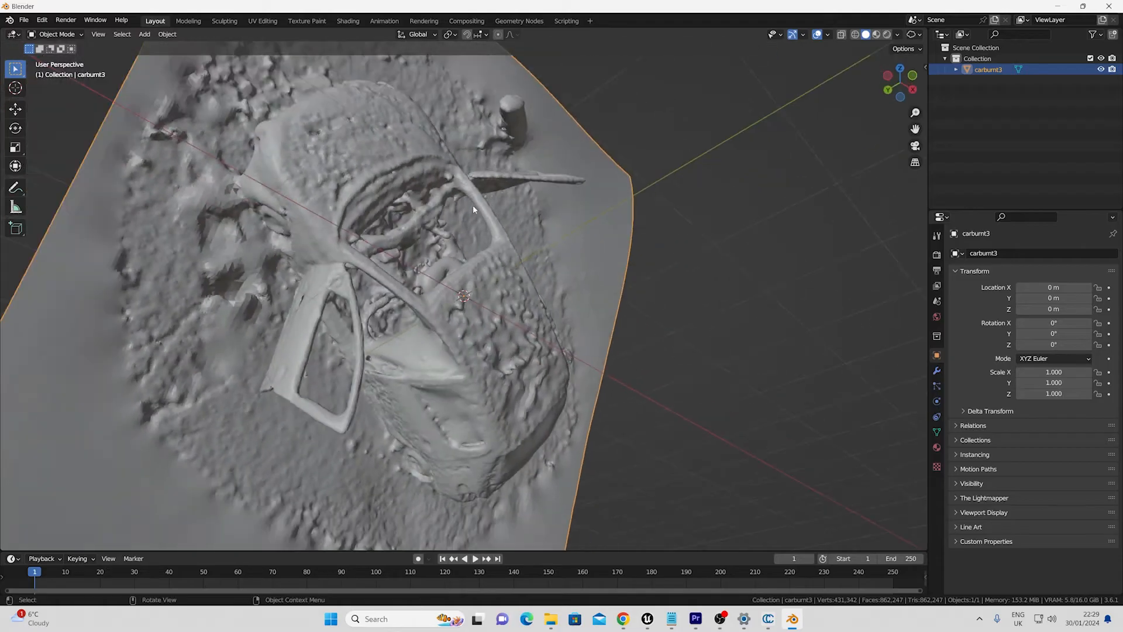
drag(472, 210, 507, 323)
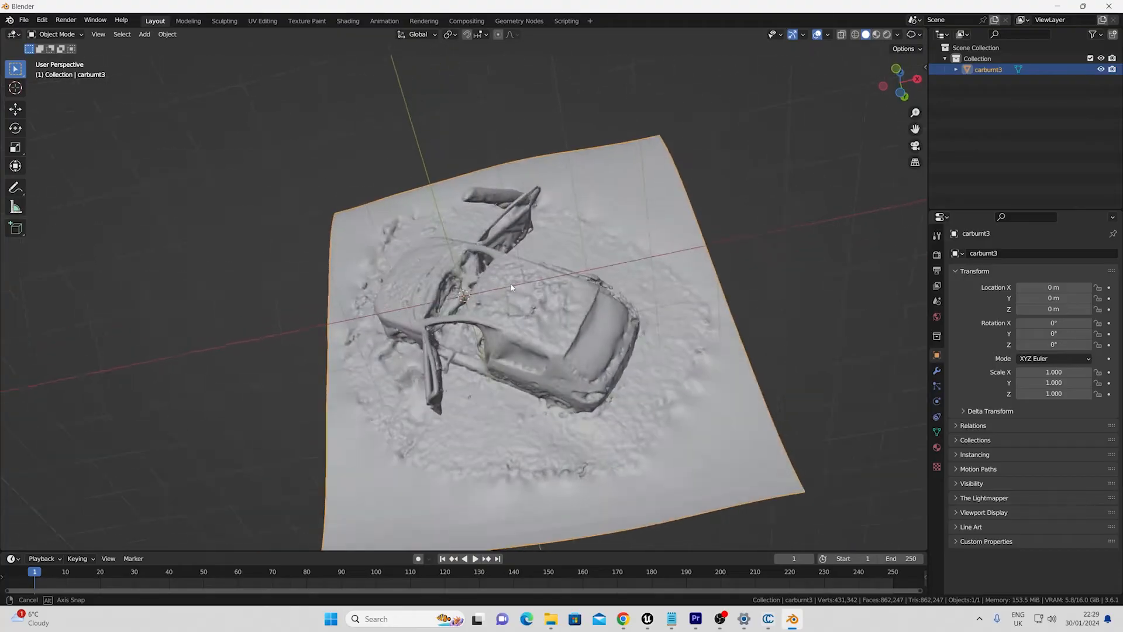
drag(512, 287, 551, 237)
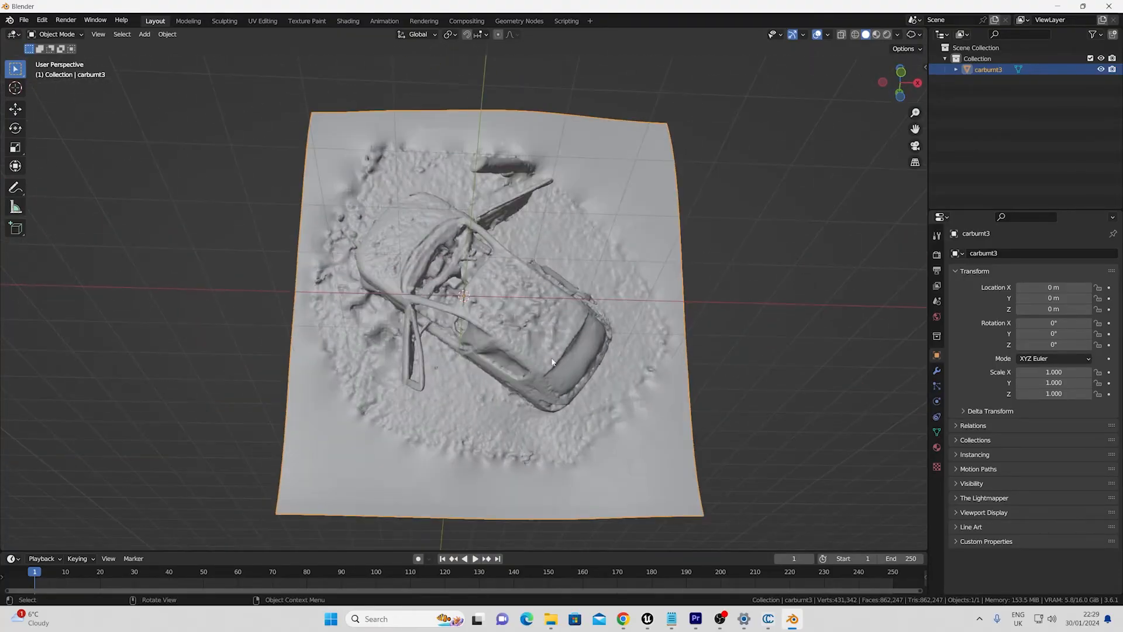
key(Tab)
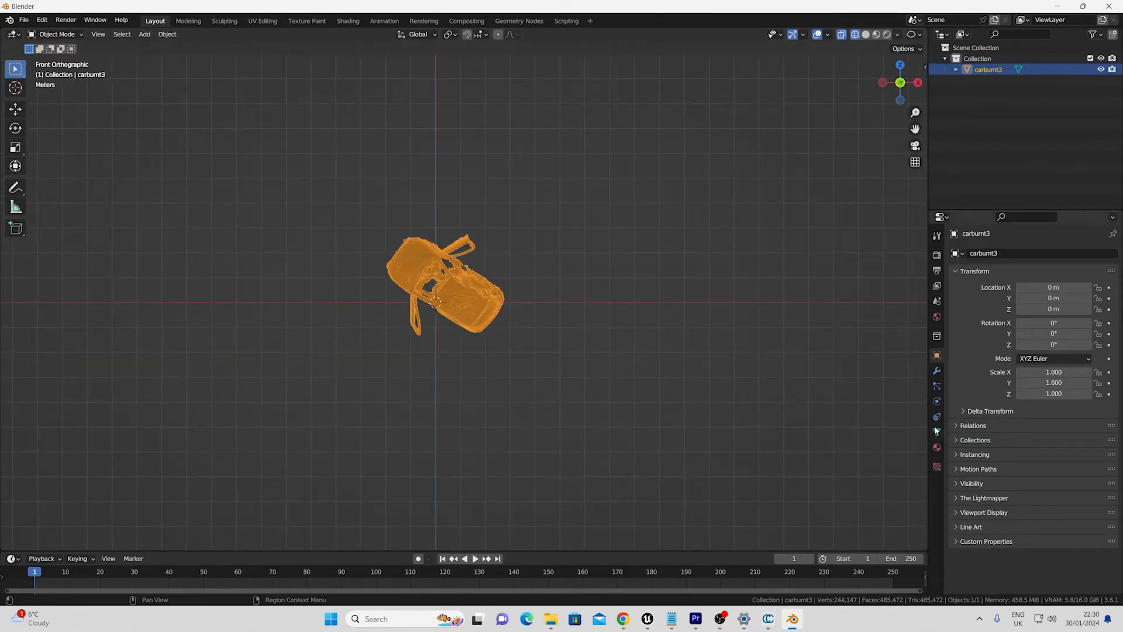
Step: Add a Decimate modifier to the car mesh and apply it
click(936, 432)
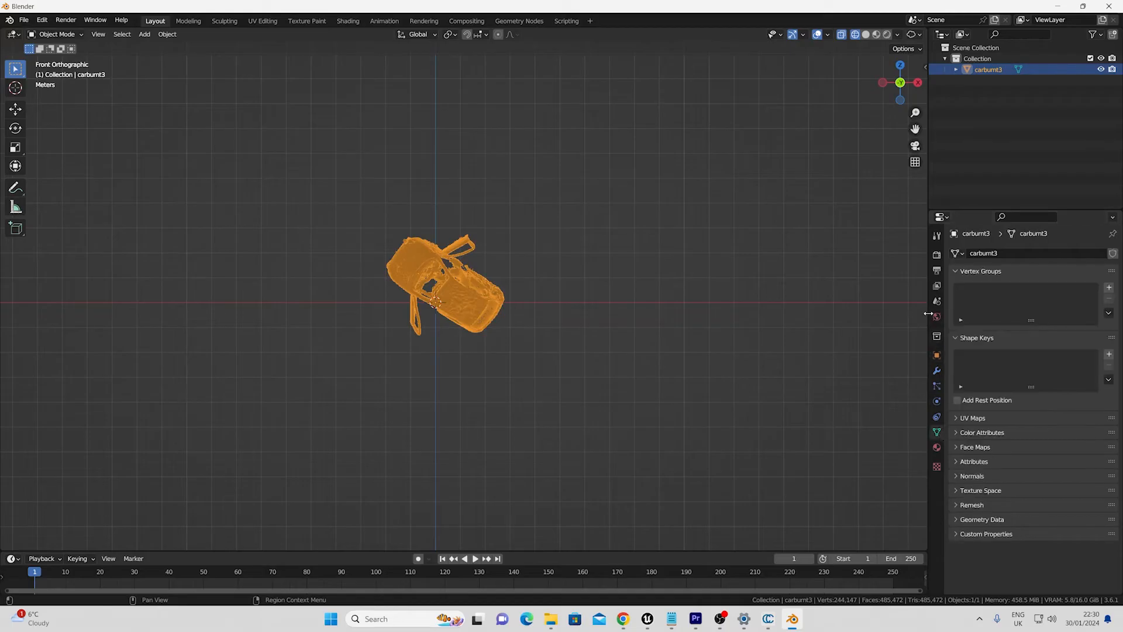
click(936, 370)
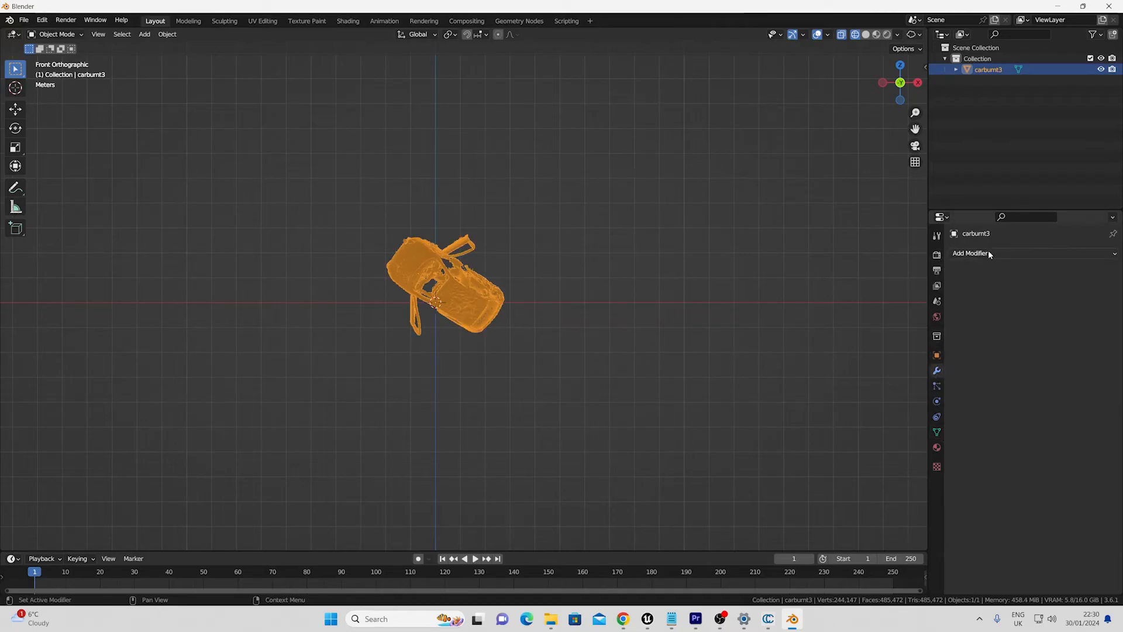
click(971, 253)
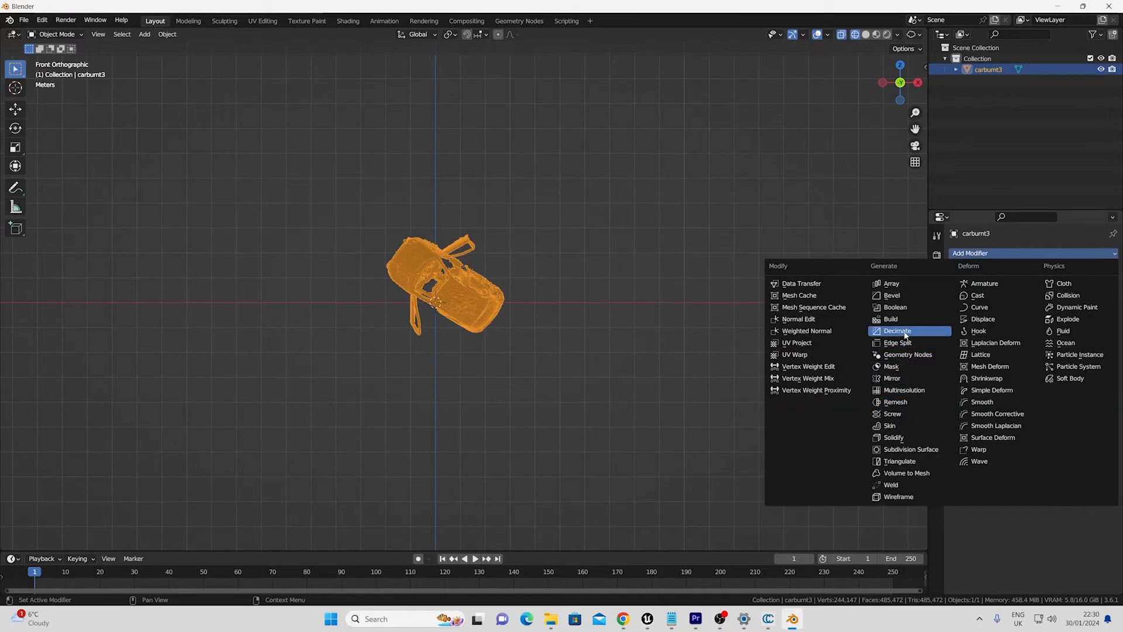
click(897, 330)
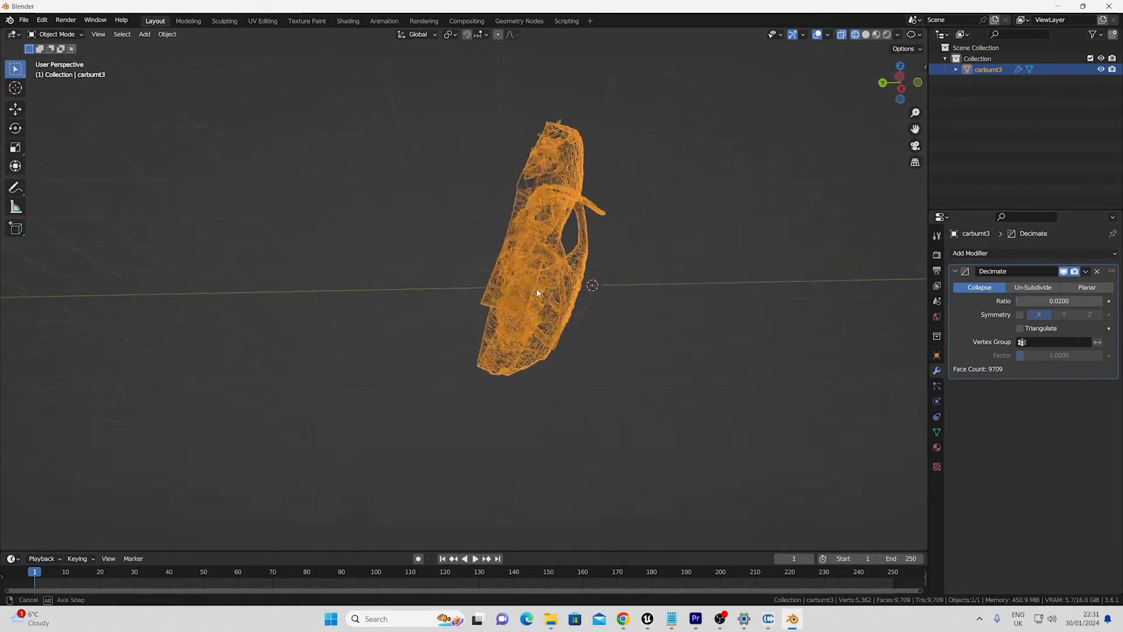
click(1086, 272)
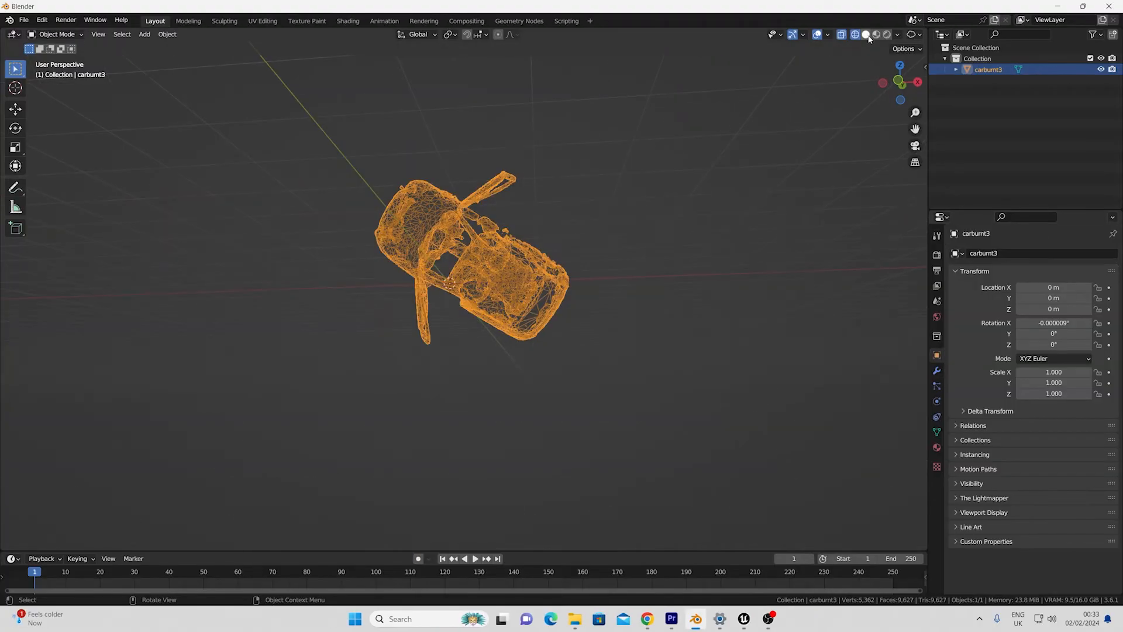
click(863, 34)
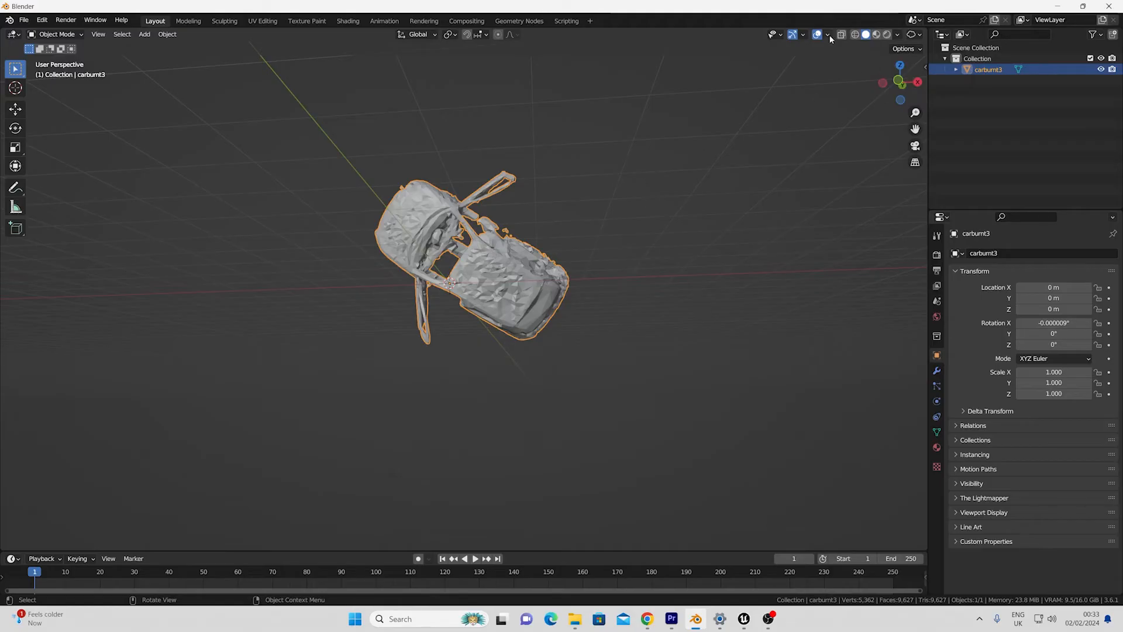
mouse_move(822, 34)
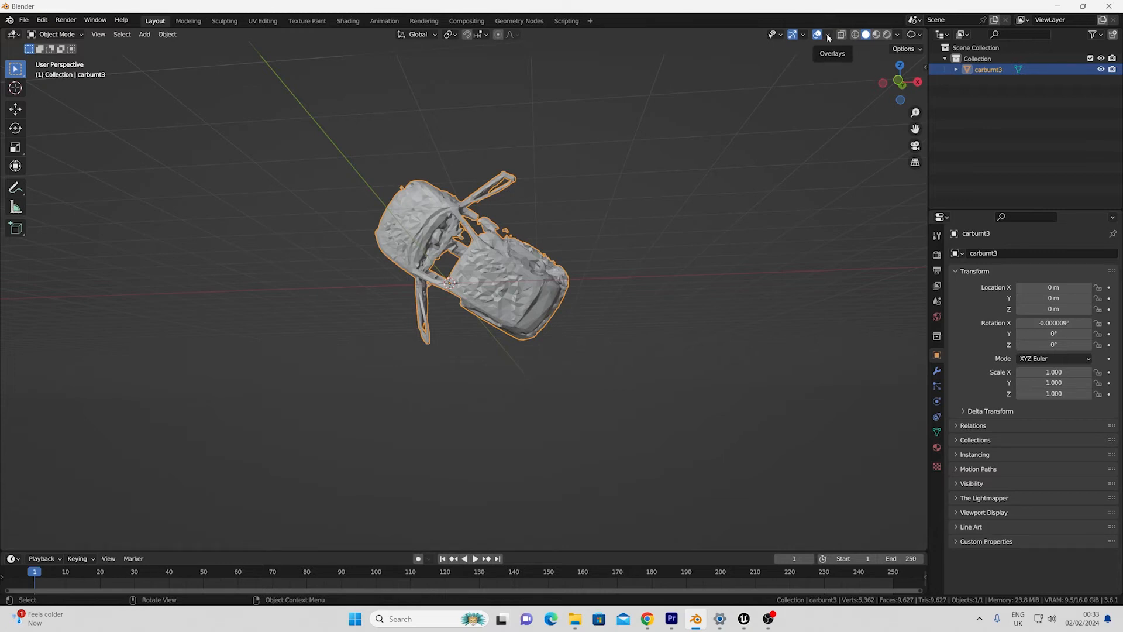
mouse_move(777, 171)
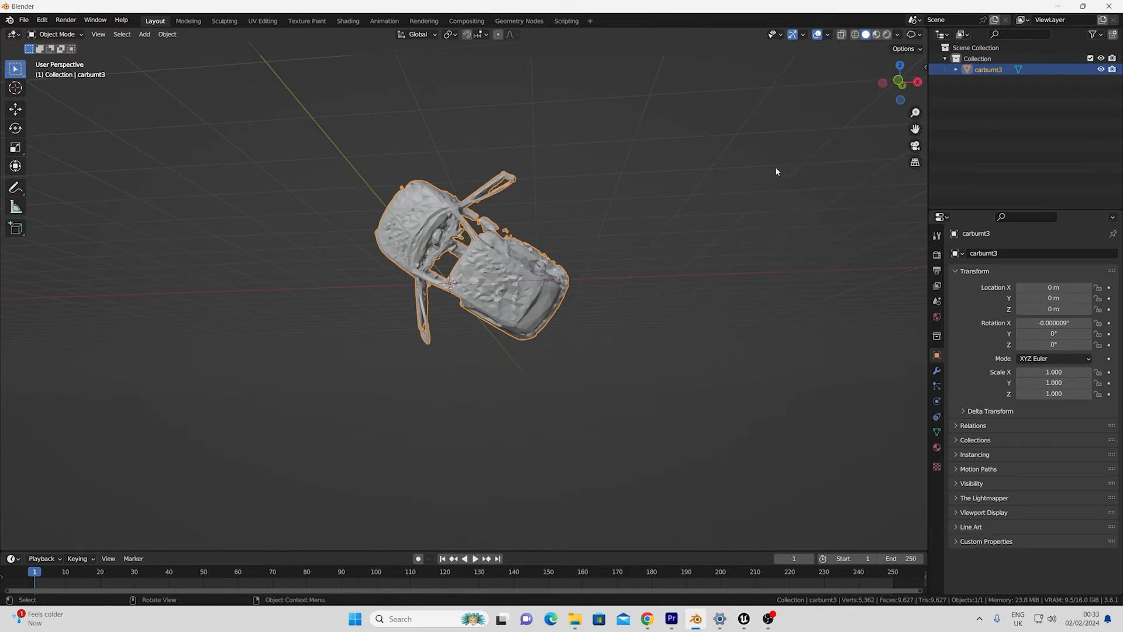
Step: Recalculate the mesh normals to face outward with Face Orientation shown, then hide the overlay
click(760, 241)
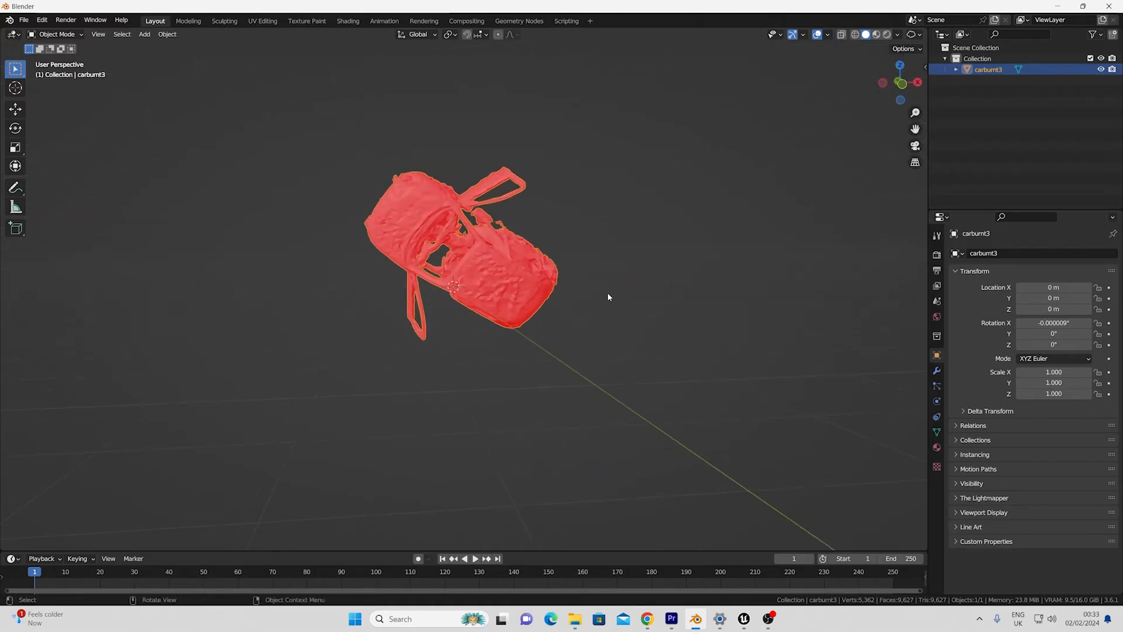
mouse_move(552, 293)
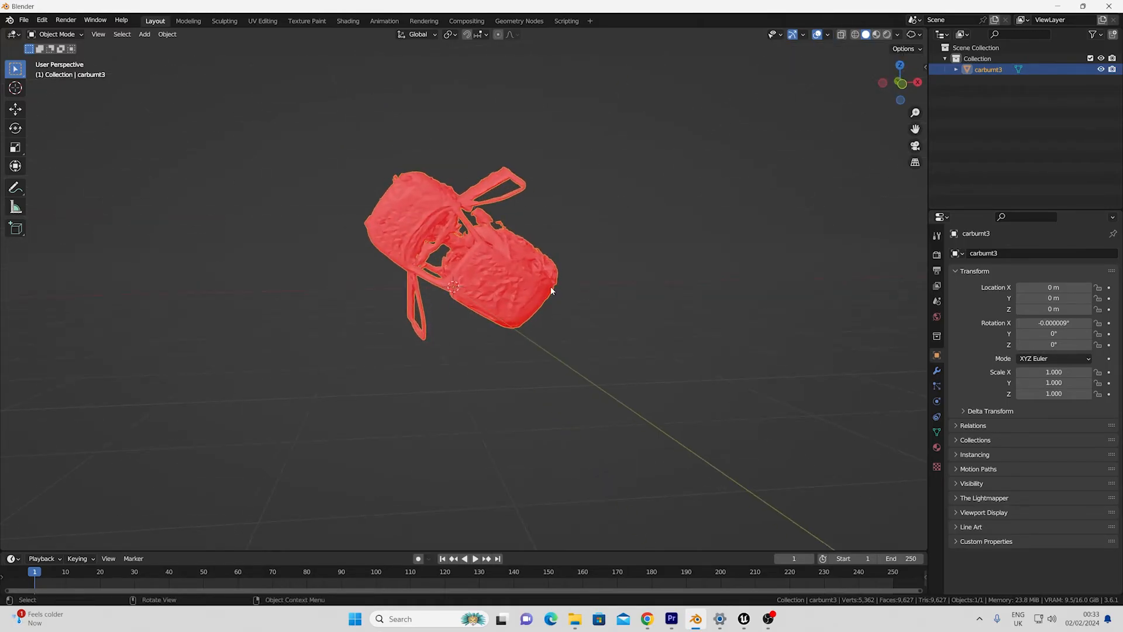
key(Tab)
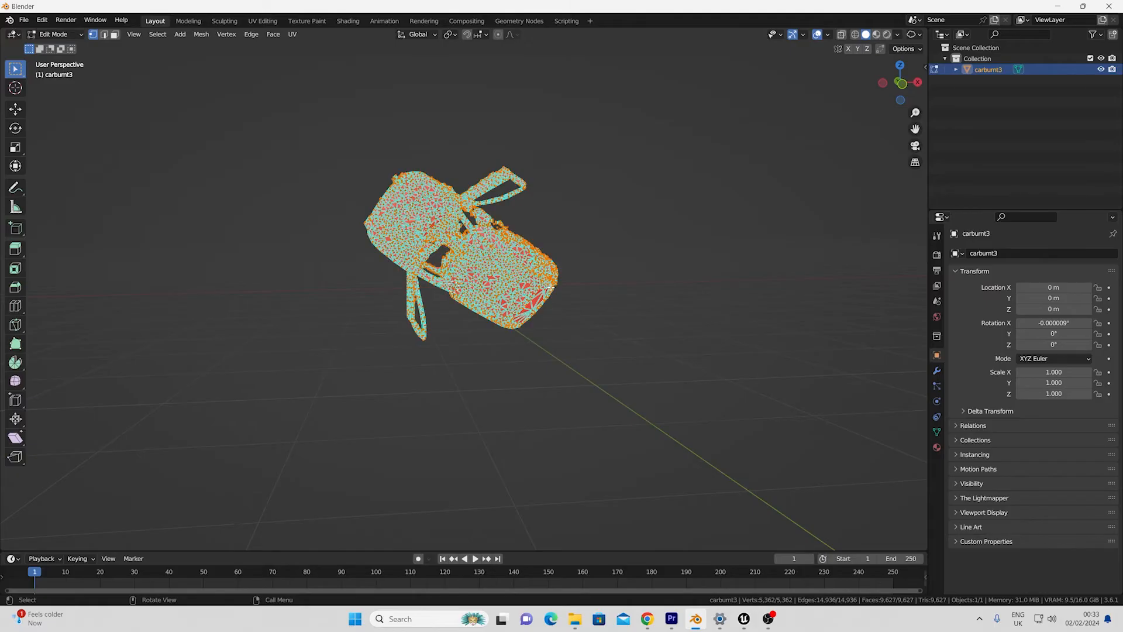
text(outs)
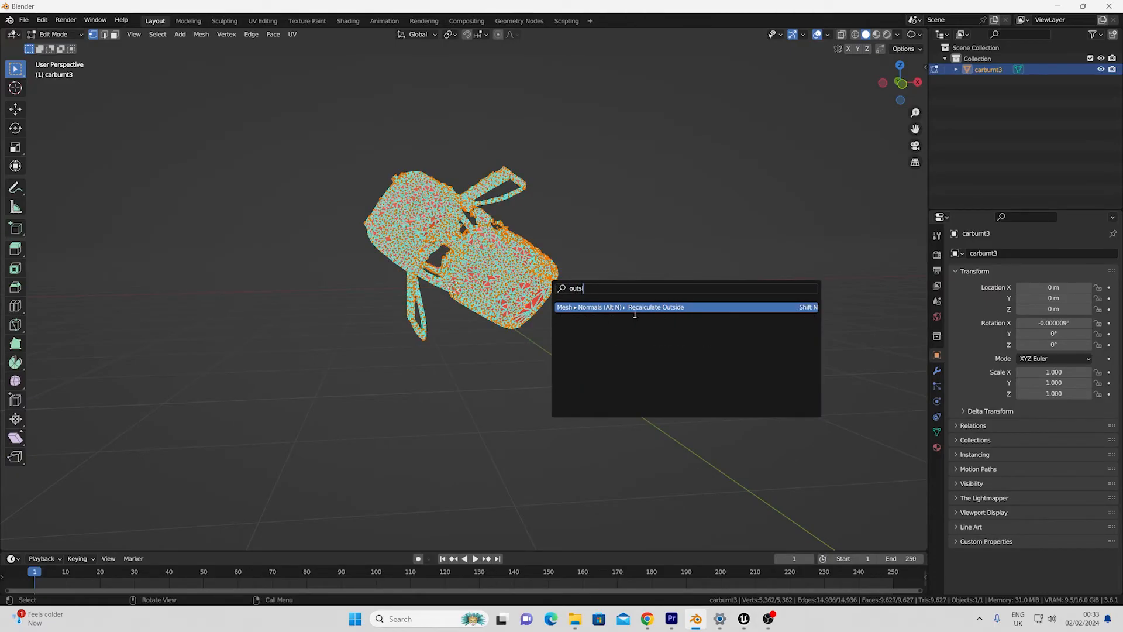
click(655, 307)
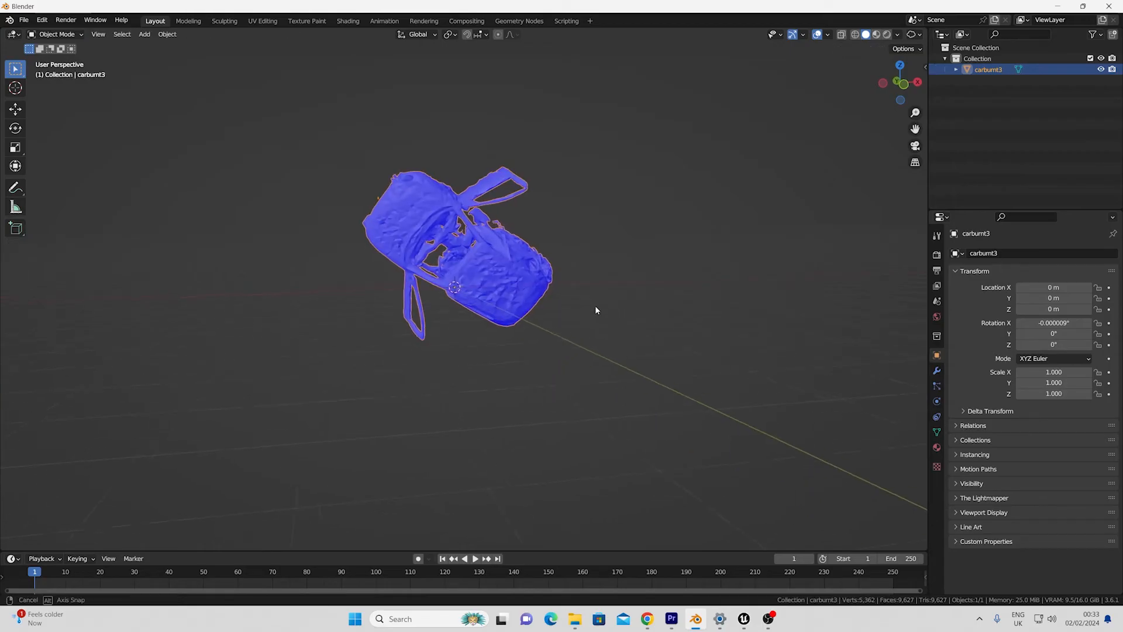
click(818, 34)
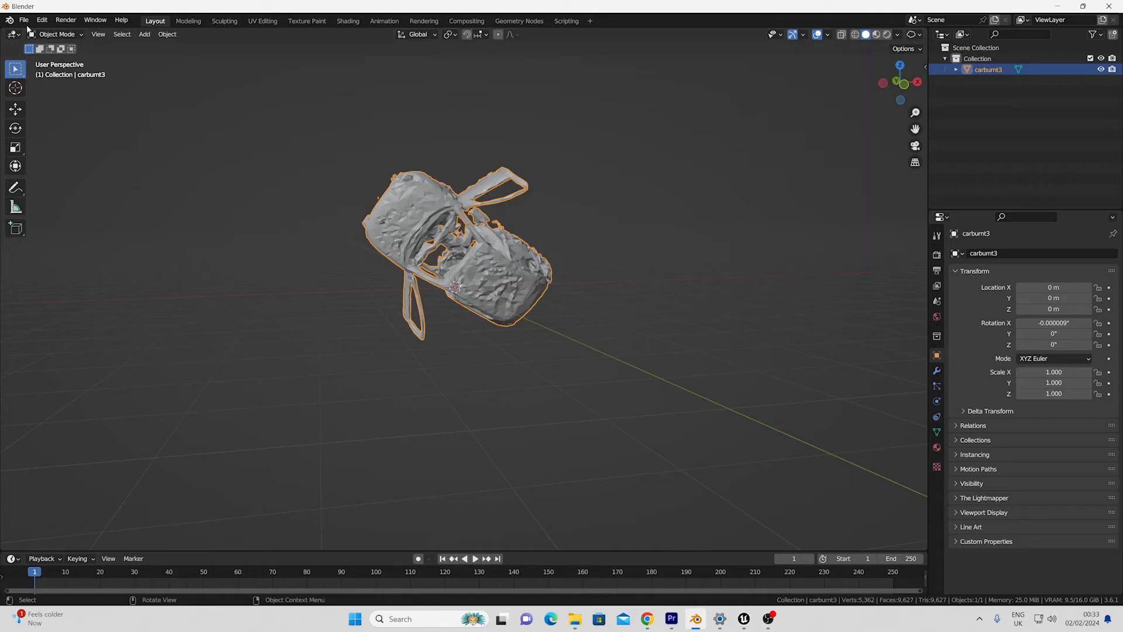
Step: Find the carburnt1 actor by searching 'car' and add a StaticMesh component to it
click(28, 19)
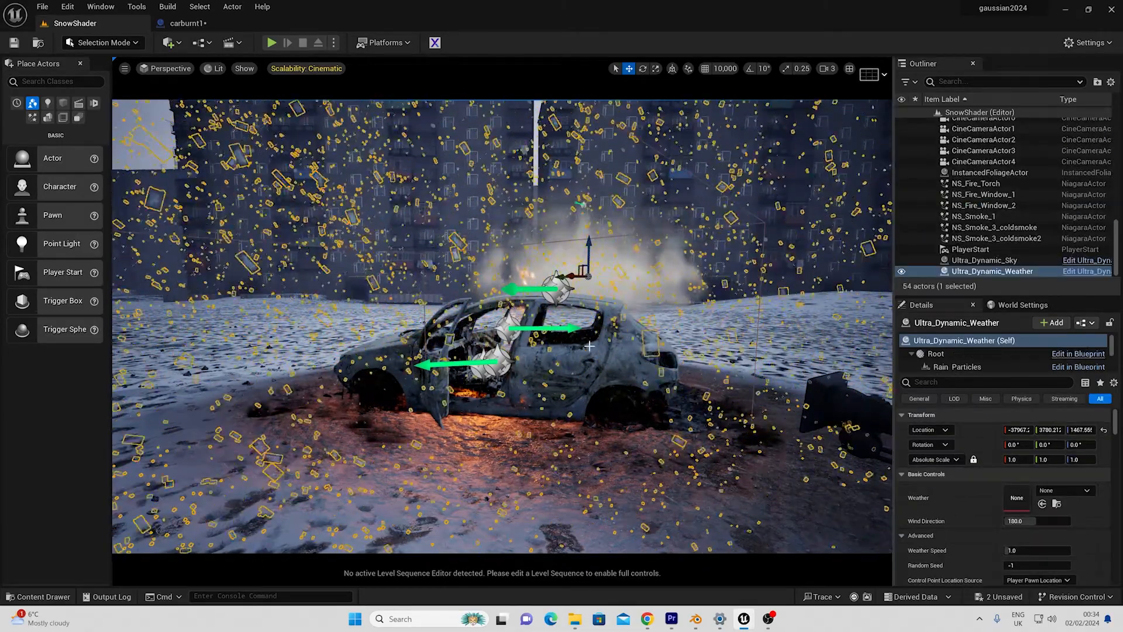
click(973, 216)
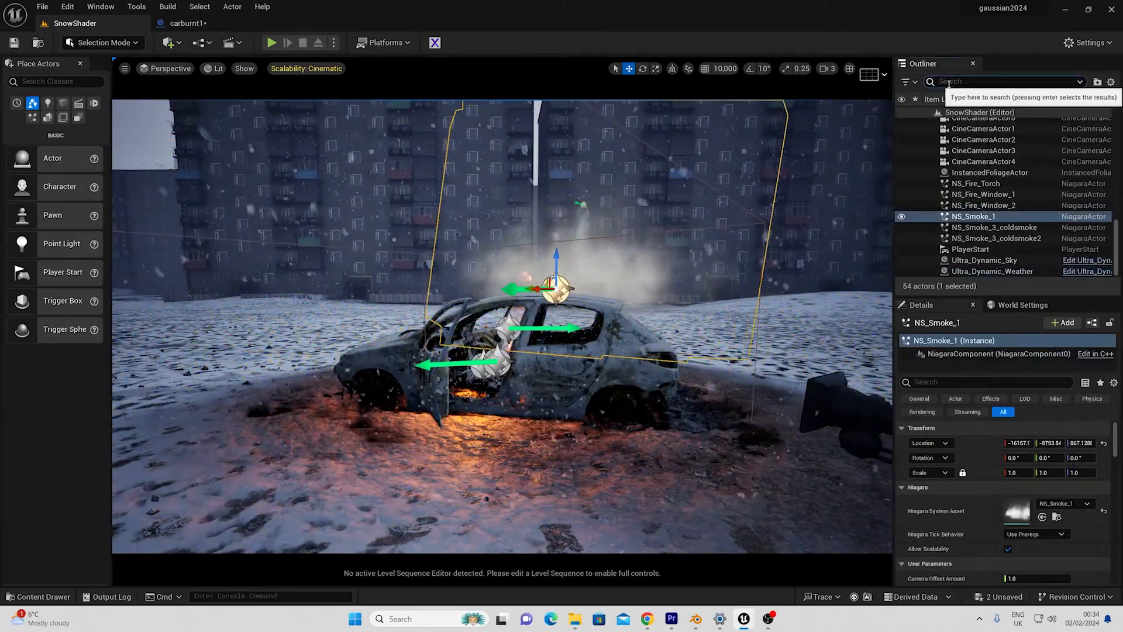
text(car)
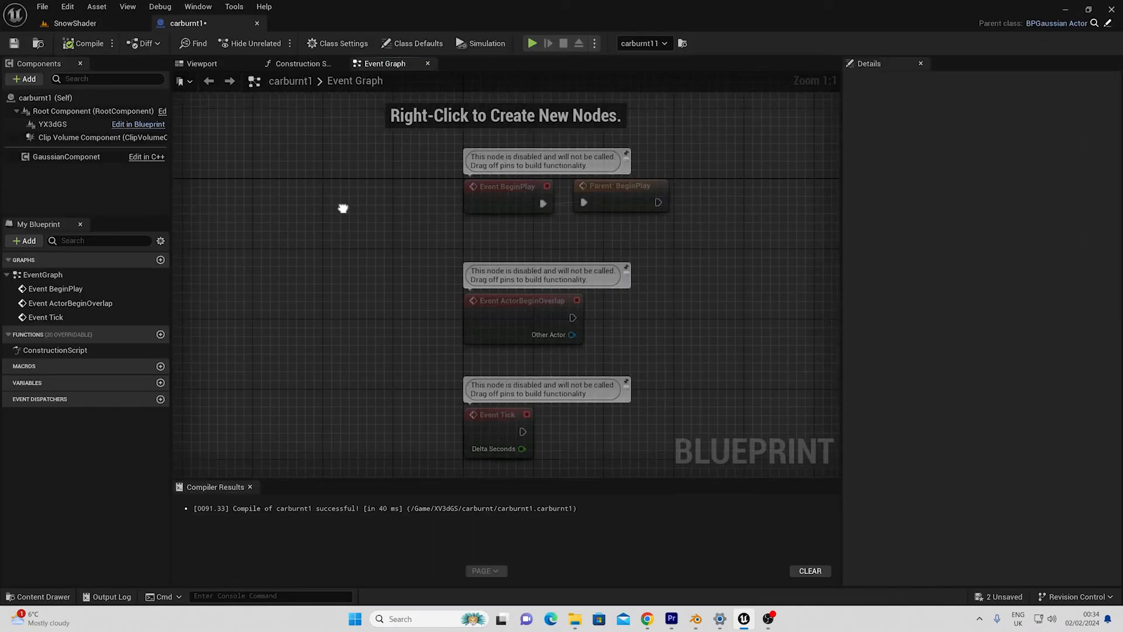
click(23, 80)
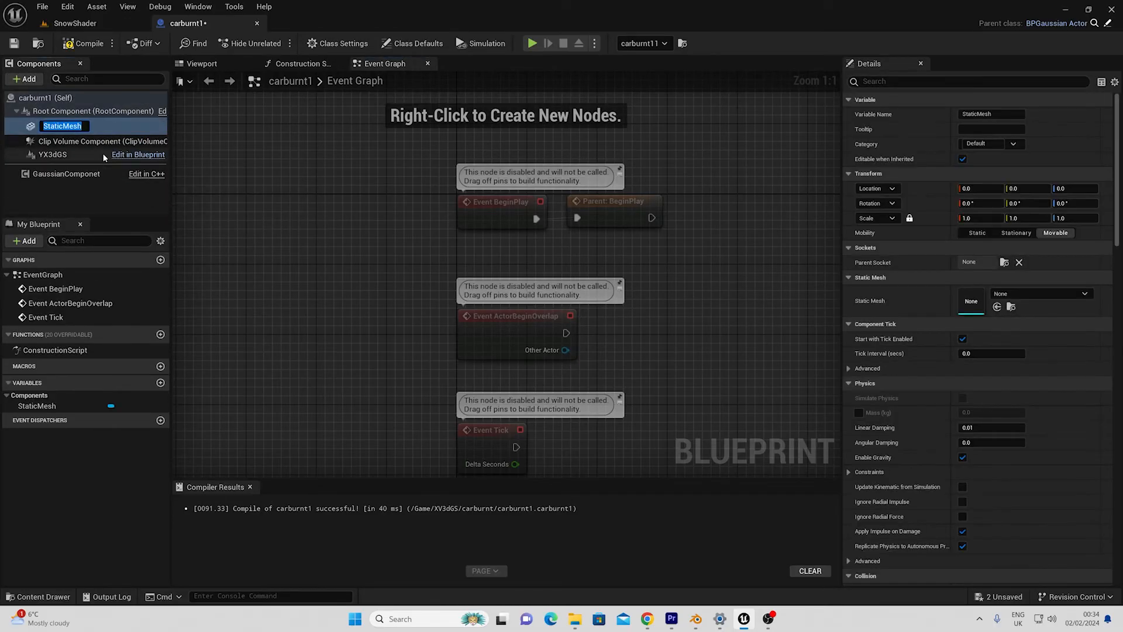
Step: Assign carburnt2_1 as the component's mesh and open it in the mesh editor
click(1041, 292)
text(carb)
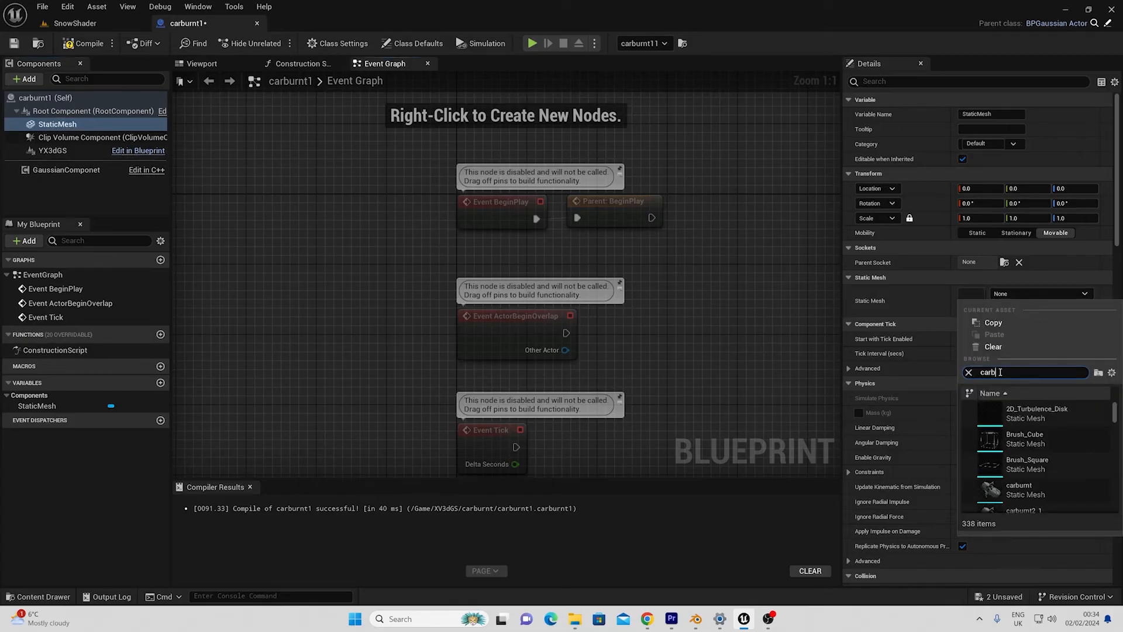
click(1027, 510)
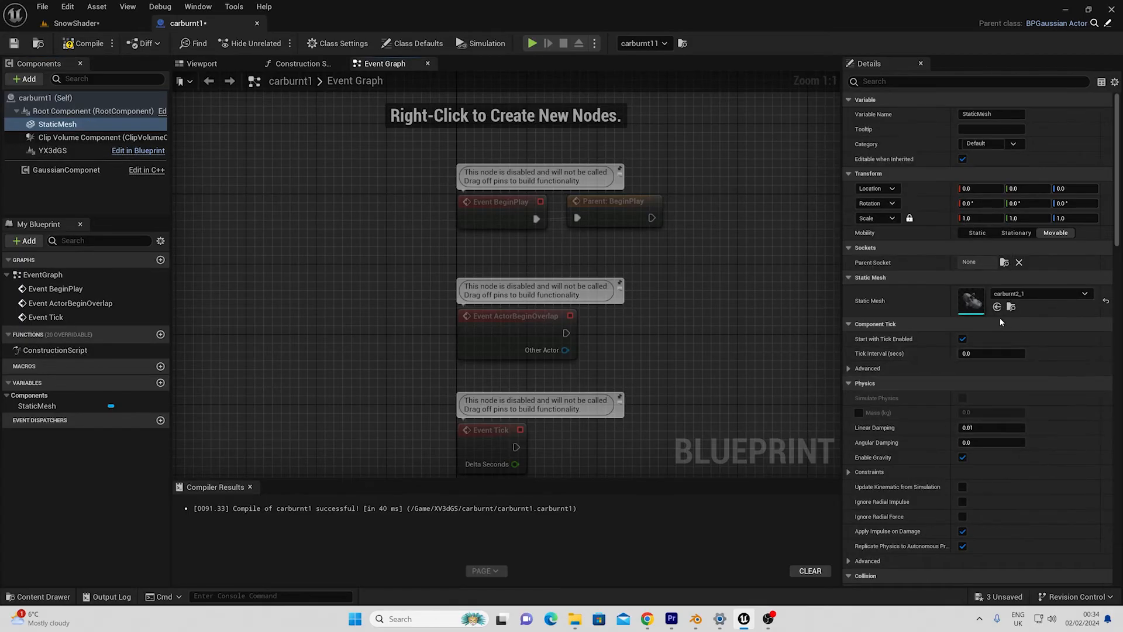
mouse_move(971, 304)
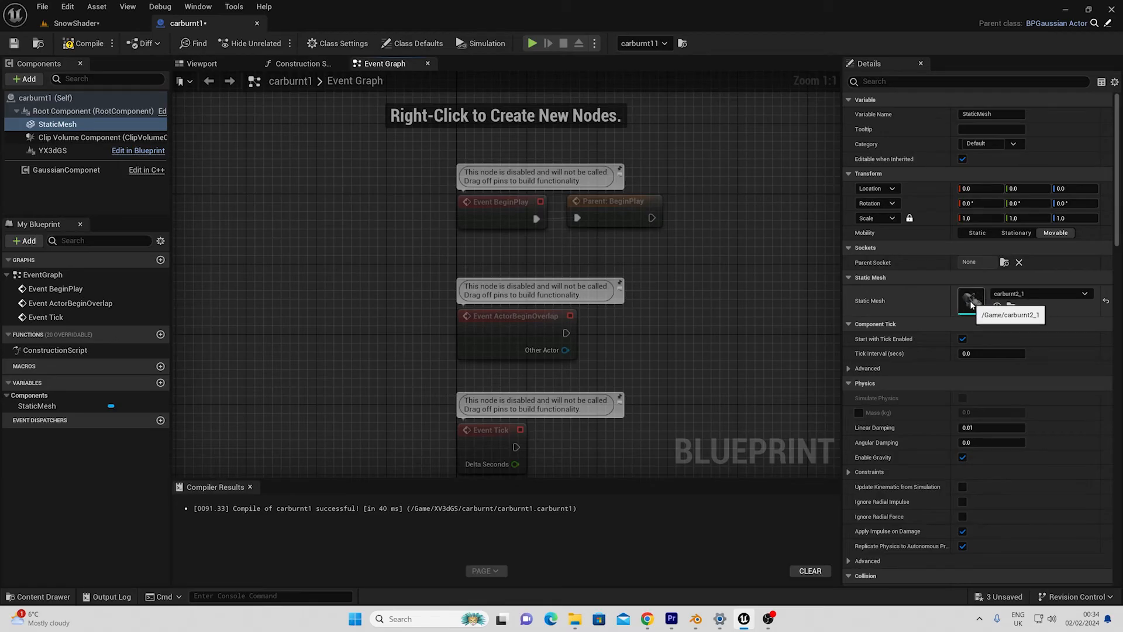
double_click(971, 301)
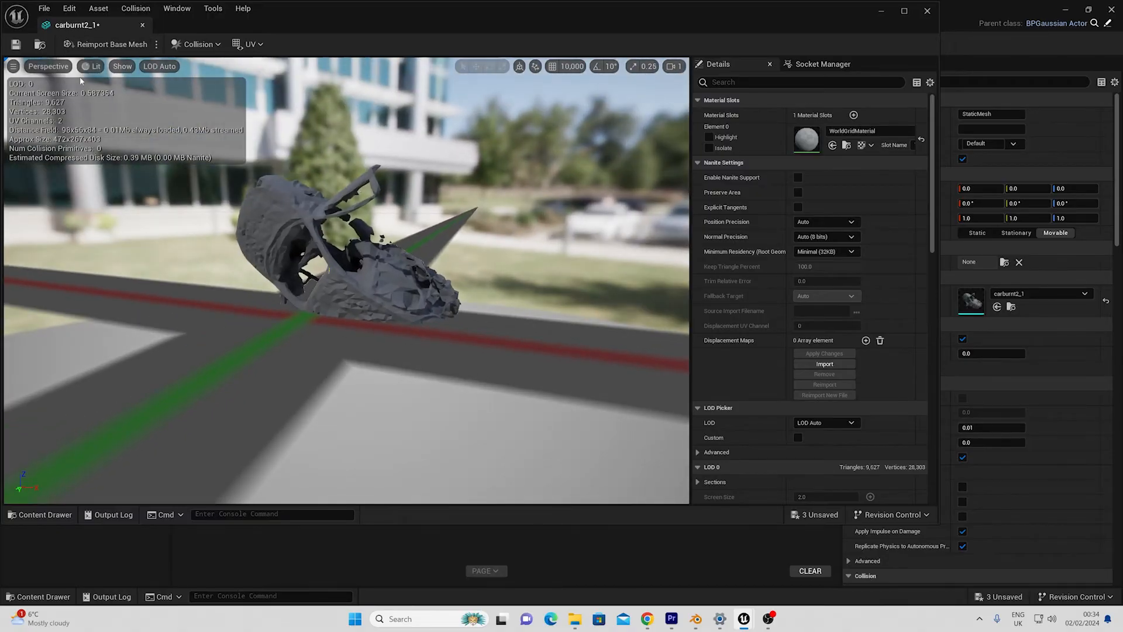
mouse_move(206, 131)
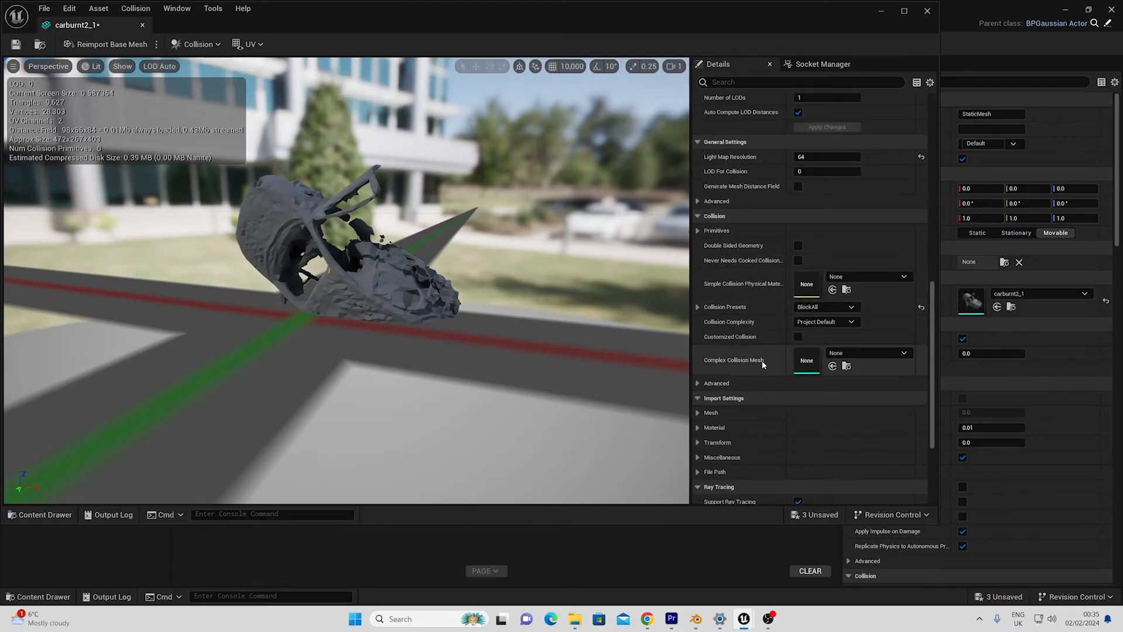
Step: Set carburnt2_1's Collision Complexity to Use Complex Collision As Simple
click(826, 321)
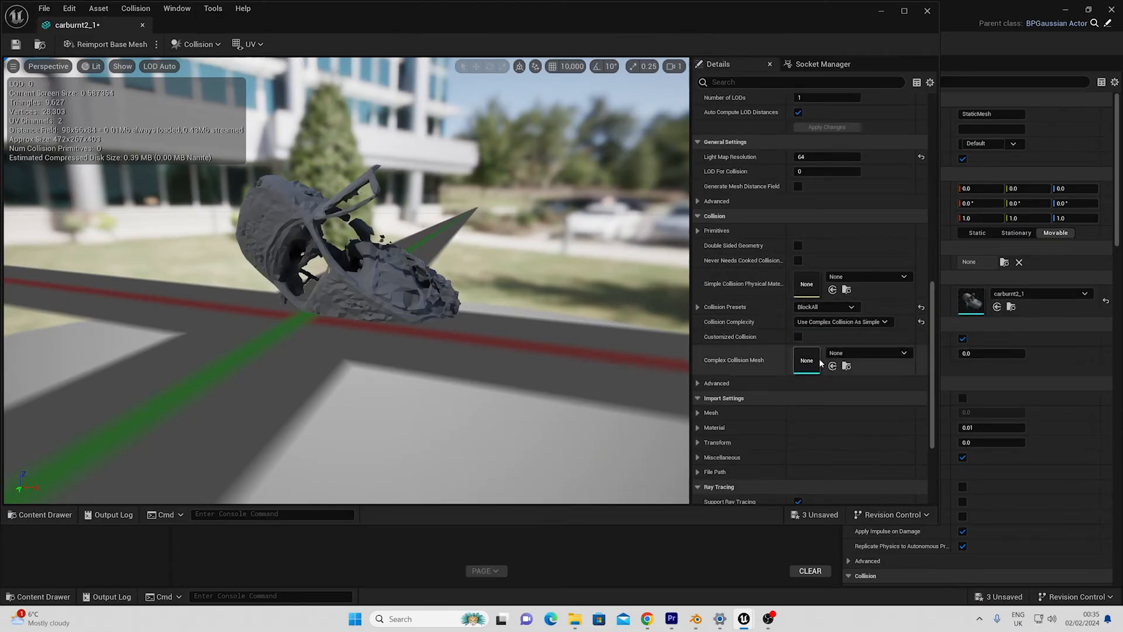
mouse_move(14, 44)
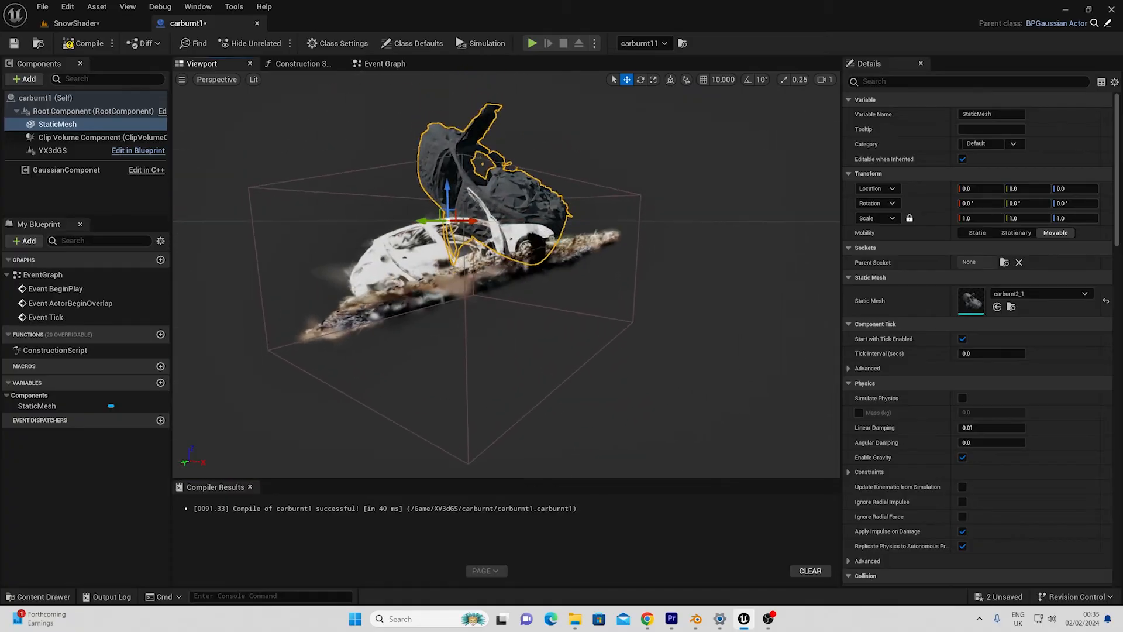
Step: Rotate the StaticMesh component -90° in X and 90° in Z to align with the splat car
click(49, 151)
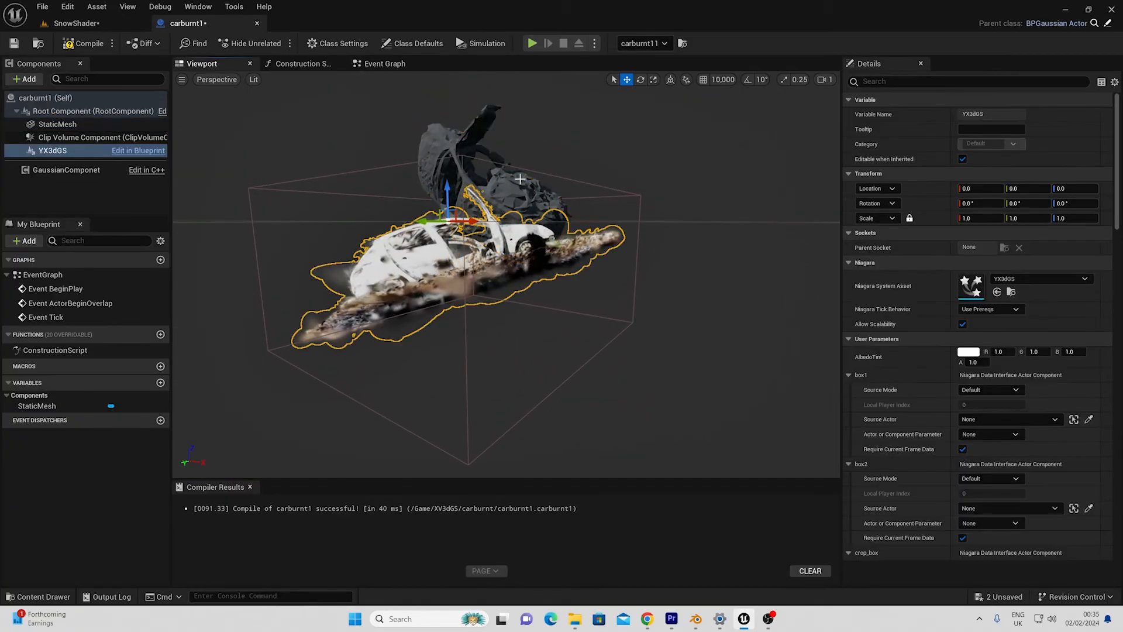
click(56, 124)
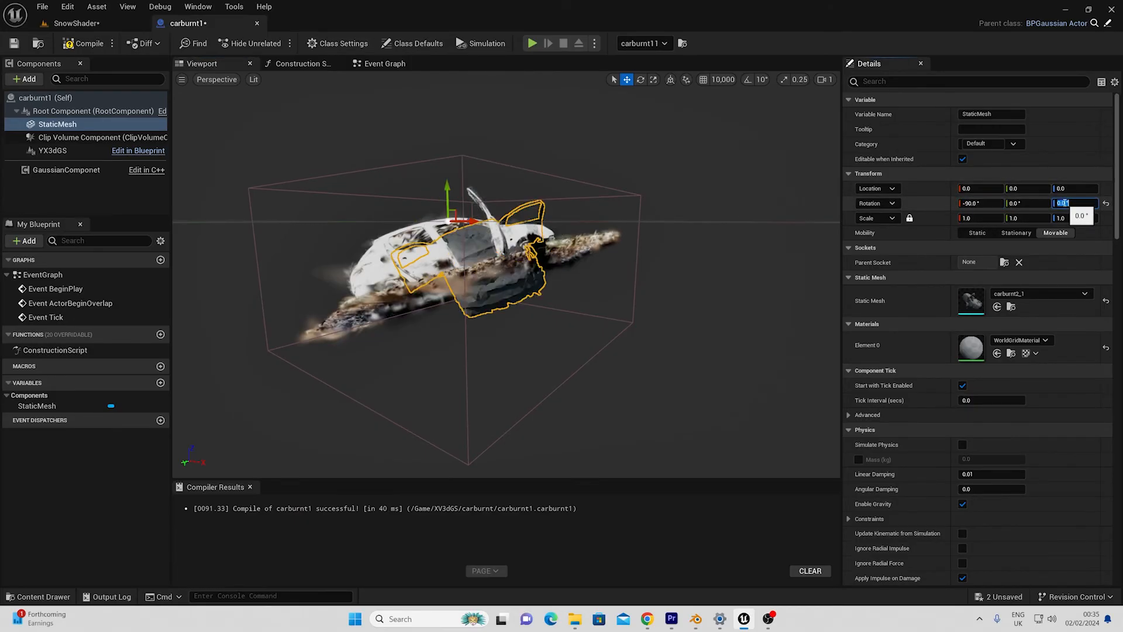
text(90.0)
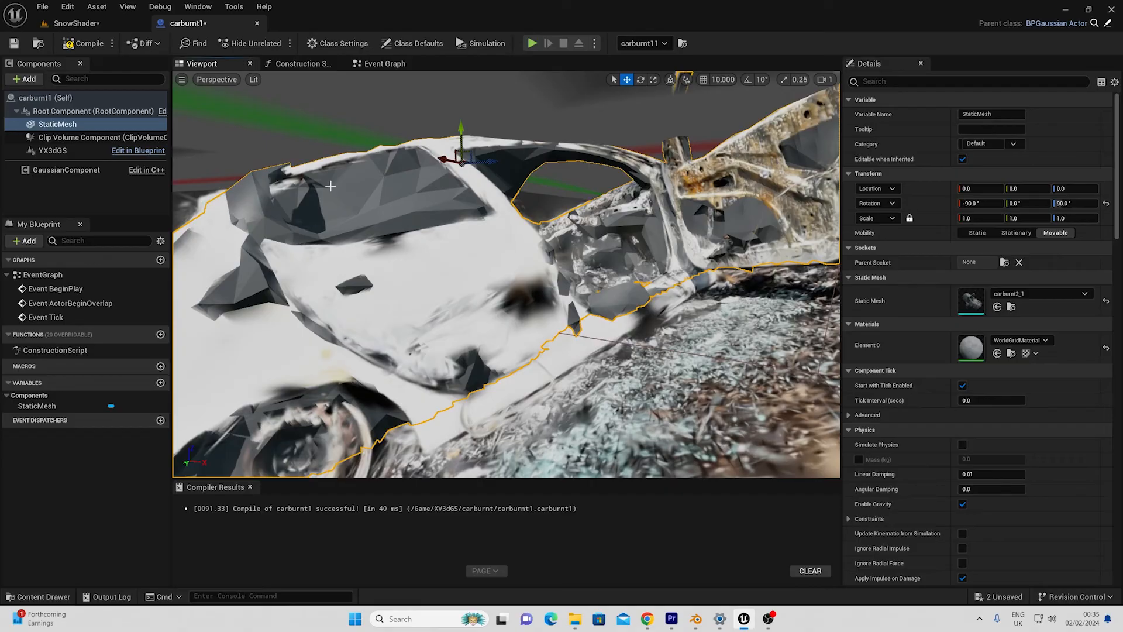
Step: Find the Visible property via 'visi' and make the static mesh invisible
click(967, 82)
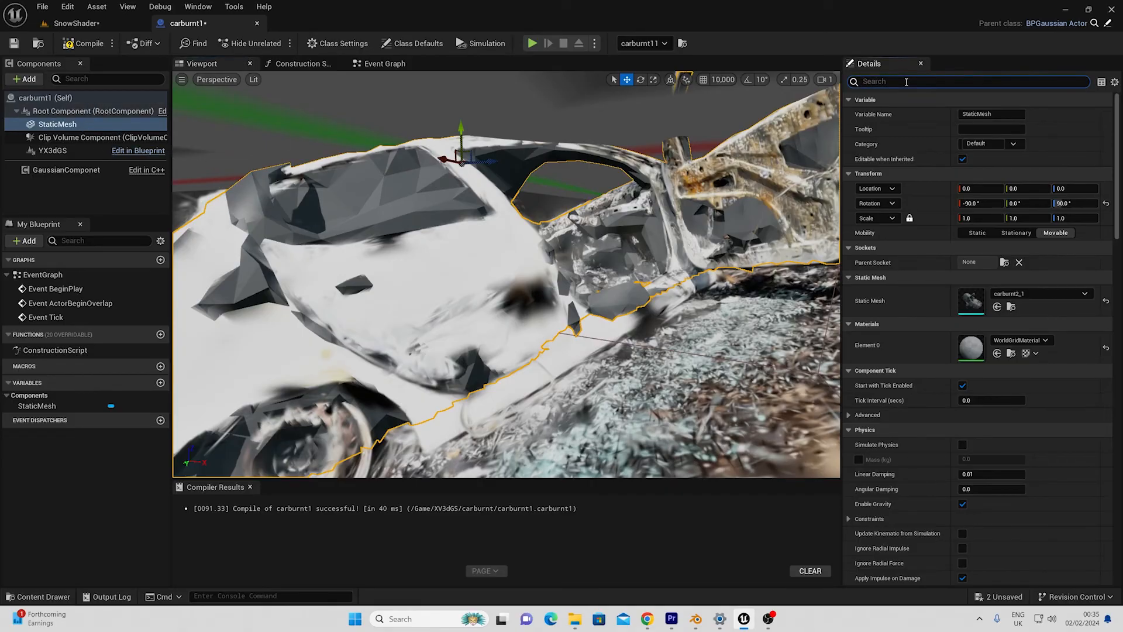
text(visi)
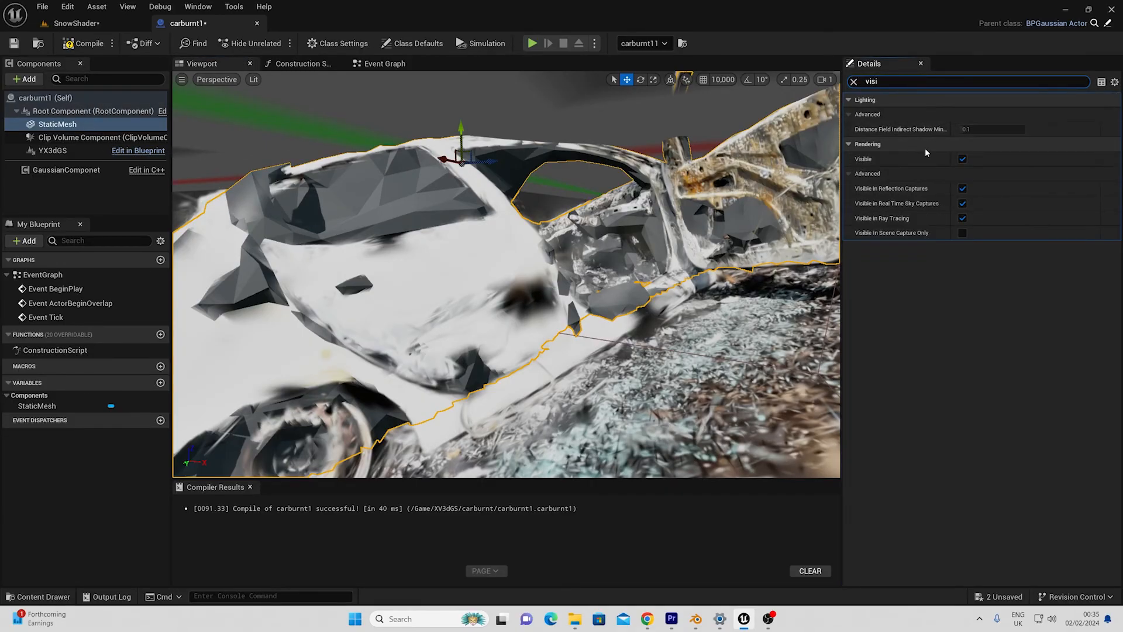
click(962, 160)
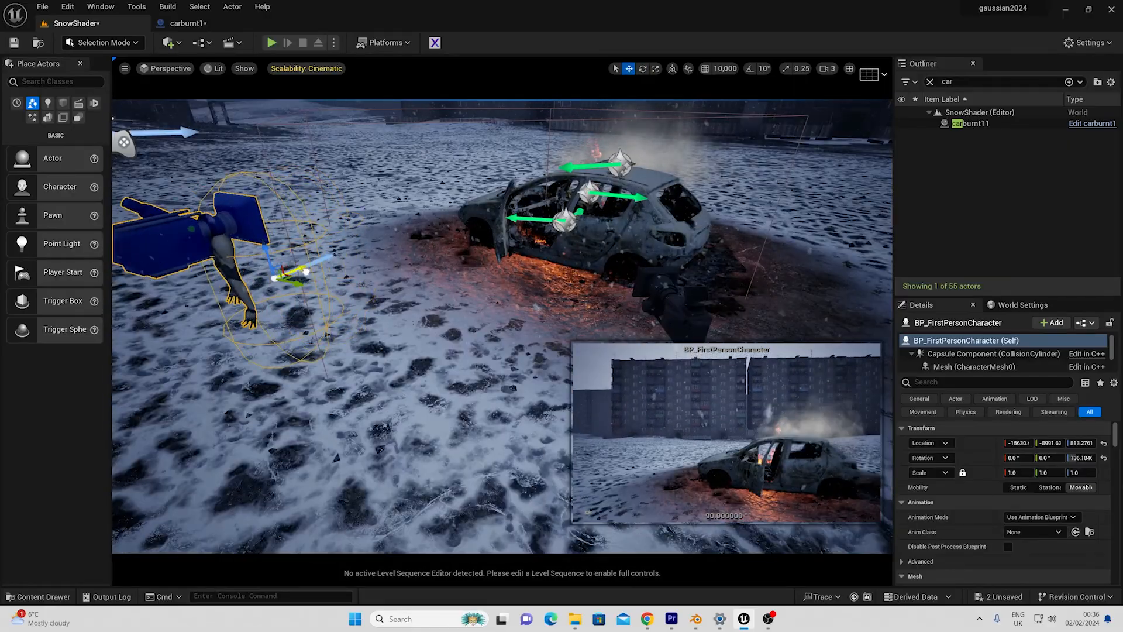
Step: Set GameMode Override to BP_FirstPersonGameMode in World Settings and play the level
click(37, 596)
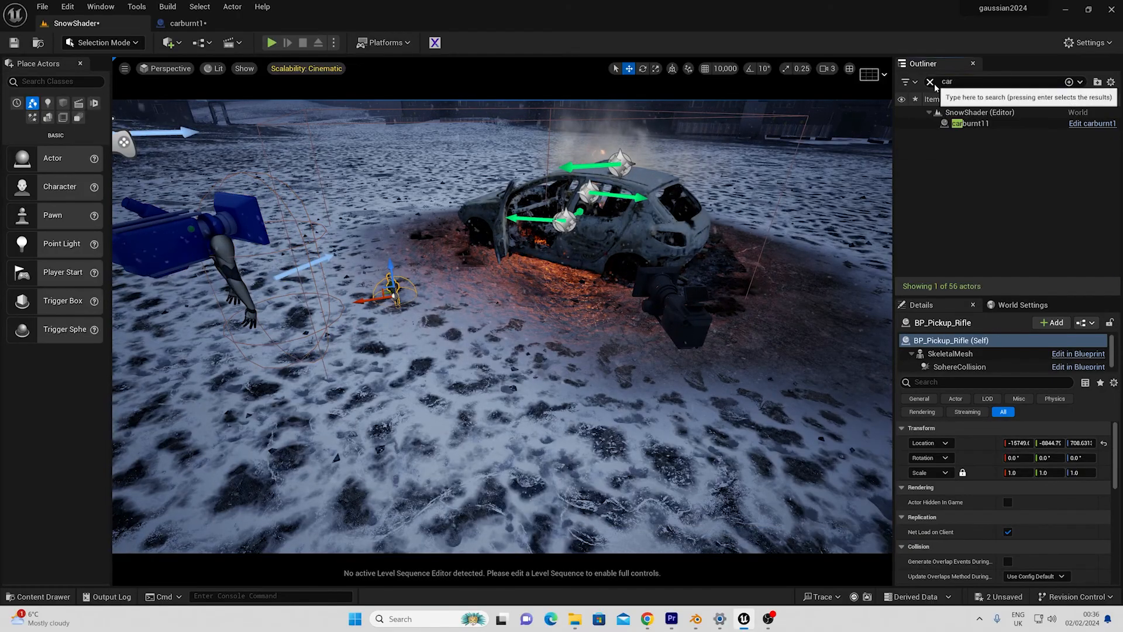
click(1041, 400)
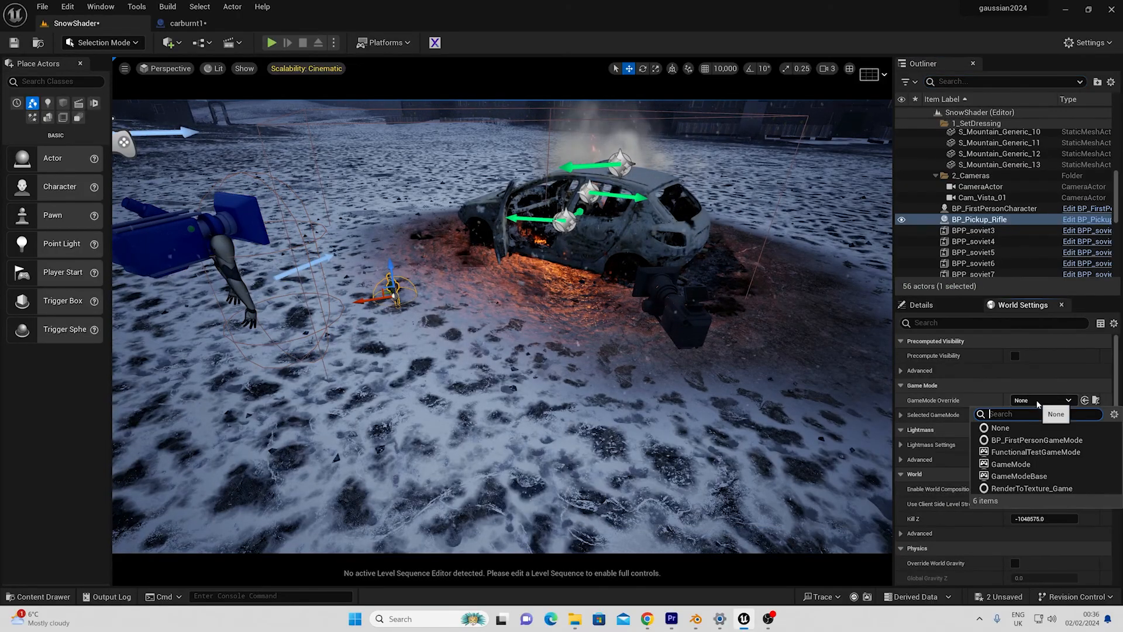
click(1034, 440)
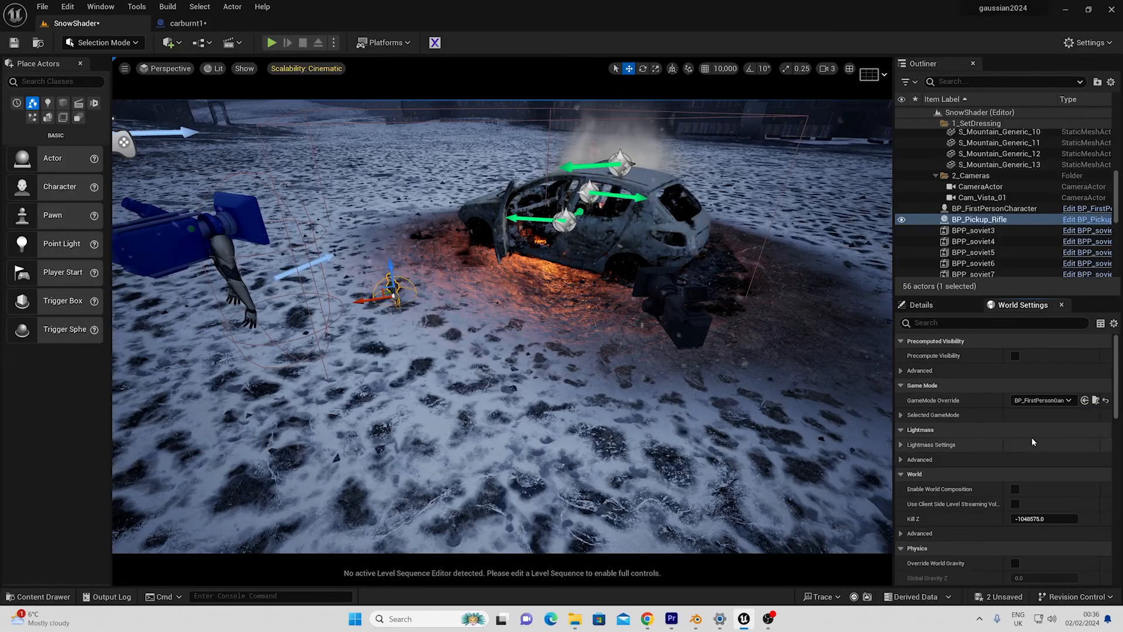
mouse_move(274, 42)
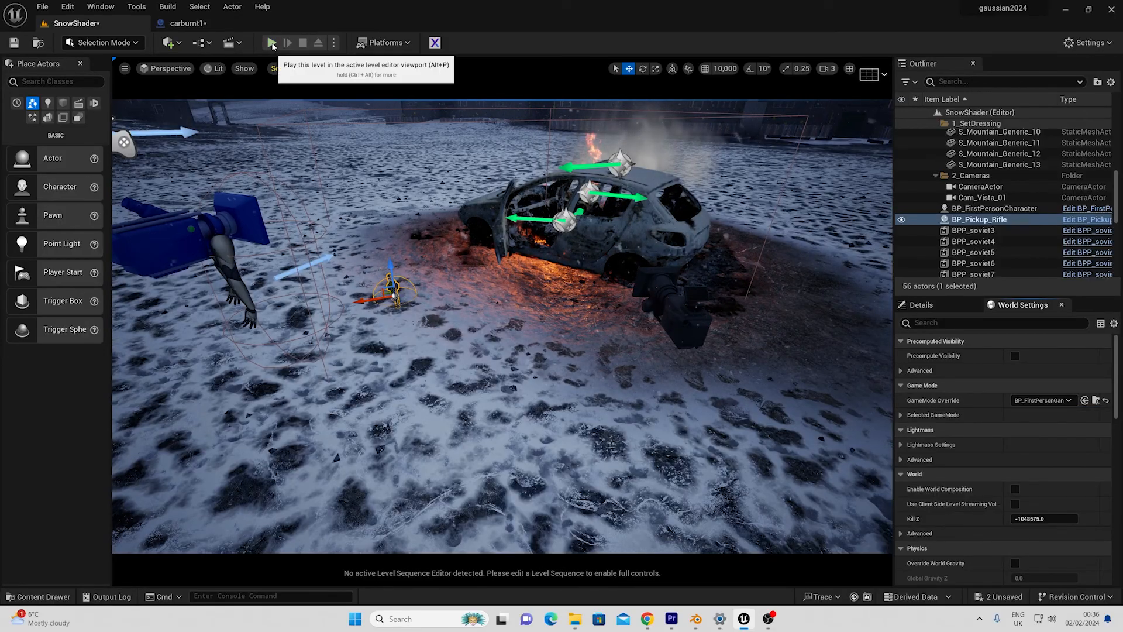
click(270, 42)
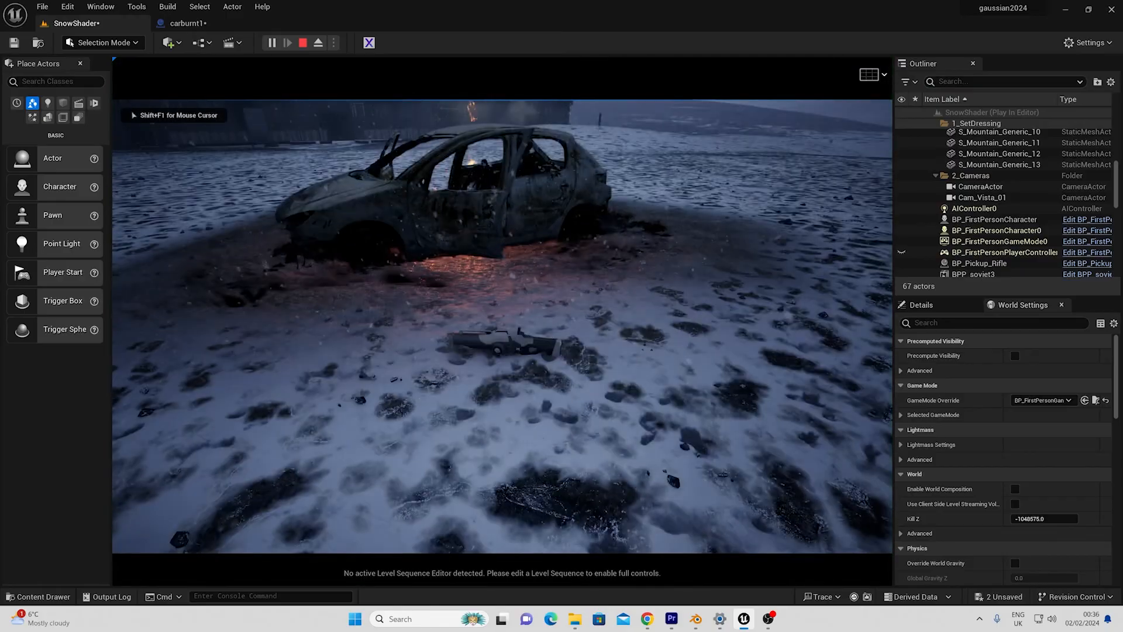